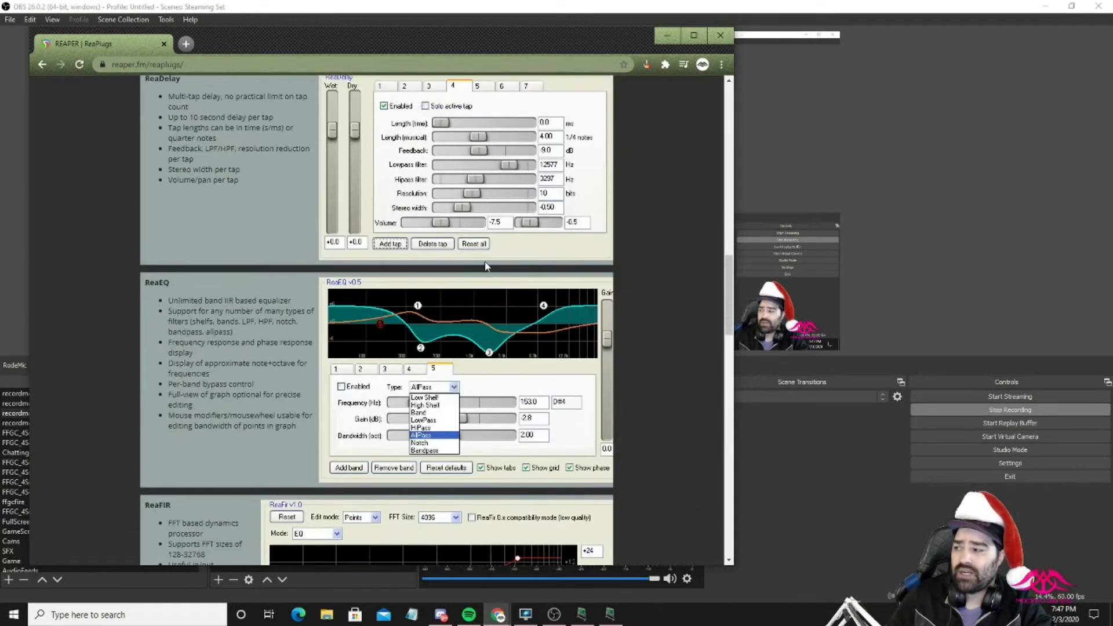
# Scroll through the ReaPlugs tour of ReaEQ, ReaFIR and ReaJS.
pyautogui.scroll(-3)
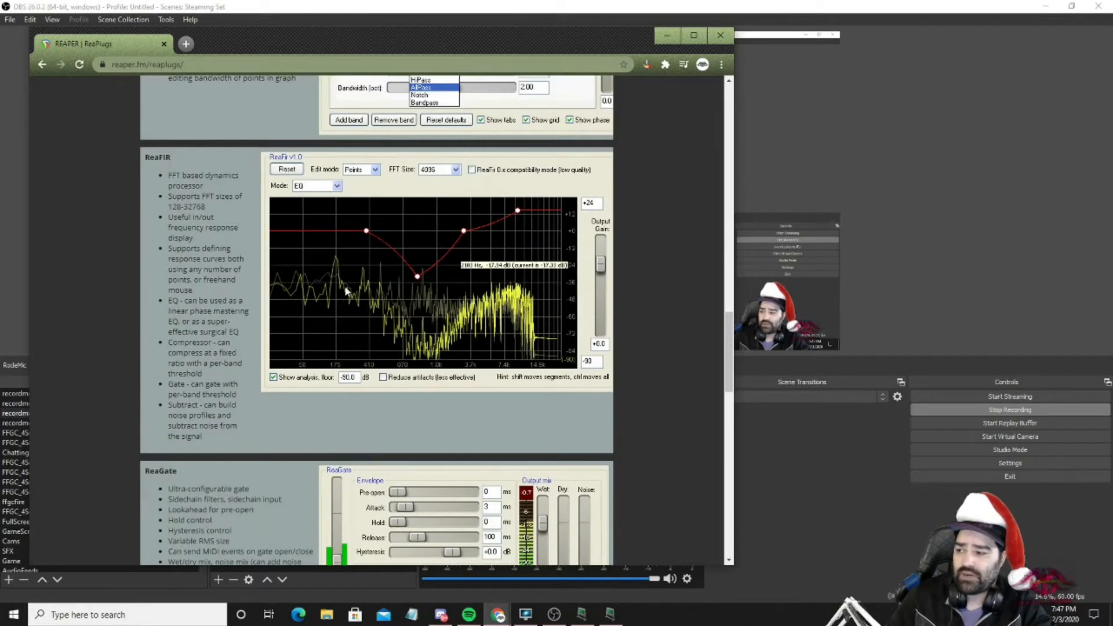
pyautogui.scroll(-3)
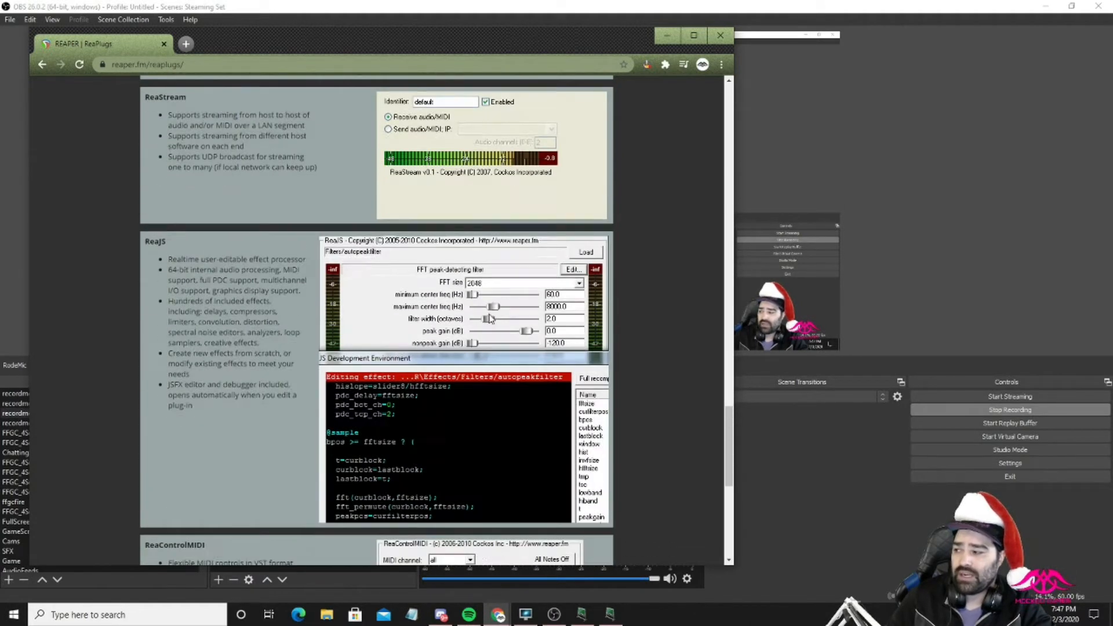
pyautogui.scroll(-3)
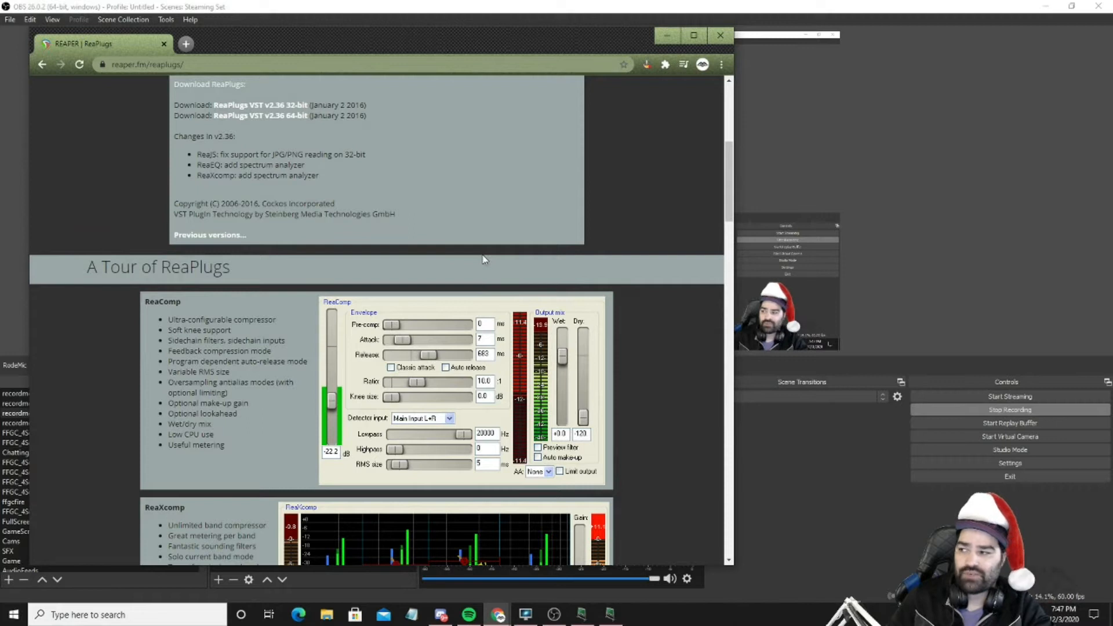
pyautogui.scroll(-3)
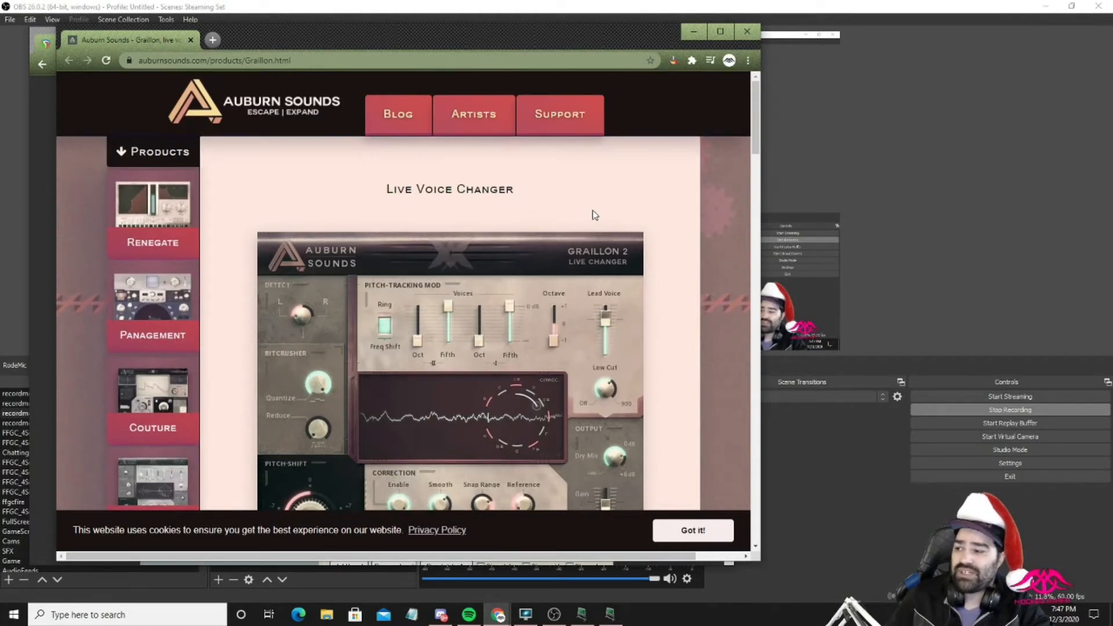
# Scroll the Graillon 2 page down to its VST/AAX/AU/LV2 download formats.
pyautogui.scroll(-3)
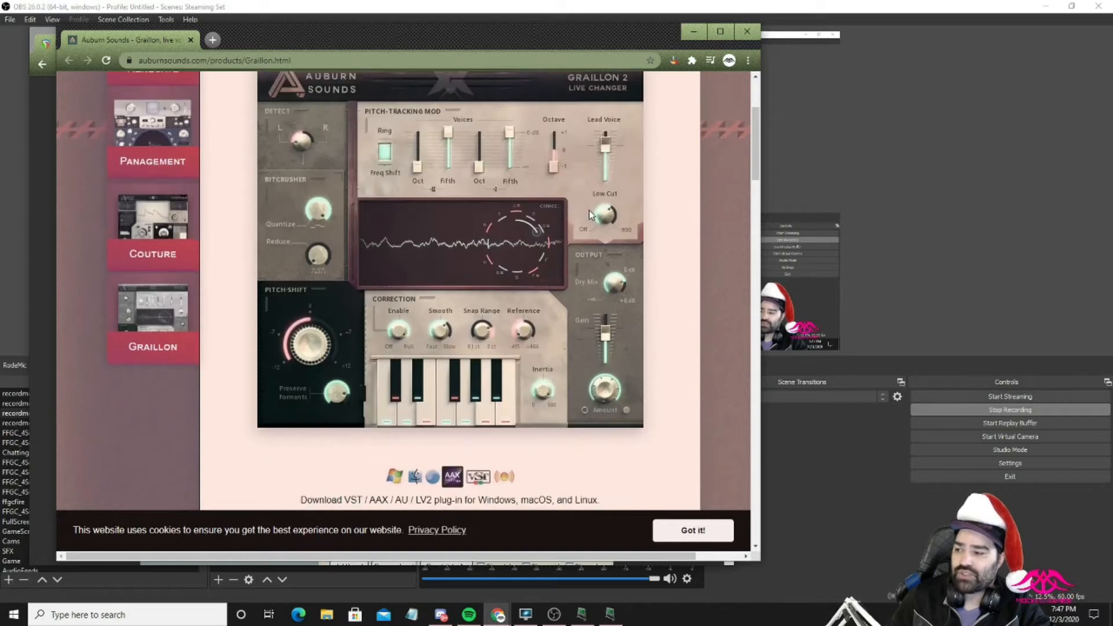
pyautogui.moveTo(532, 257)
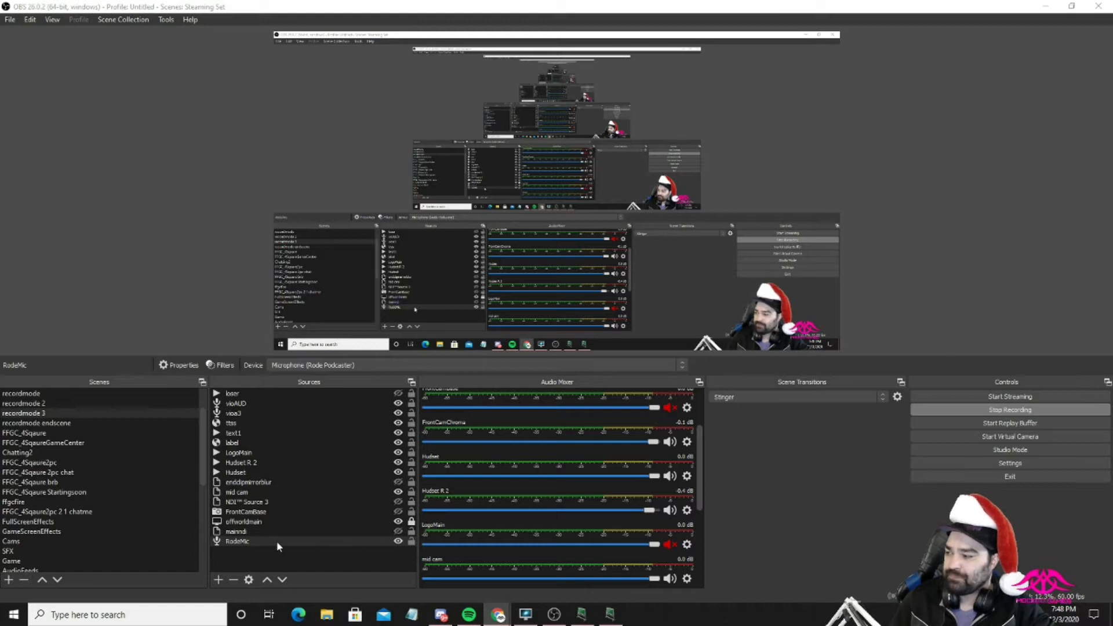
# Open Filters for RodeMic from its context menu and select the existing pitchproof VST filter.
pyautogui.rightClick(237, 541)
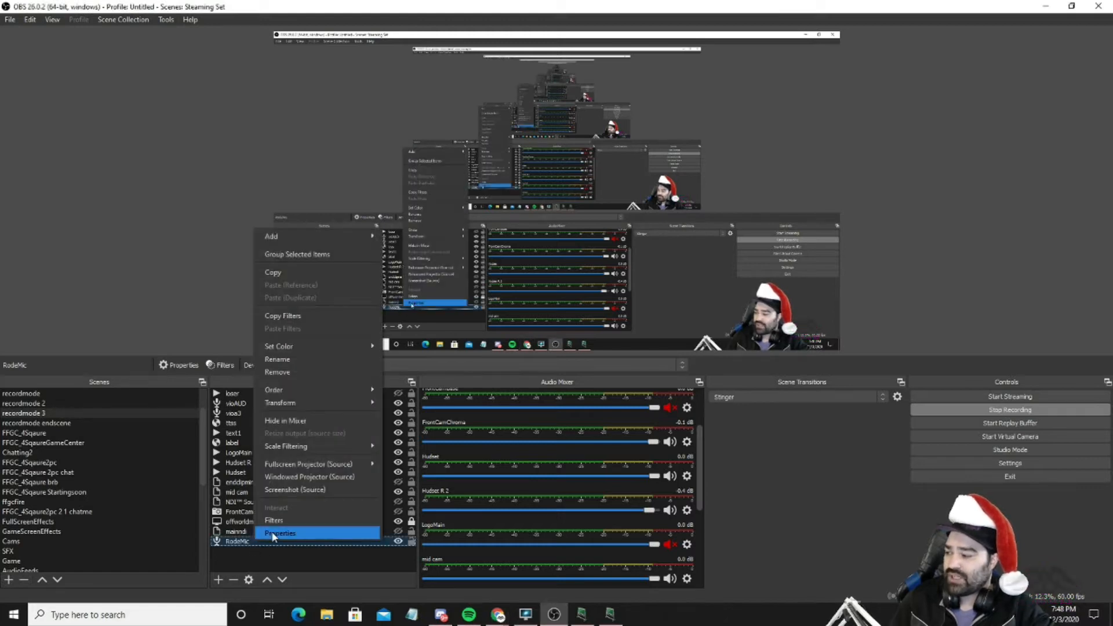
pyautogui.click(273, 519)
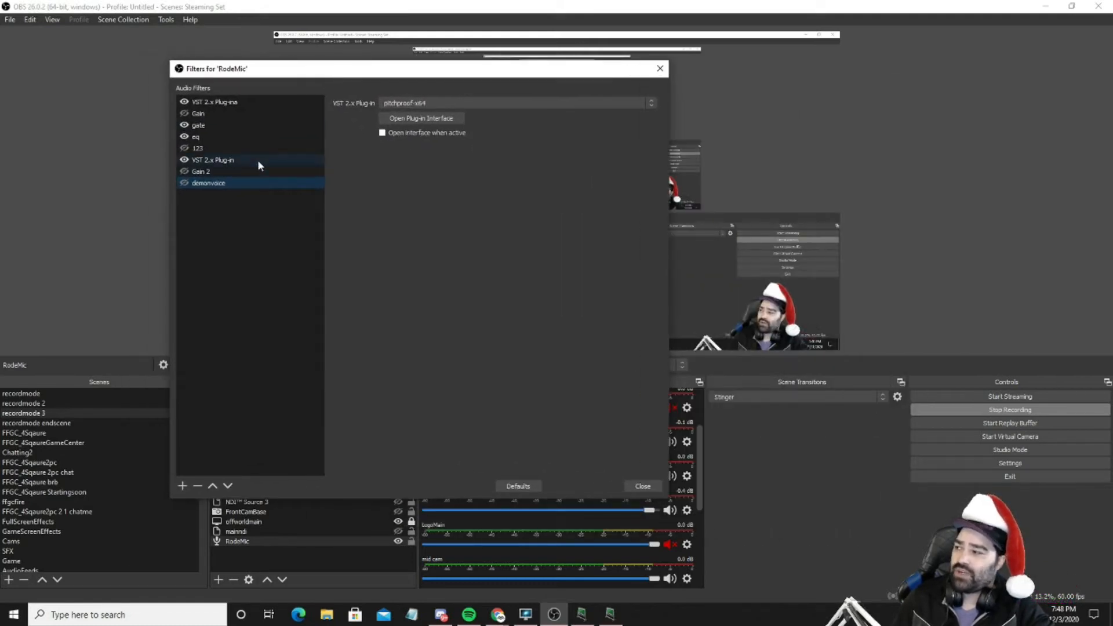
pyautogui.click(213, 101)
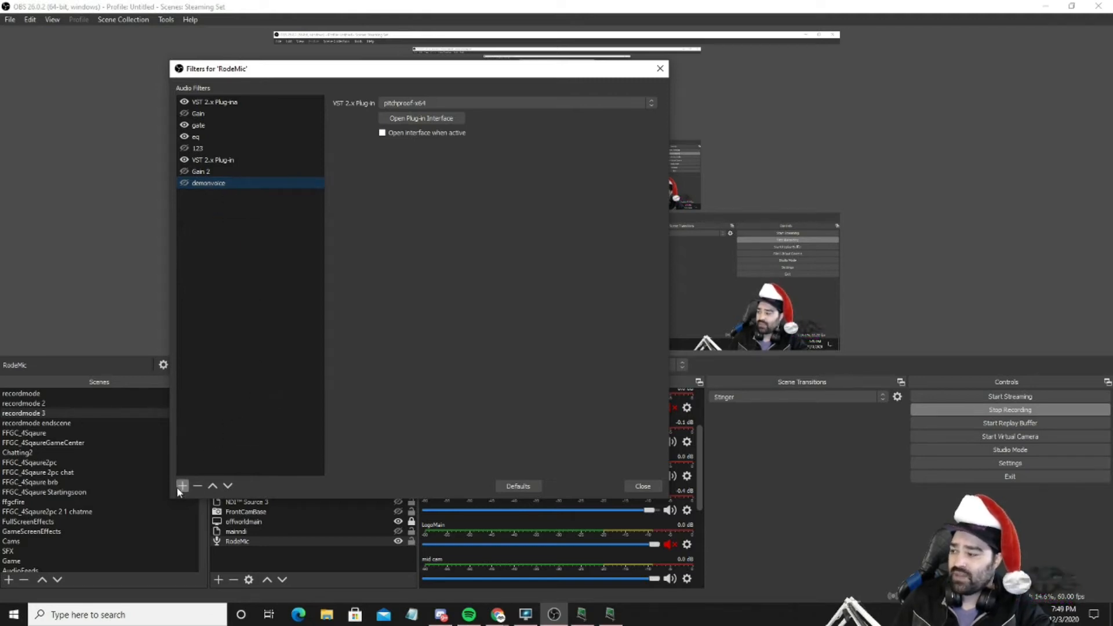
# Add a VST 2.x Plug-in audio filter named 'dsfasdfsadf' to RodeMic.
pyautogui.click(182, 487)
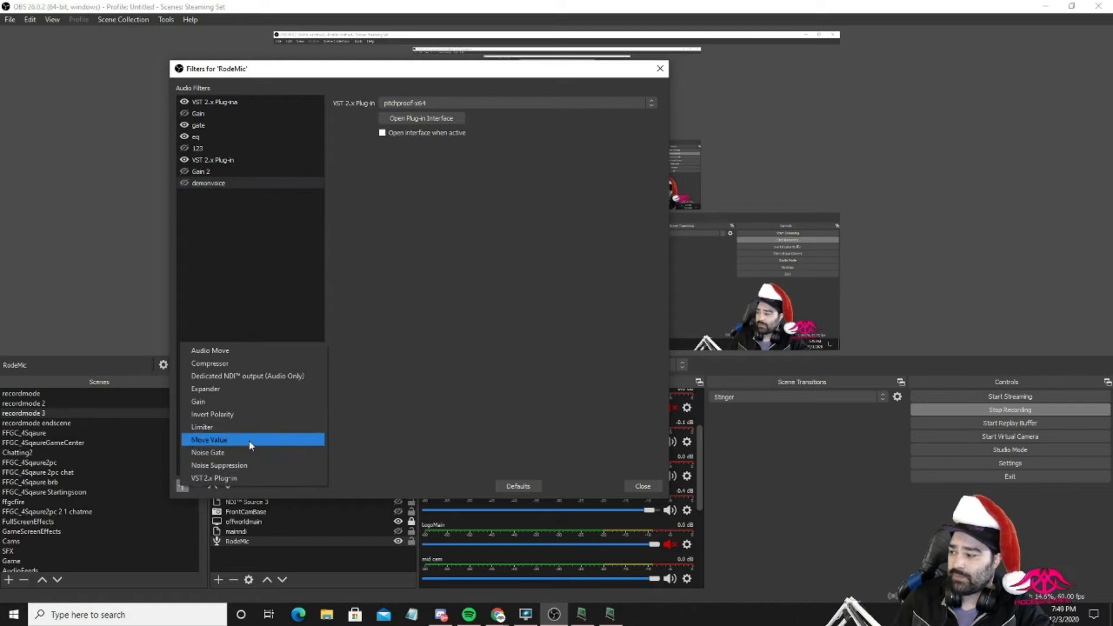
pyautogui.click(213, 478)
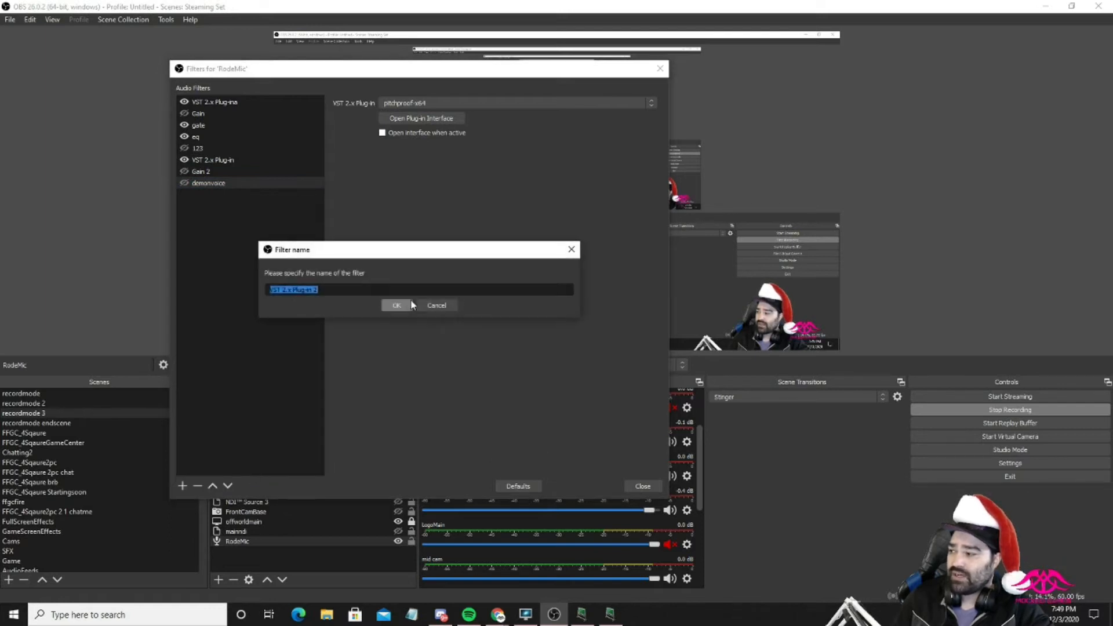
pyautogui.write('dsfasdfsadf')
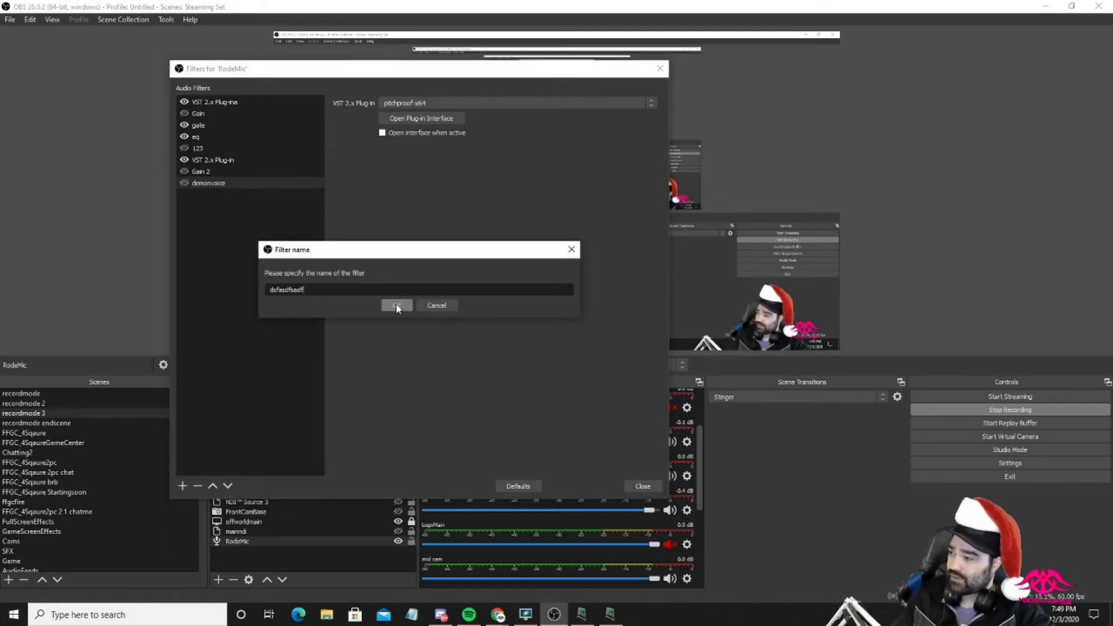
pyautogui.click(396, 305)
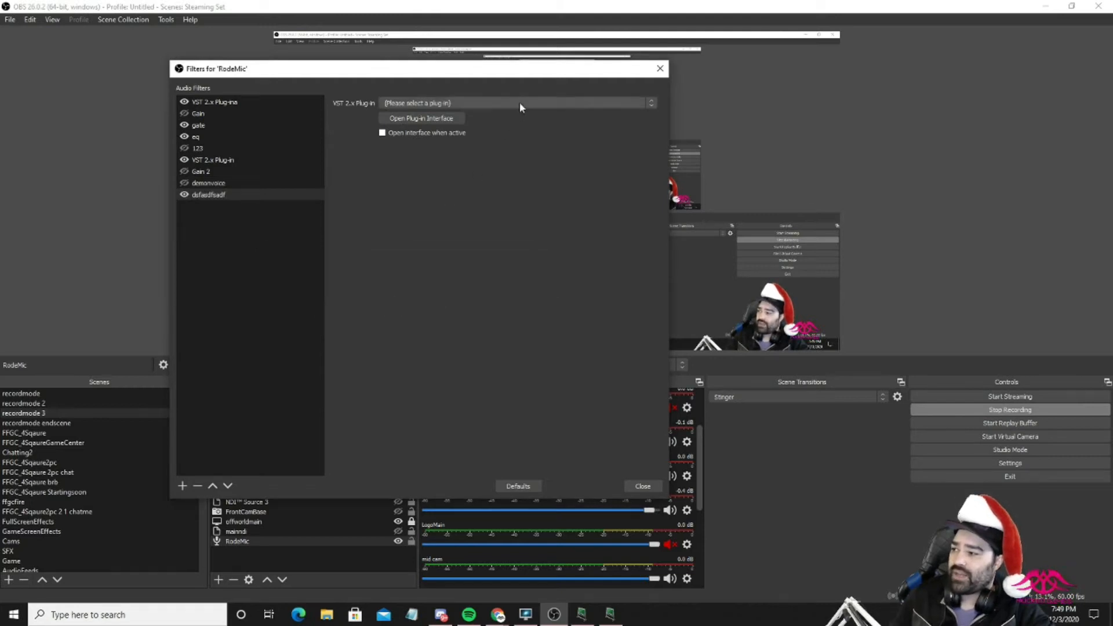
# Try Marvel GEQ as the filter's plug-in, then switch it to pitchproof-x64.
pyautogui.click(517, 103)
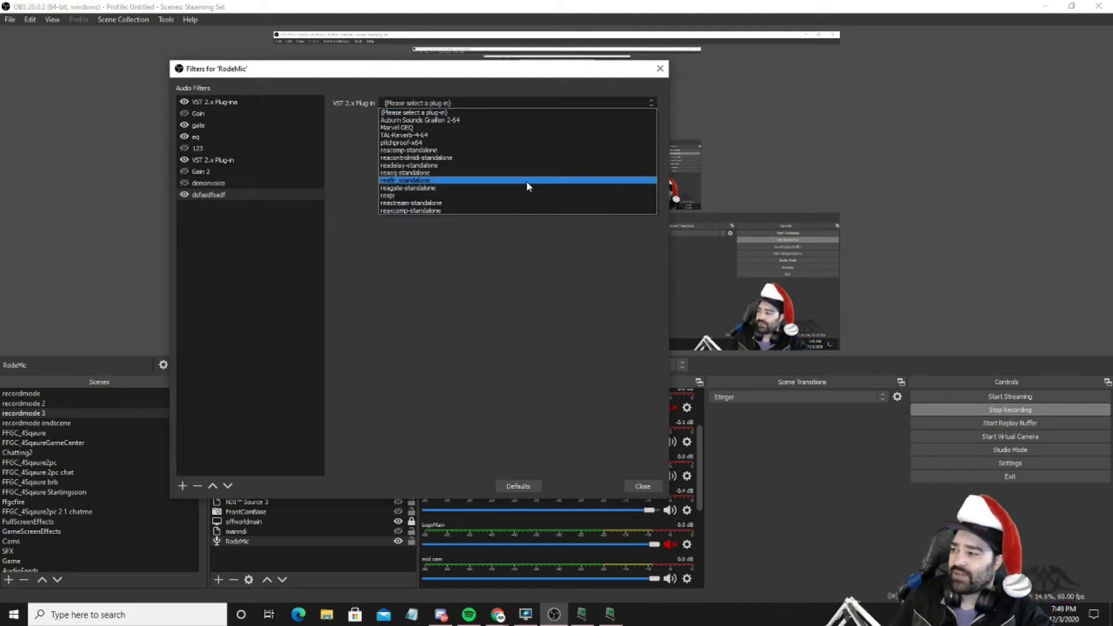
pyautogui.moveTo(522, 135)
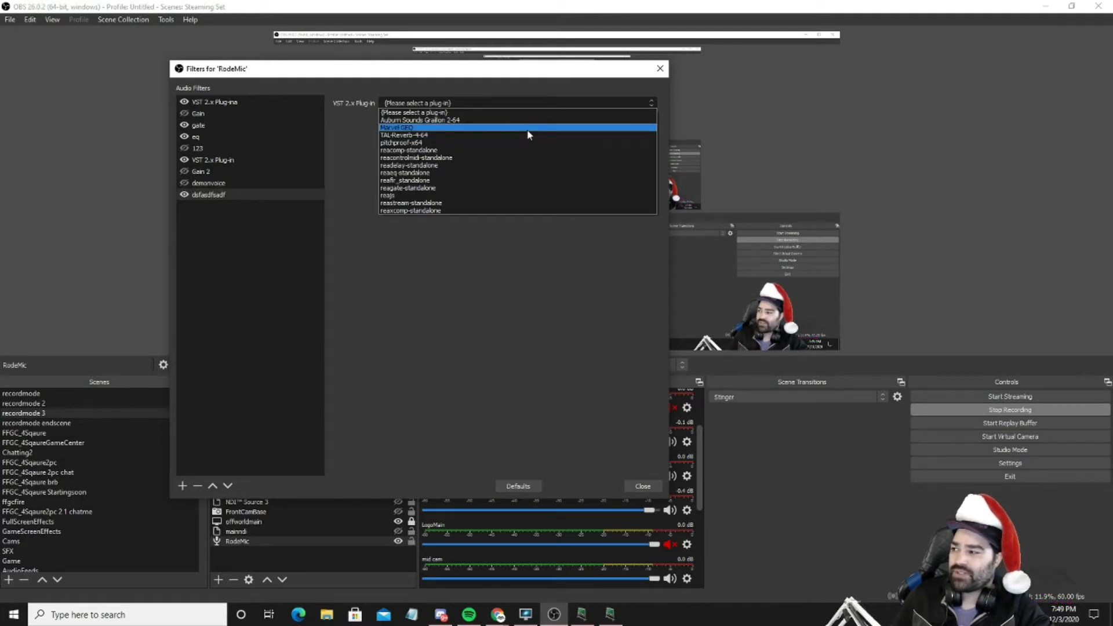
pyautogui.moveTo(465, 136)
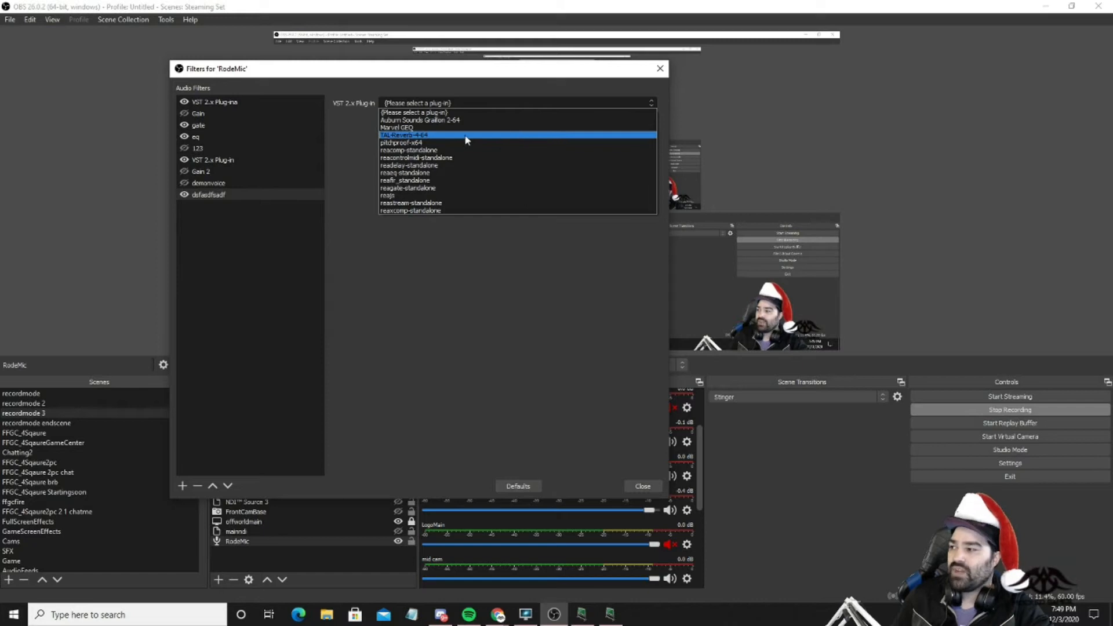
pyautogui.moveTo(440, 120)
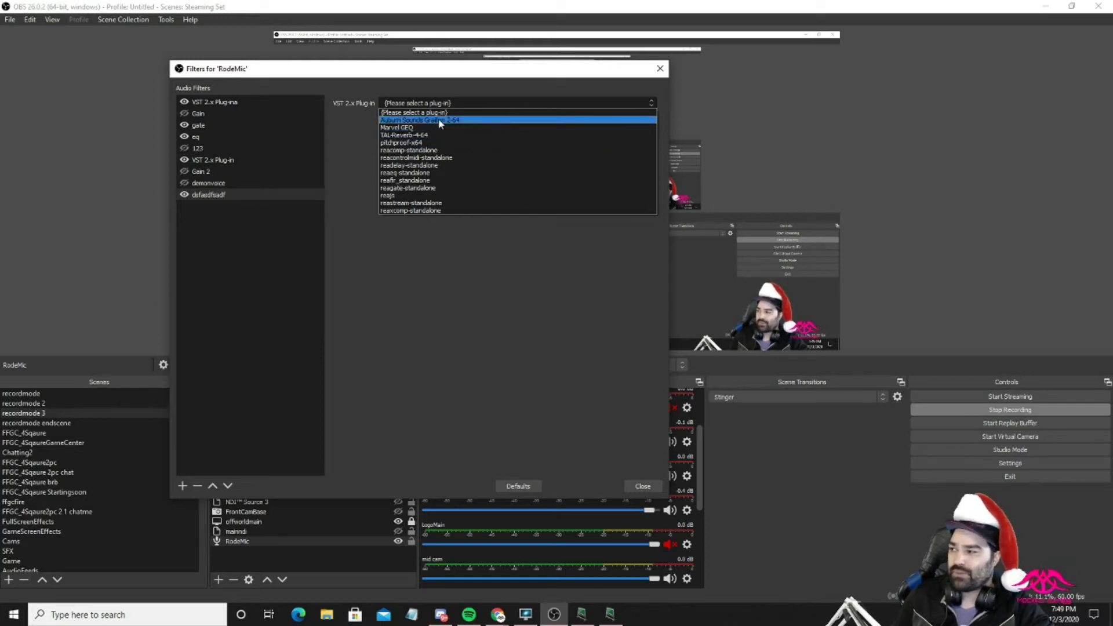
pyautogui.moveTo(465, 158)
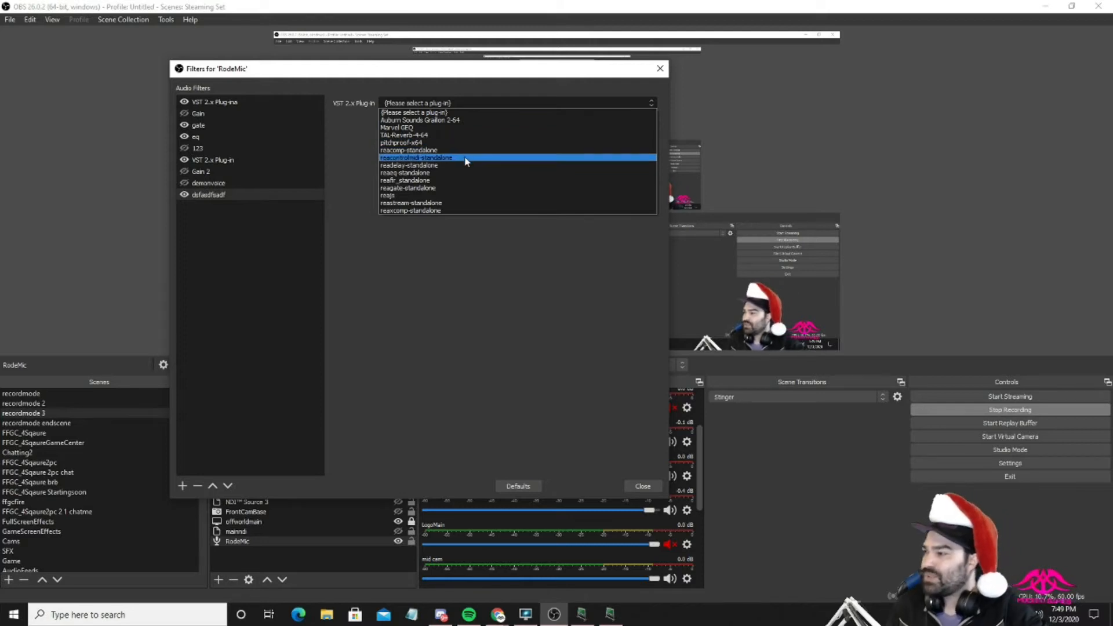
pyautogui.moveTo(465, 206)
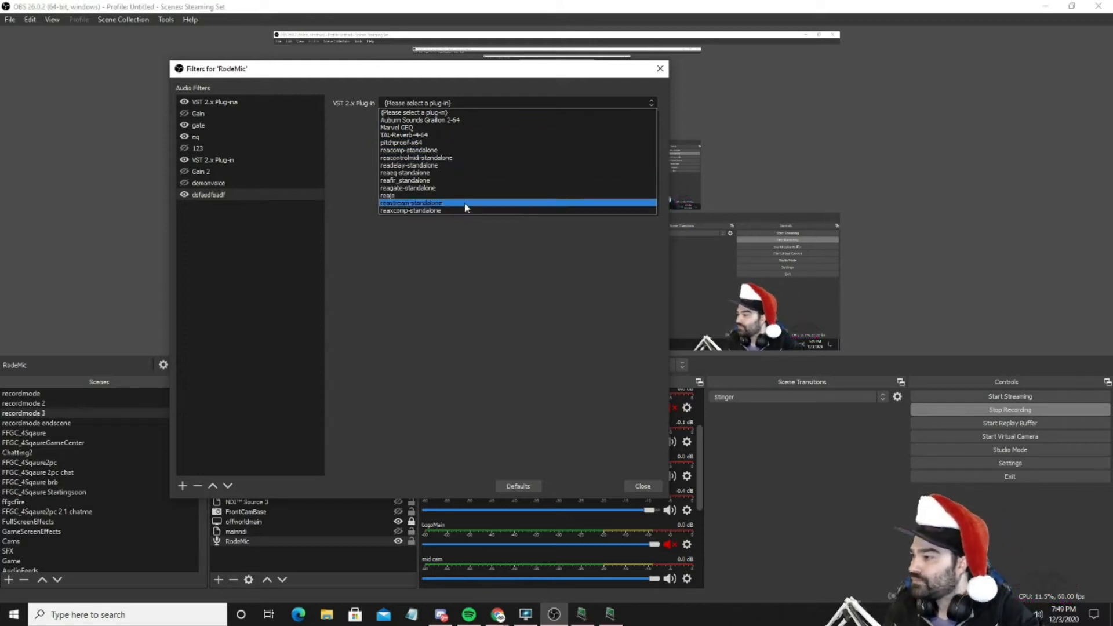
pyautogui.moveTo(465, 127)
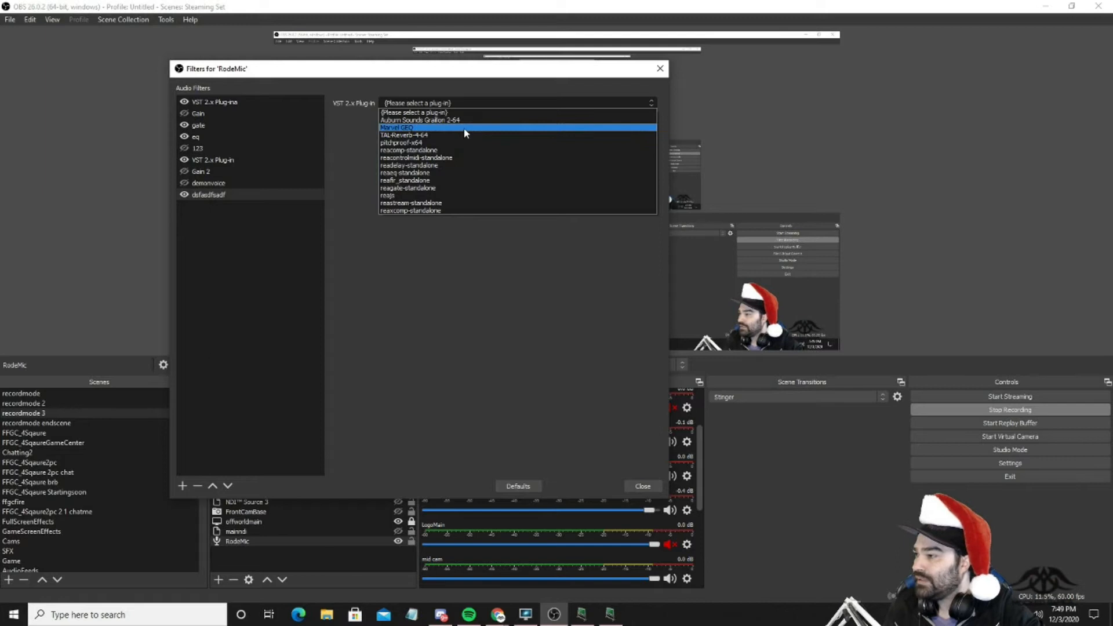
pyautogui.click(398, 129)
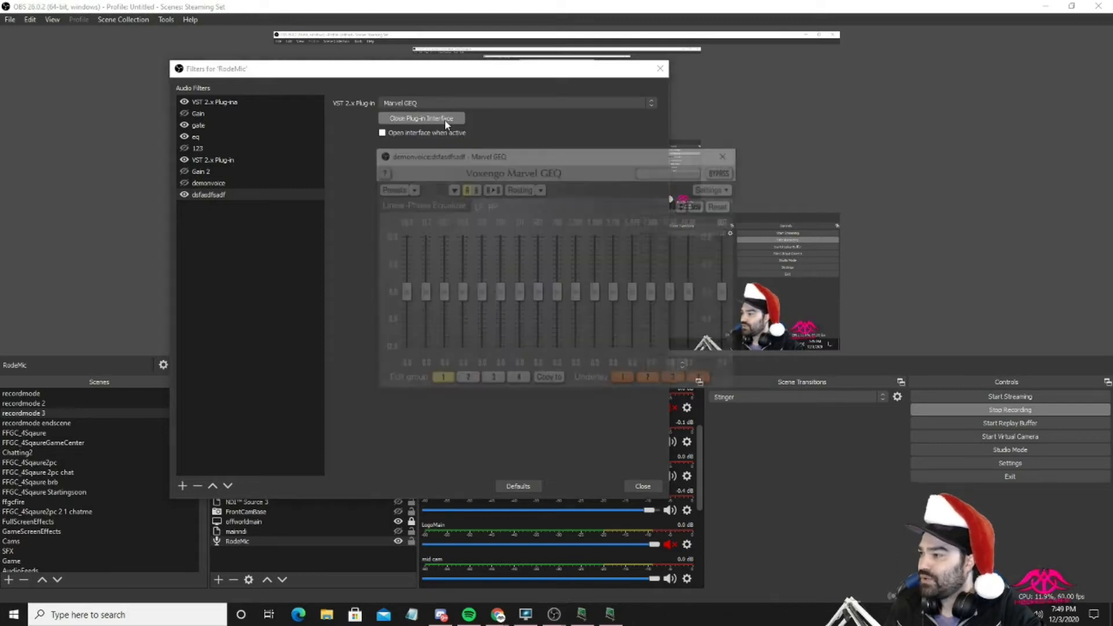
pyautogui.click(421, 117)
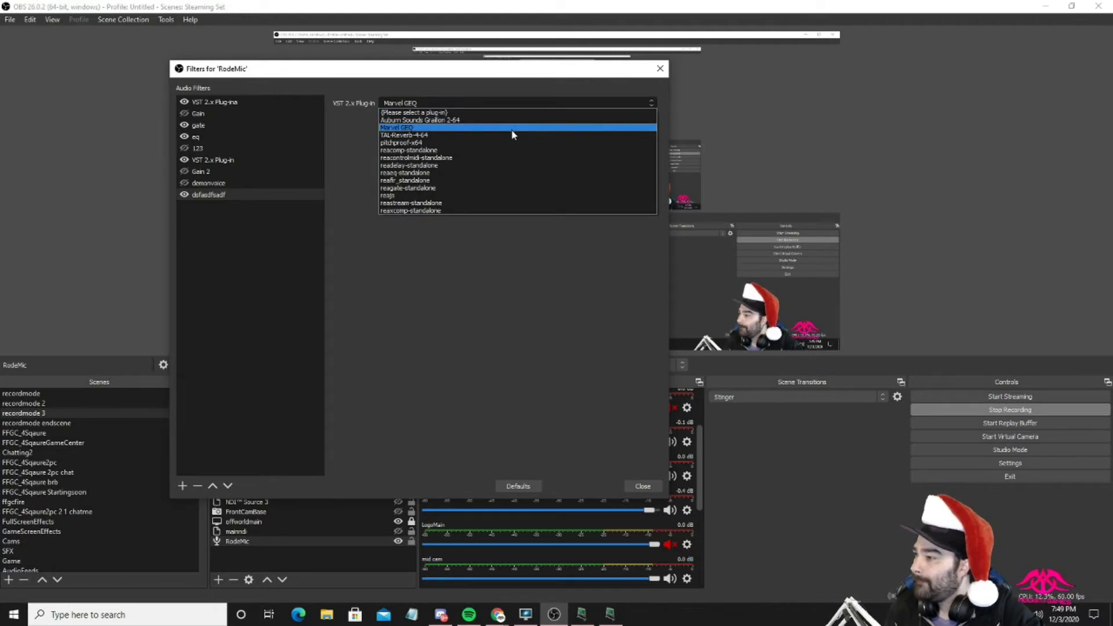
pyautogui.click(401, 142)
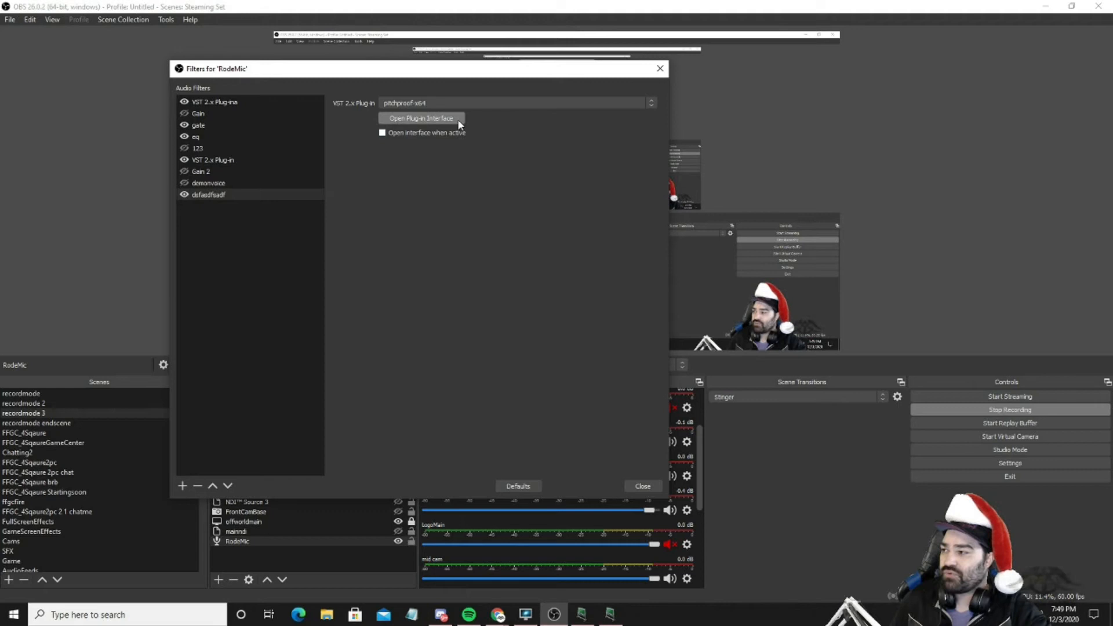
# In the Pitchproof interface, adjust Detune and set Pitch to -6 instead of 3rd Harmony.
pyautogui.click(420, 118)
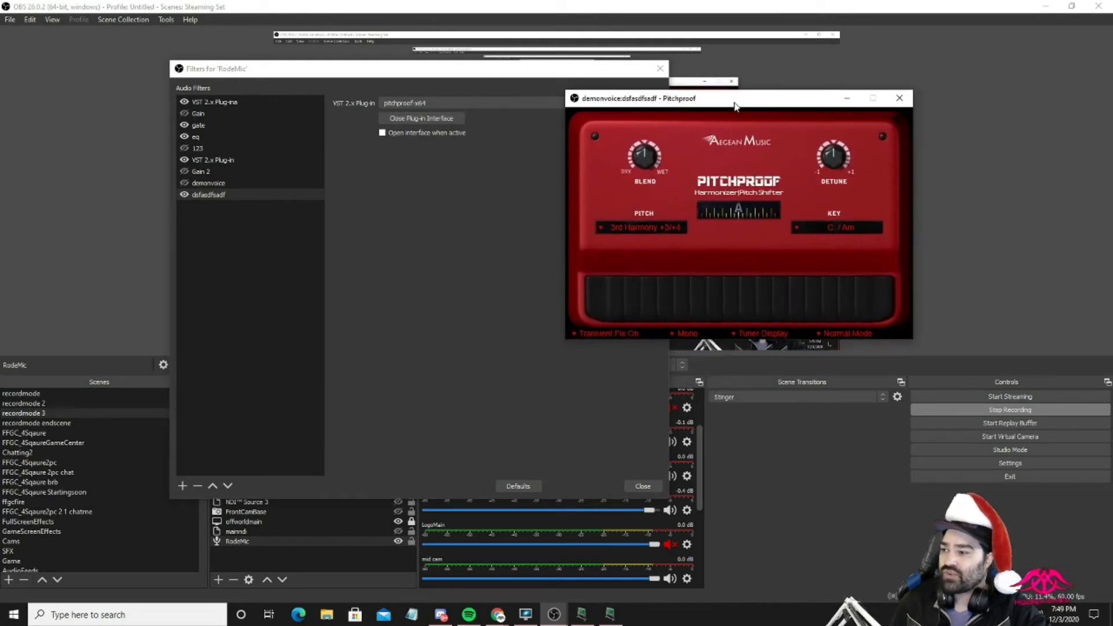
pyautogui.moveTo(666, 124)
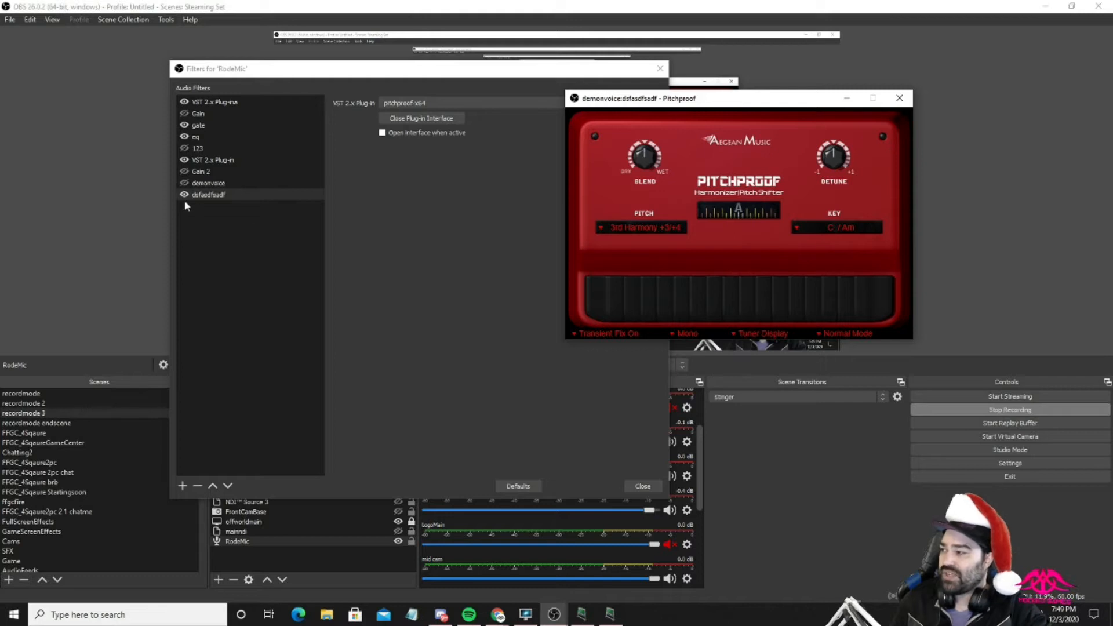
pyautogui.click(420, 117)
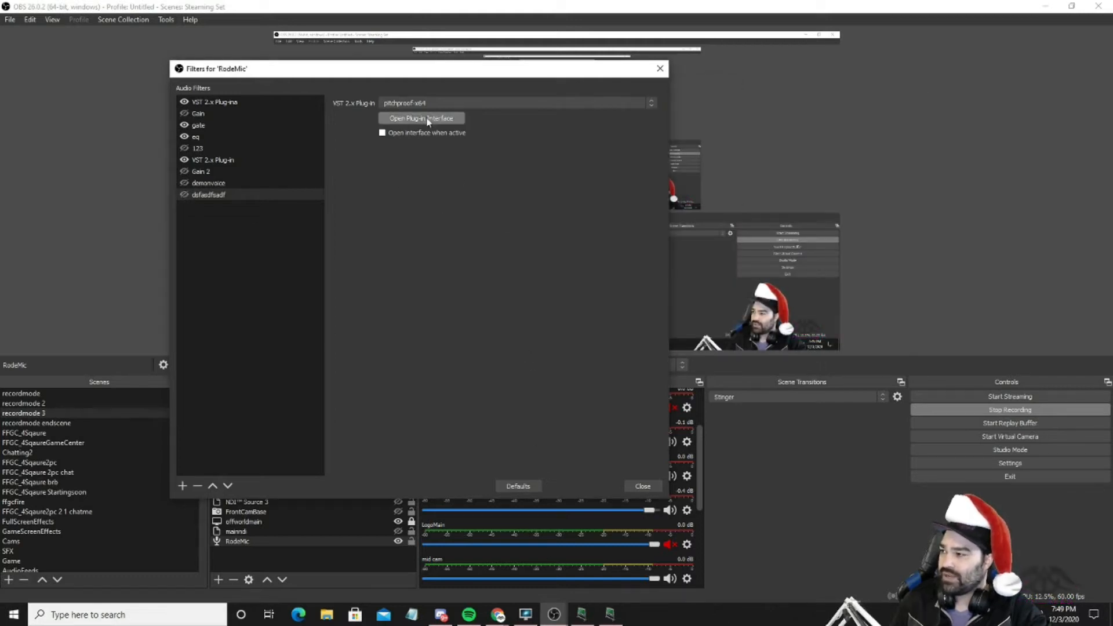
pyautogui.click(421, 118)
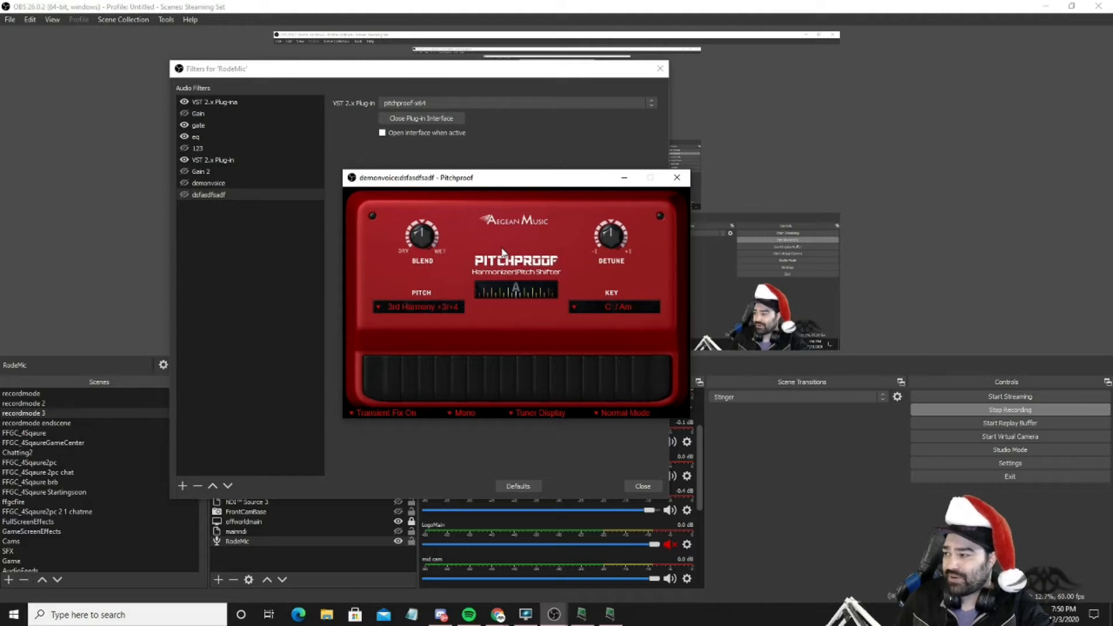
pyautogui.moveTo(405, 231)
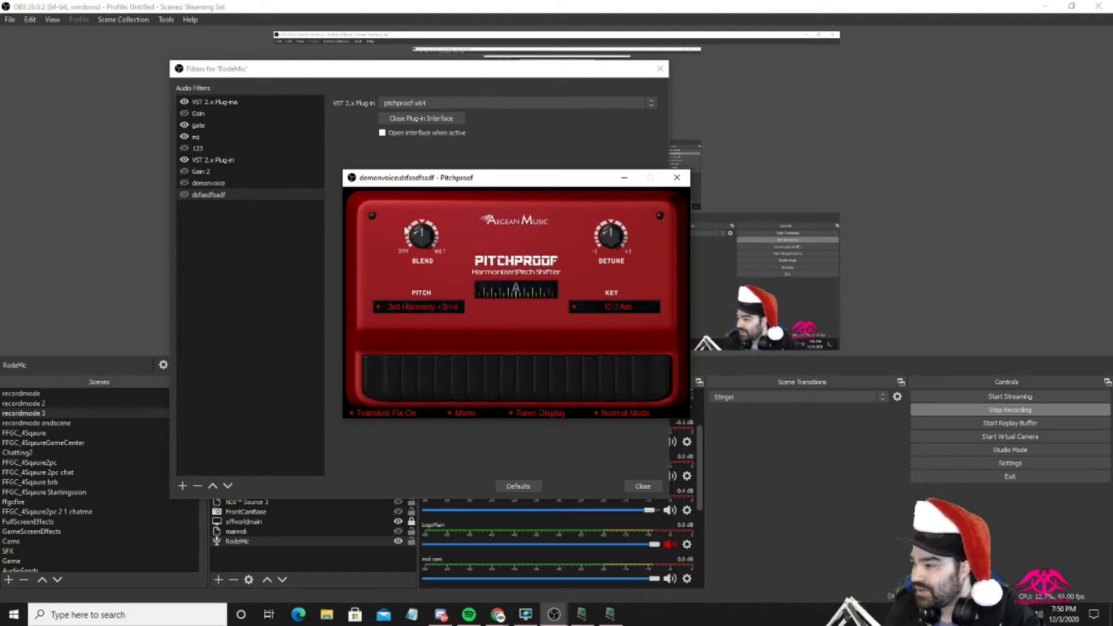
pyautogui.moveTo(609, 233)
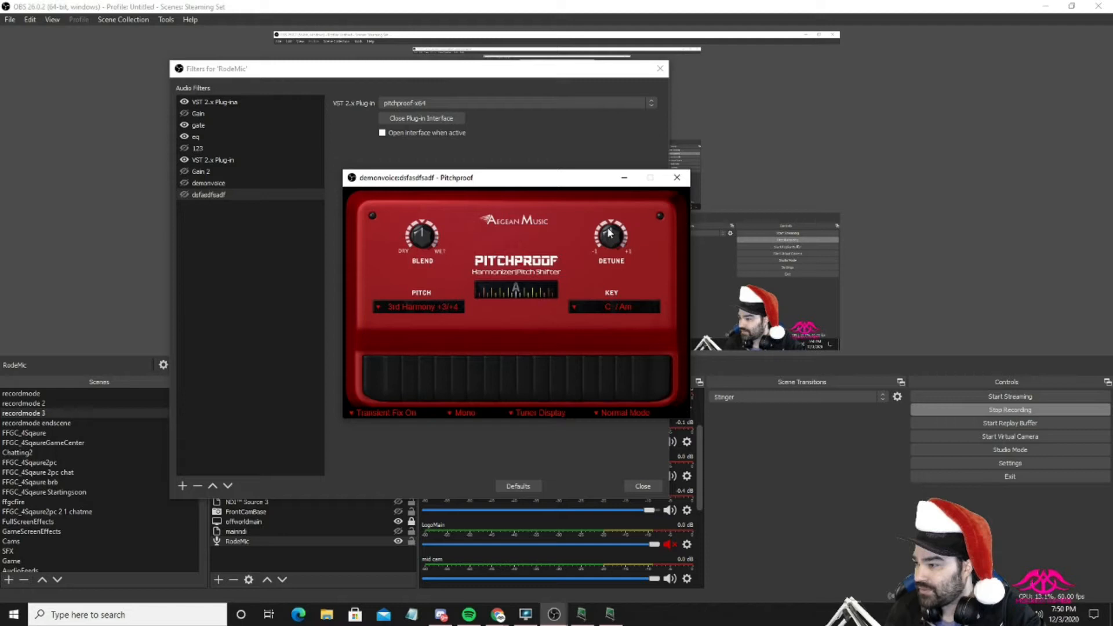
pyautogui.moveTo(610, 231); pyautogui.dragTo(604, 242)
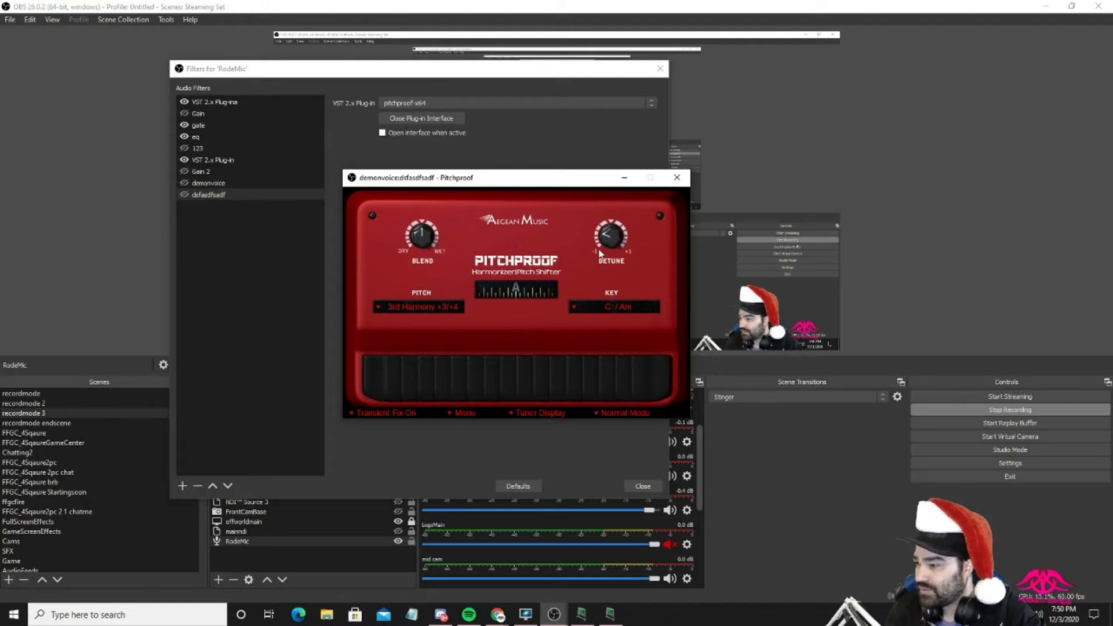
pyautogui.click(419, 307)
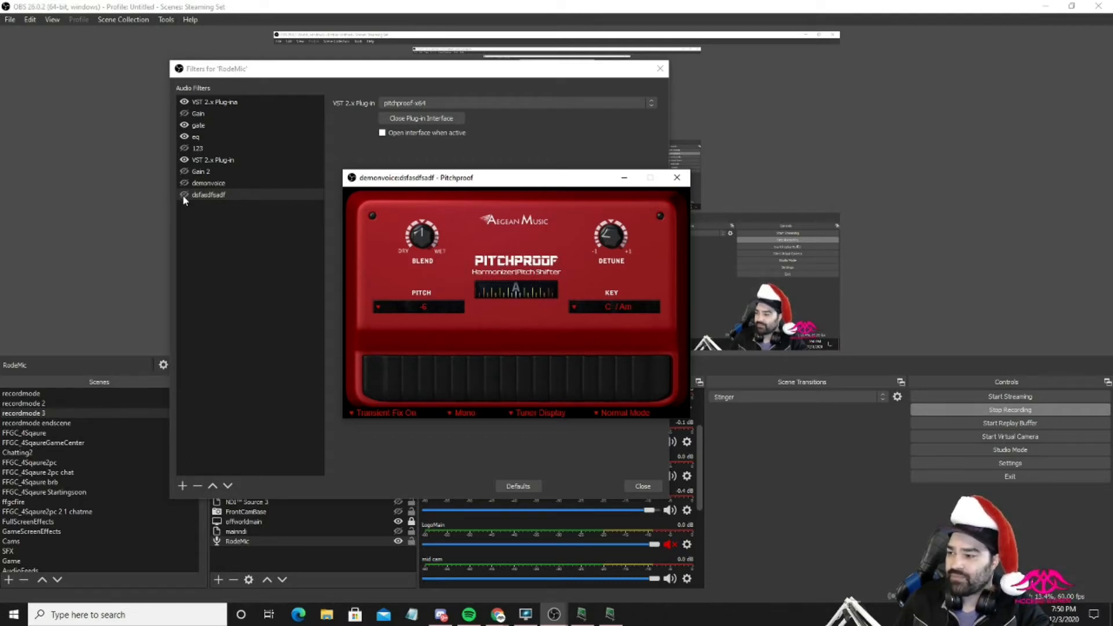
pyautogui.click(421, 118)
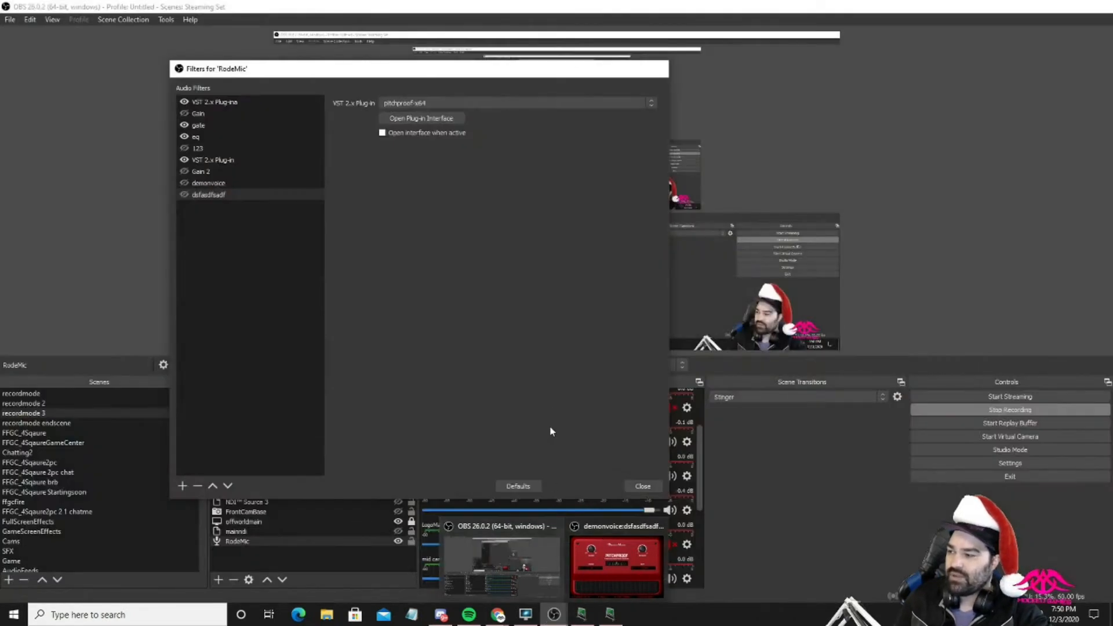
# Restore the Pitchproof window and toggle the dsfasdfsadf filter with its eye icon.
pyautogui.click(421, 117)
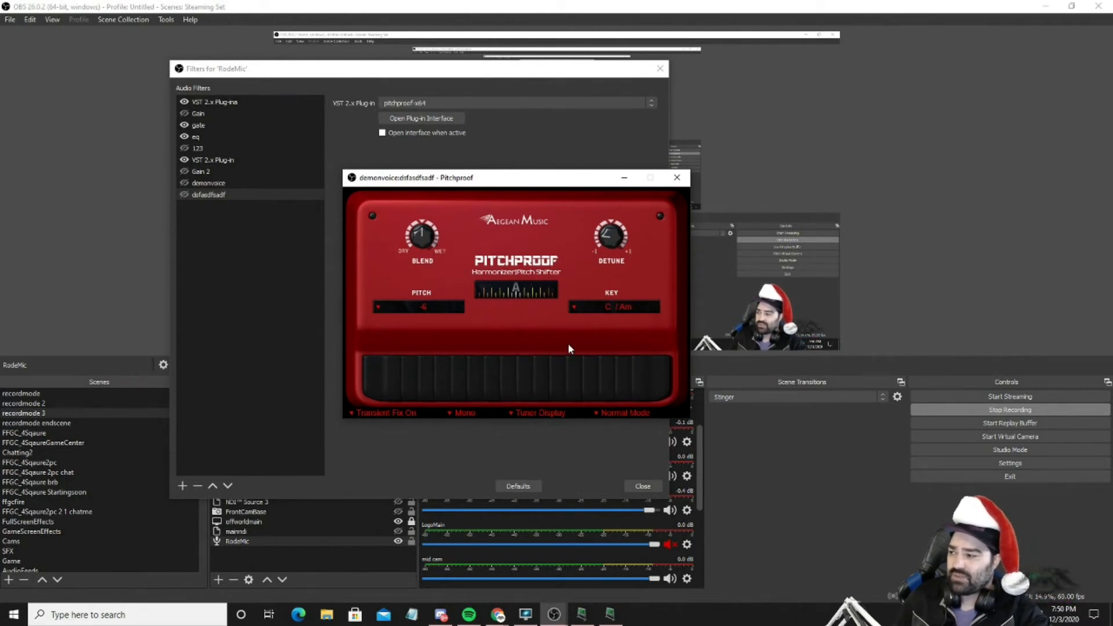
pyautogui.moveTo(547, 248)
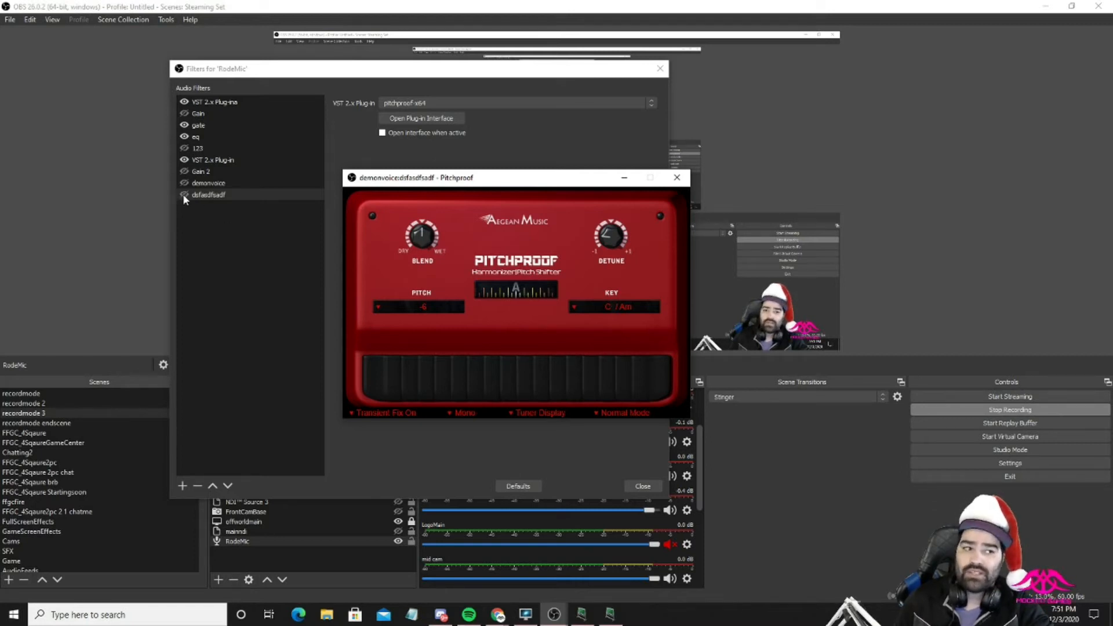
pyautogui.click(208, 183)
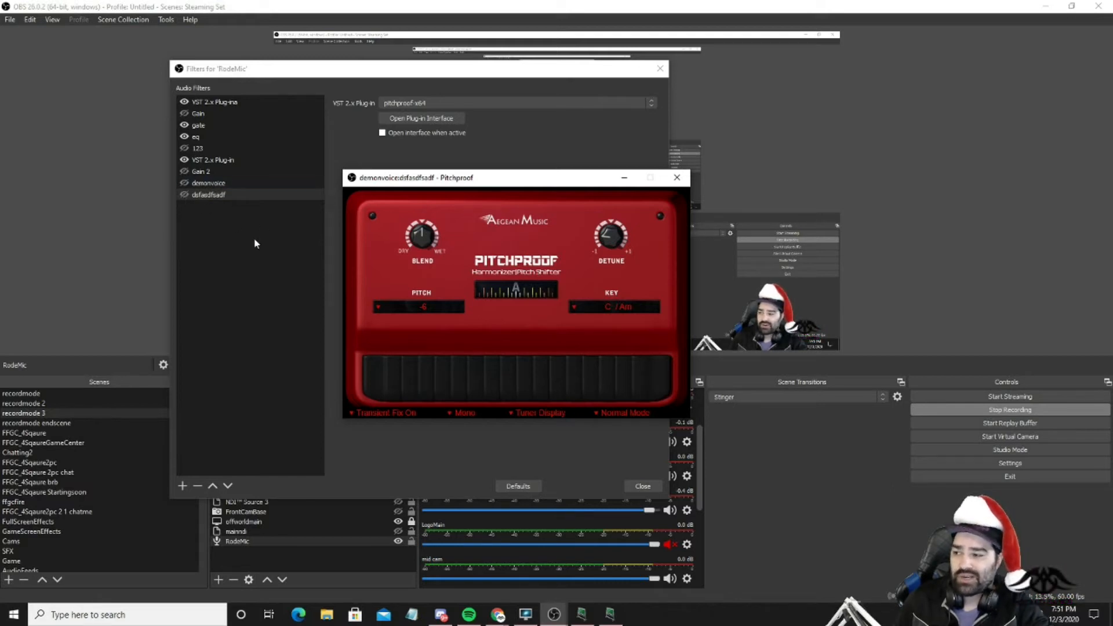
pyautogui.moveTo(438, 201)
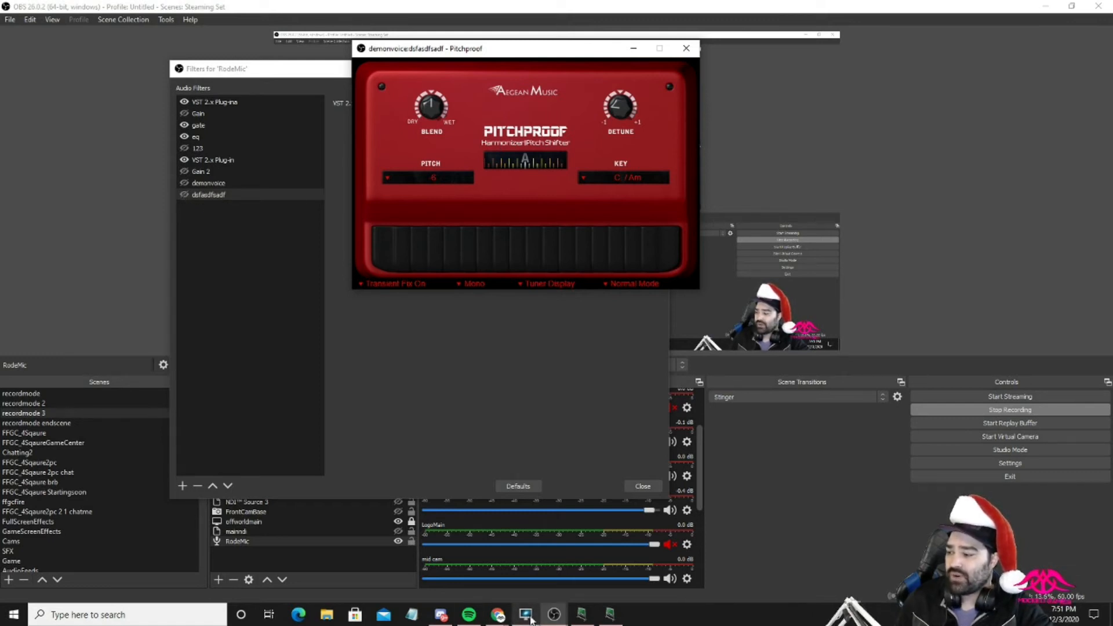
# Switch to LioranBoard Receiver and relabel the deck button 'voice on'.
pyautogui.click(607, 614)
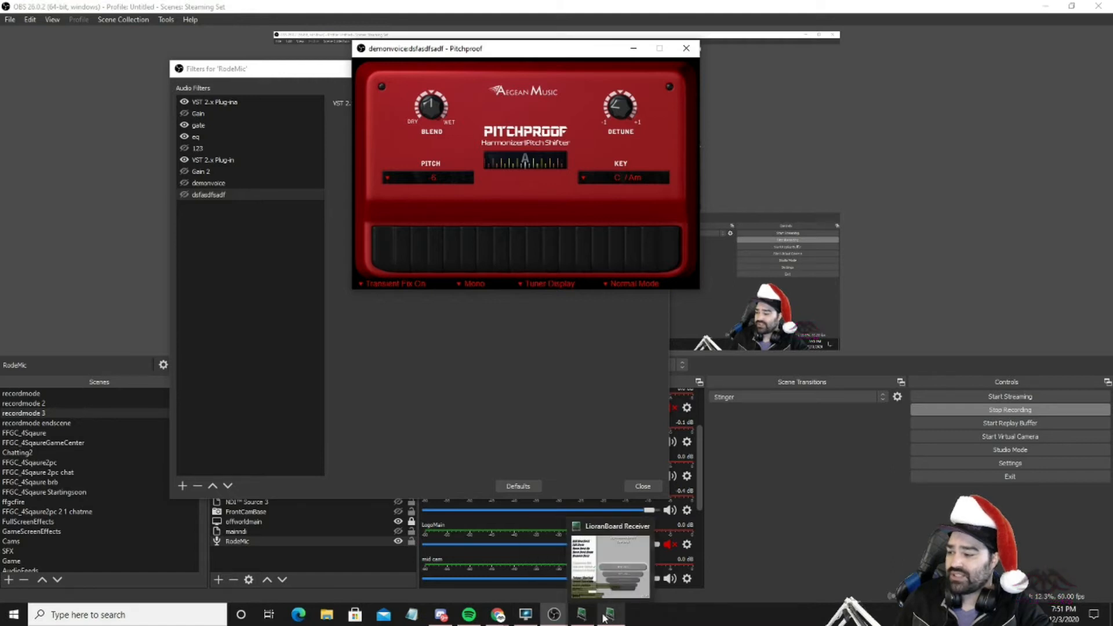
pyautogui.click(607, 614)
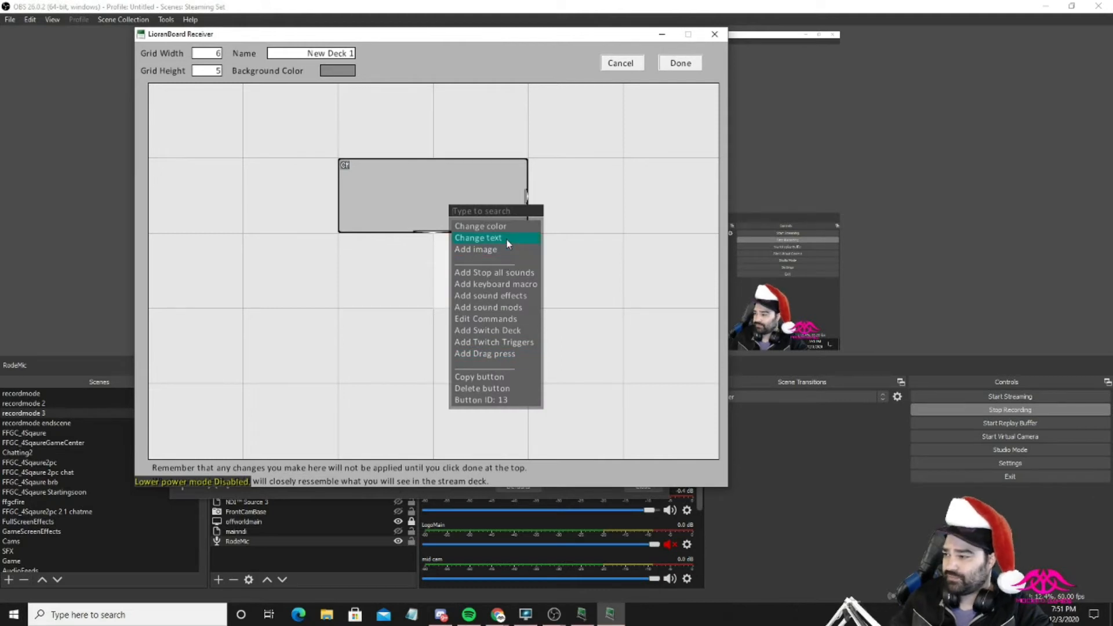
pyautogui.click(478, 238)
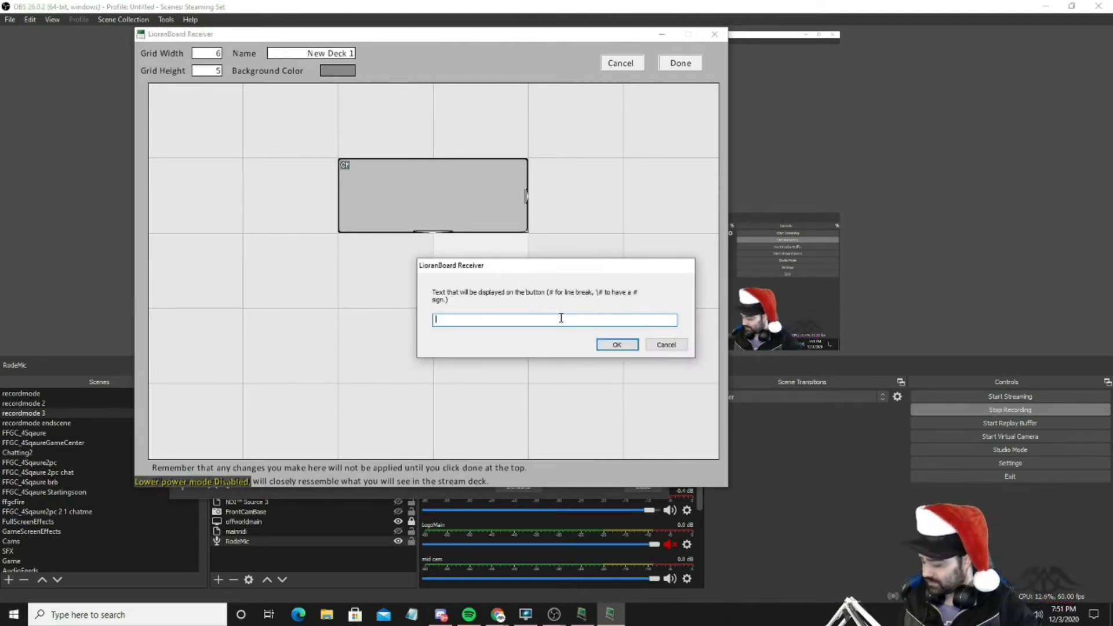
pyautogui.write('vol')
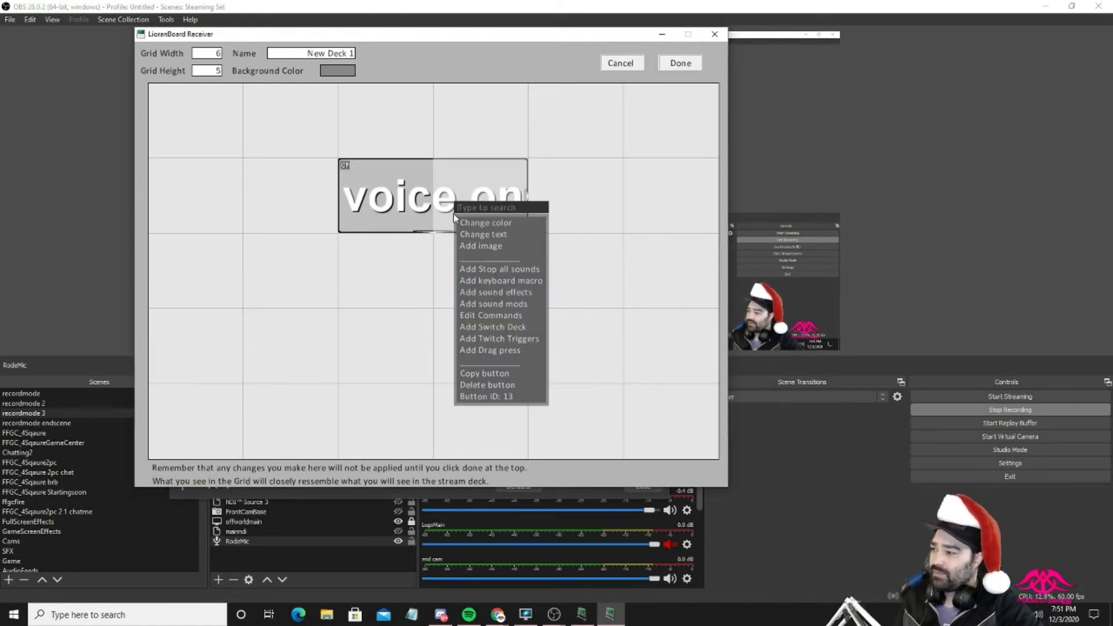
# Give the voice on button a Filter Change Visibility action enabling RodeMic's dsfasdfsadf filter.
pyautogui.click(489, 315)
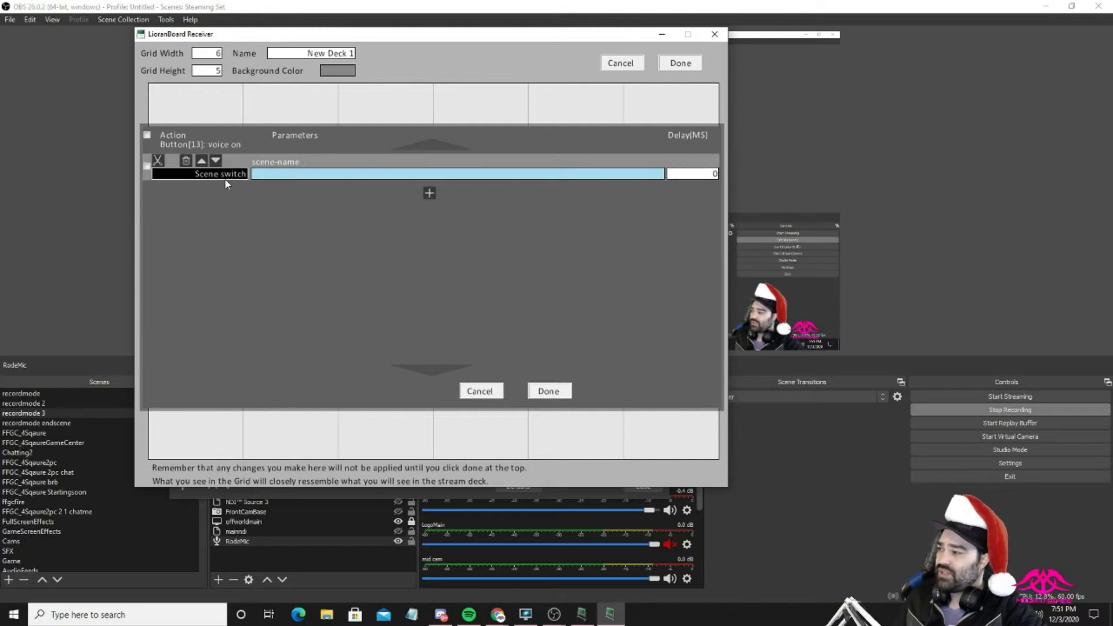
pyautogui.click(220, 173)
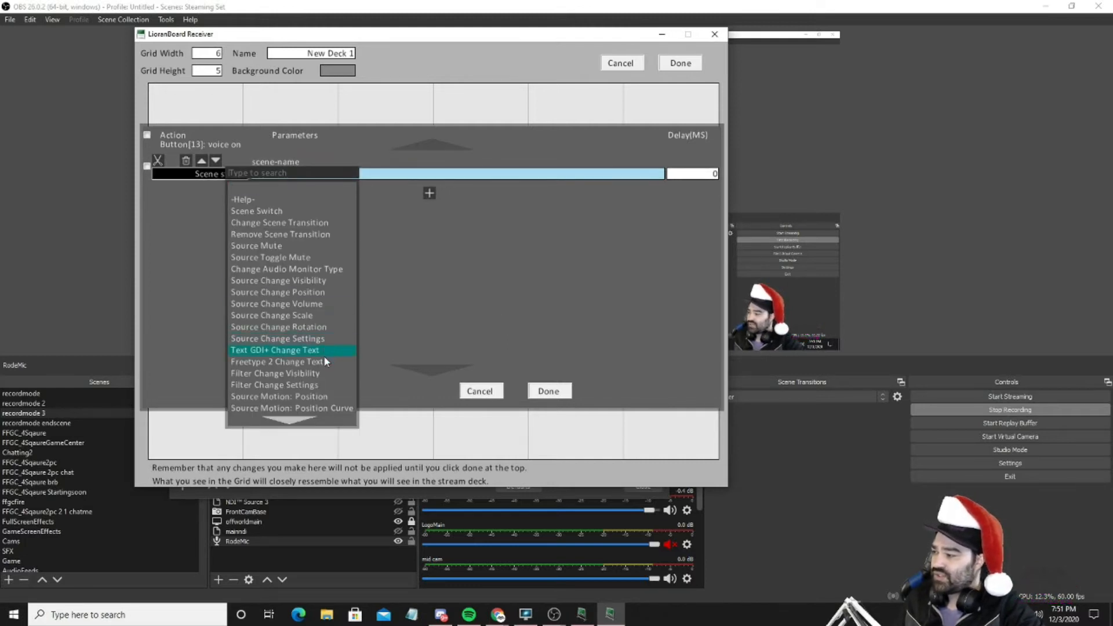
pyautogui.click(275, 373)
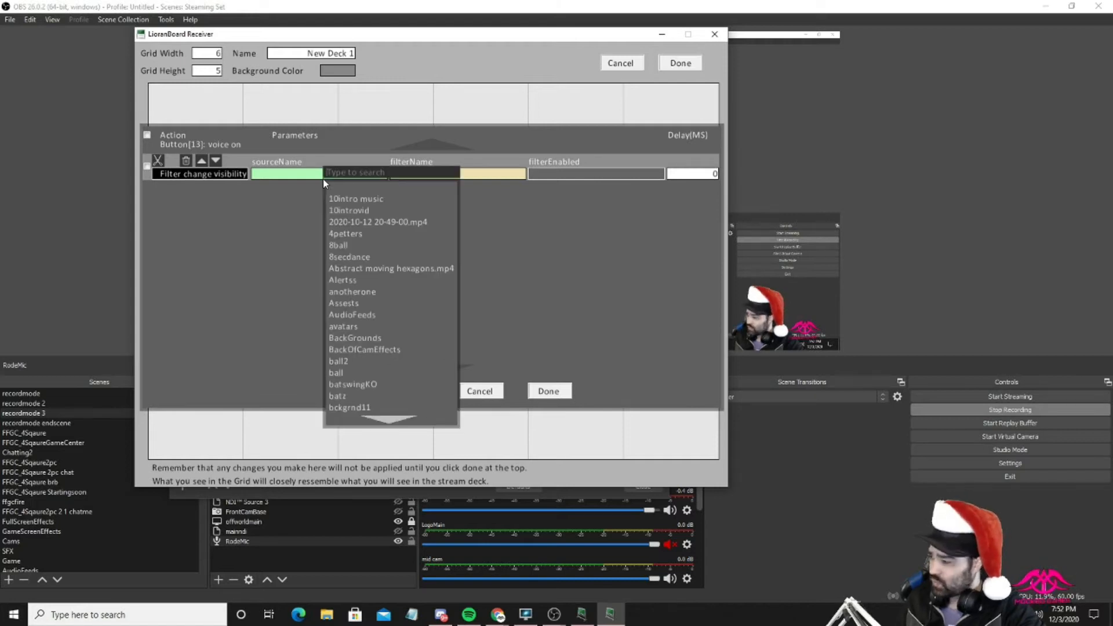
pyautogui.write('rec')
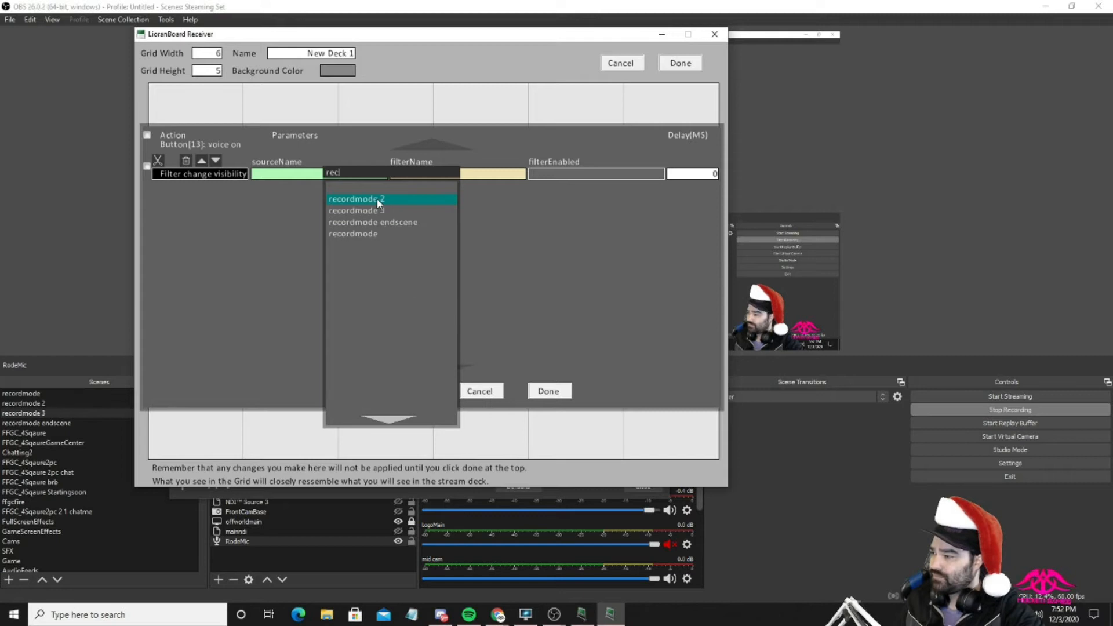
pyautogui.press('backspace')
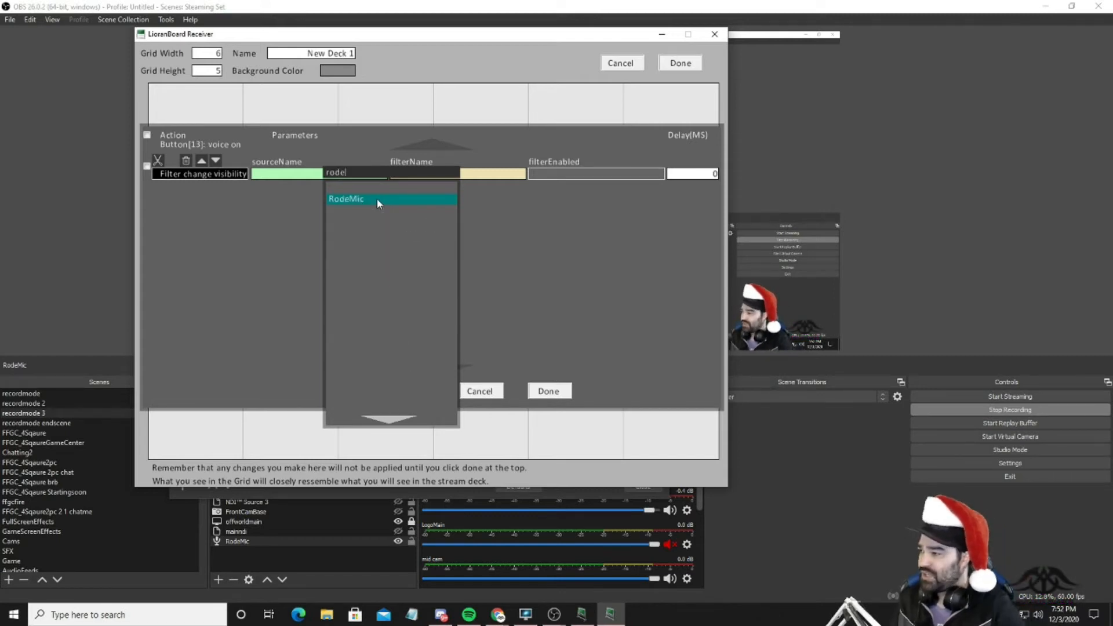
pyautogui.click(345, 199)
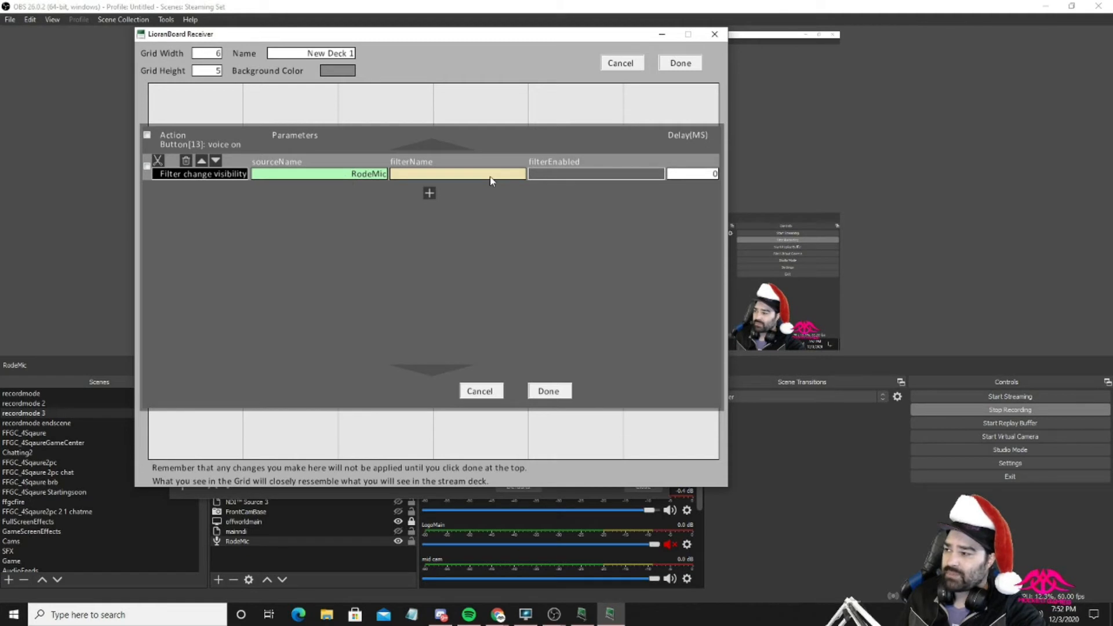
pyautogui.click(458, 173)
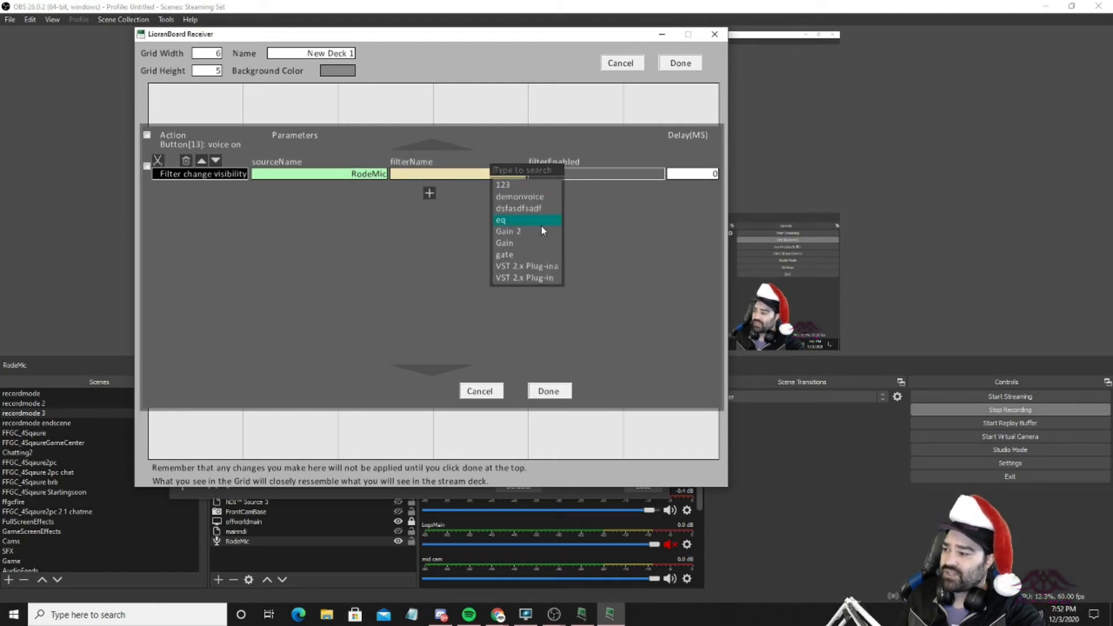
pyautogui.click(518, 208)
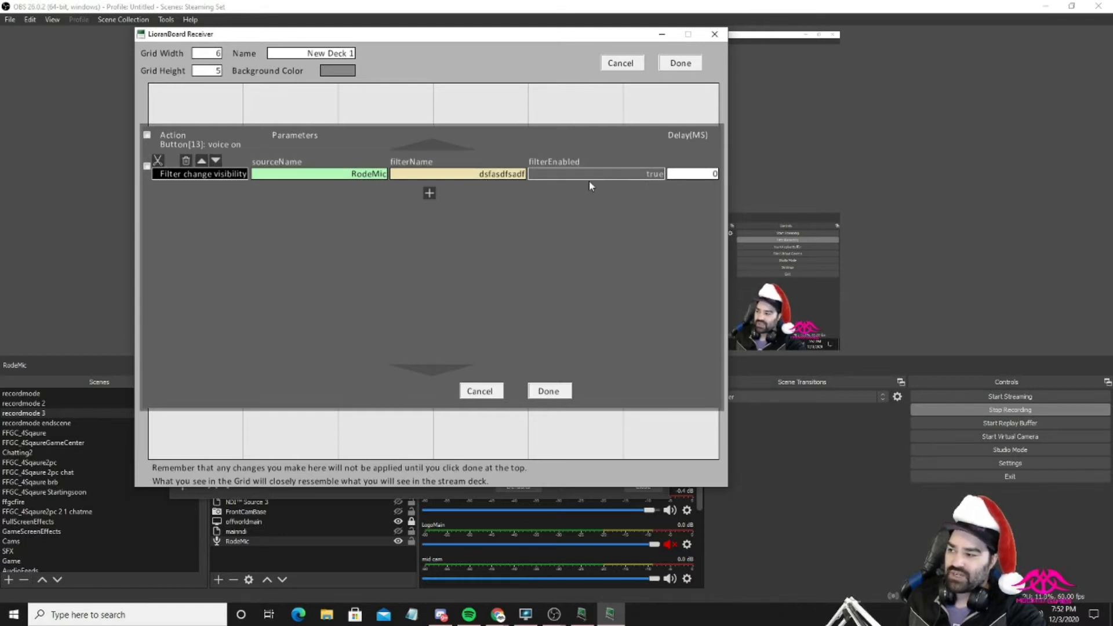
pyautogui.rightClick(430, 195)
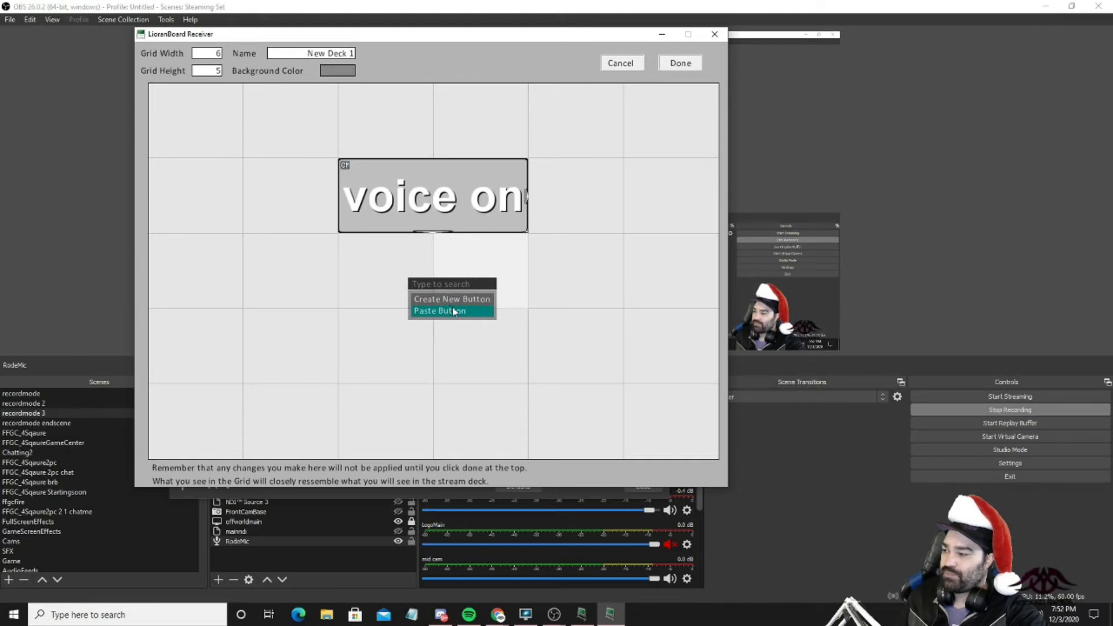
# Check the lower copy's dsfasdfsadf filter action, then relabel it 'voice off'.
pyautogui.click(439, 311)
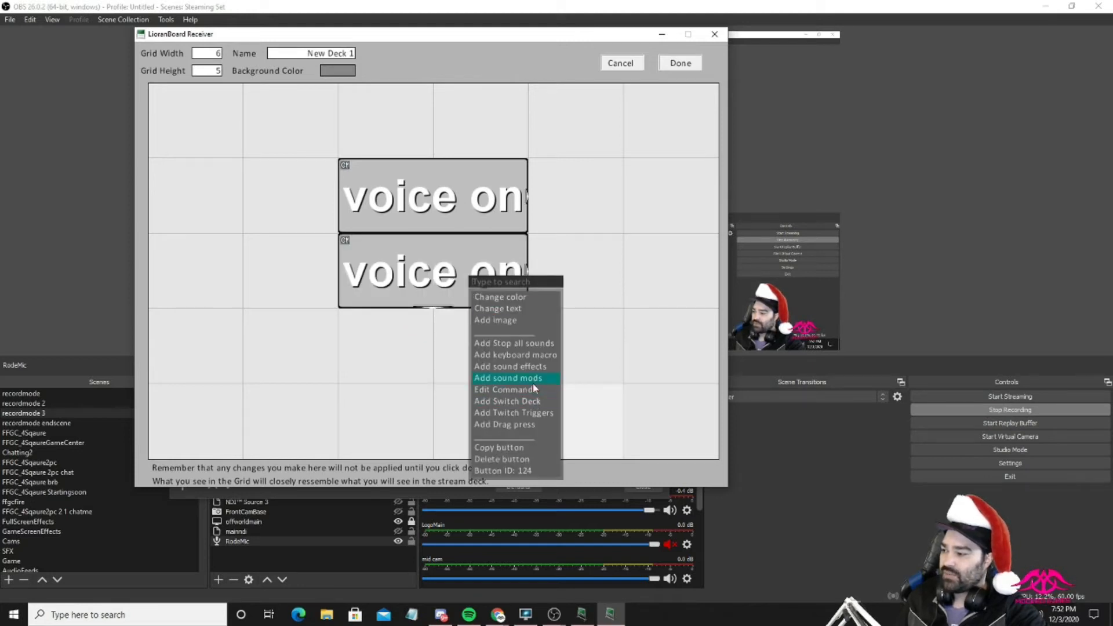
pyautogui.click(505, 389)
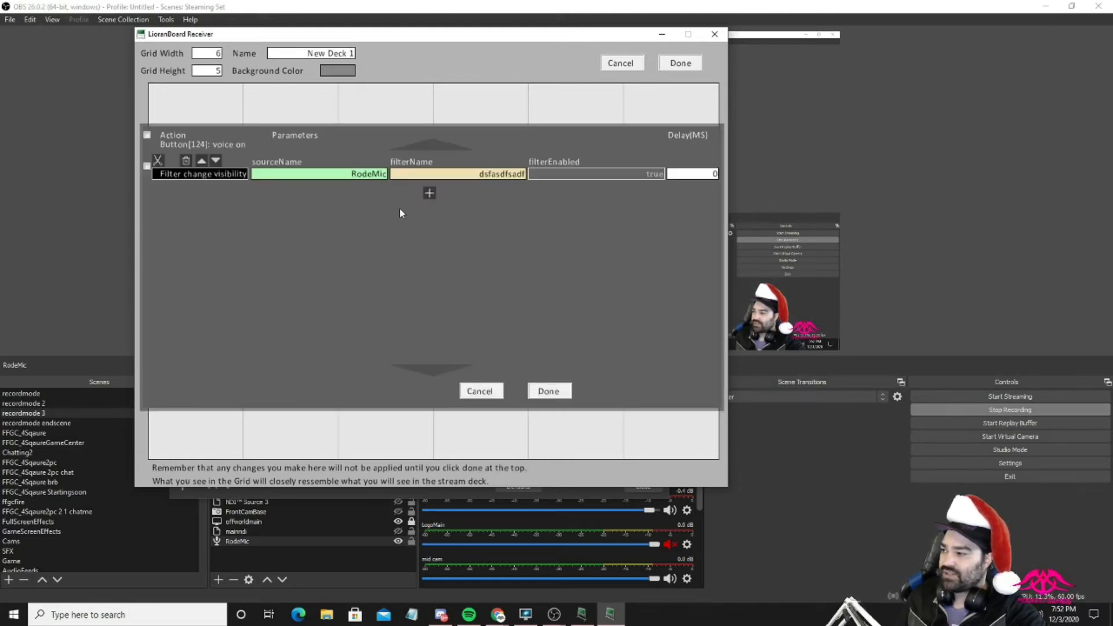
pyautogui.click(597, 174)
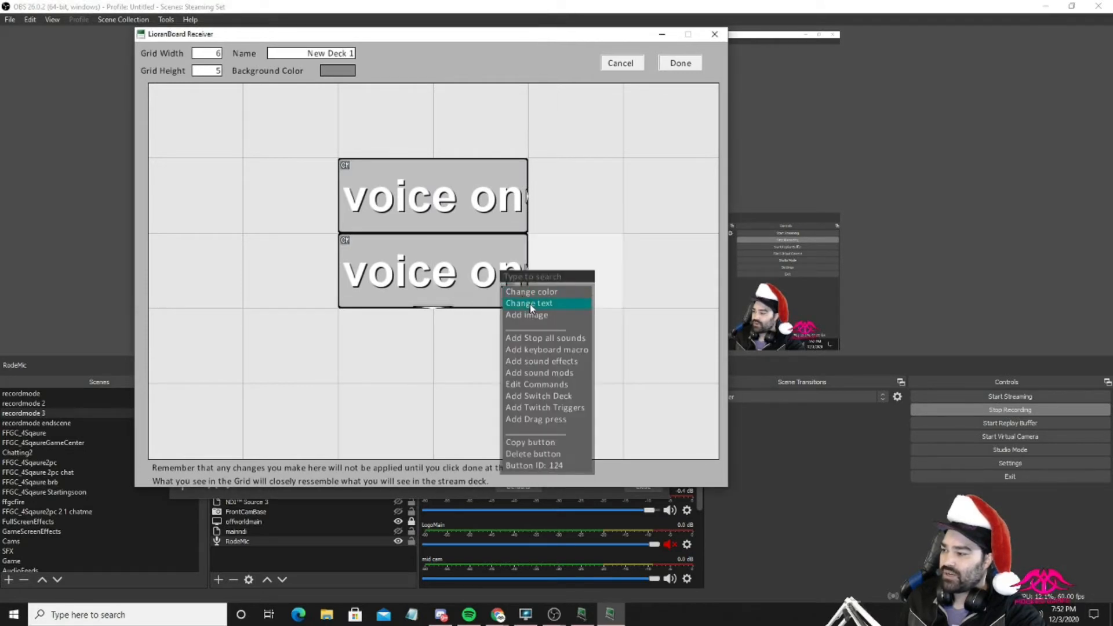
pyautogui.click(529, 303)
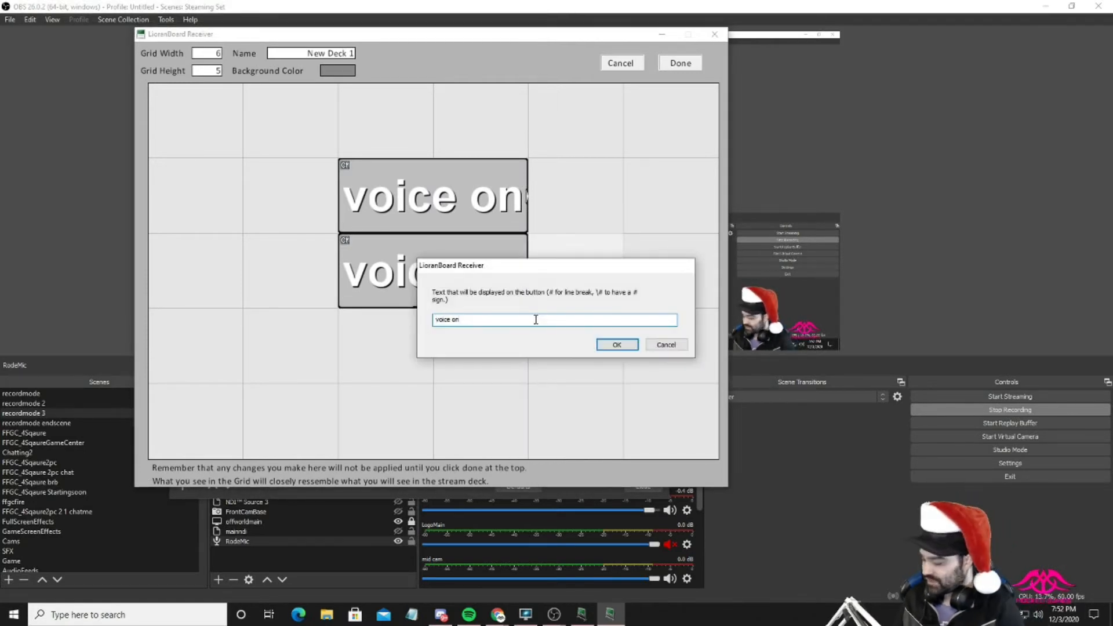
pyautogui.write('ff')
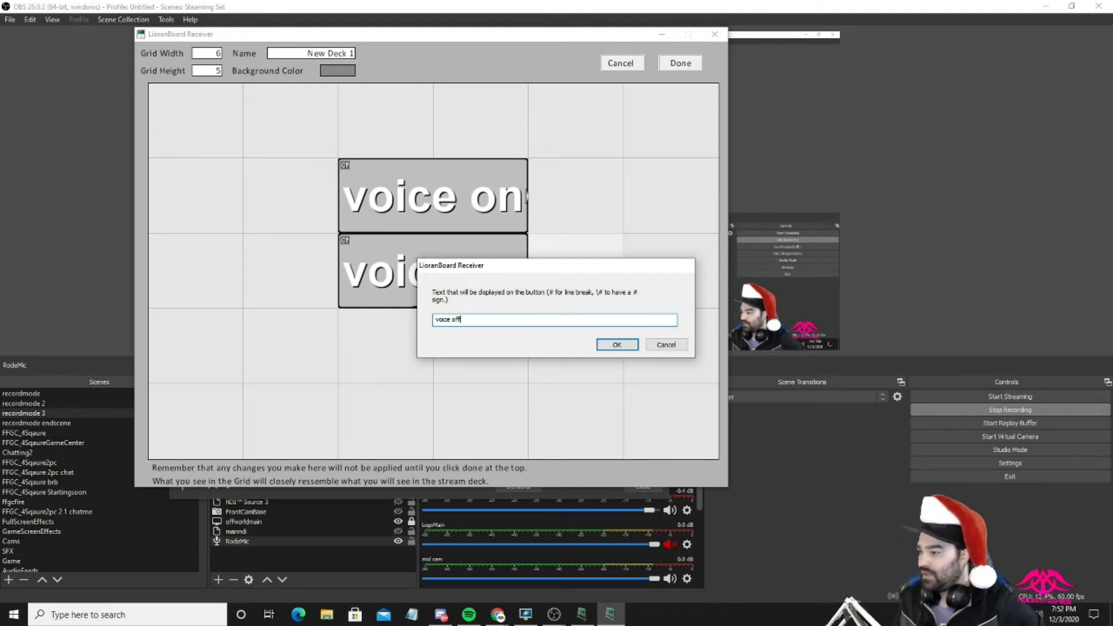
pyautogui.click(616, 344)
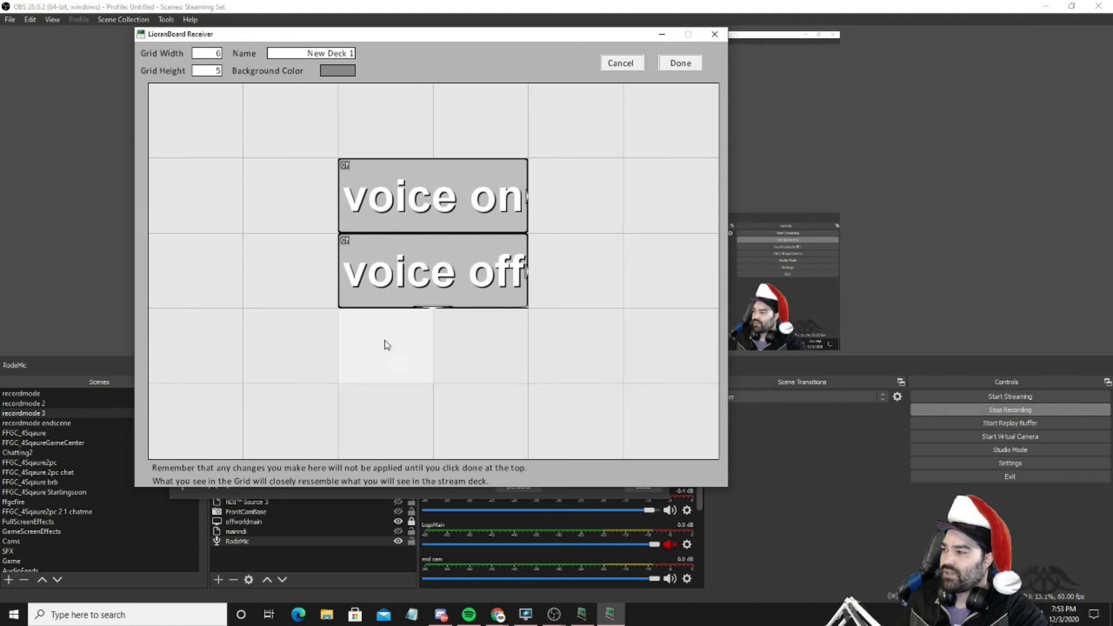
# Create a 'voice chat' deck button below voice off and pick a Trigger Button command.
pyautogui.rightClick(386, 345)
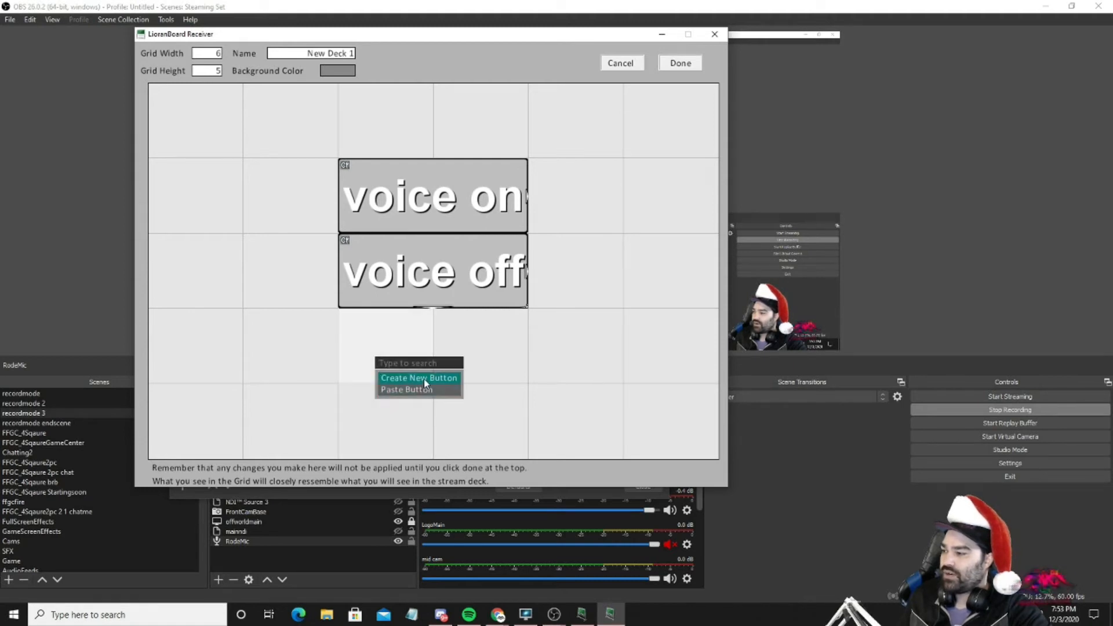
pyautogui.click(419, 377)
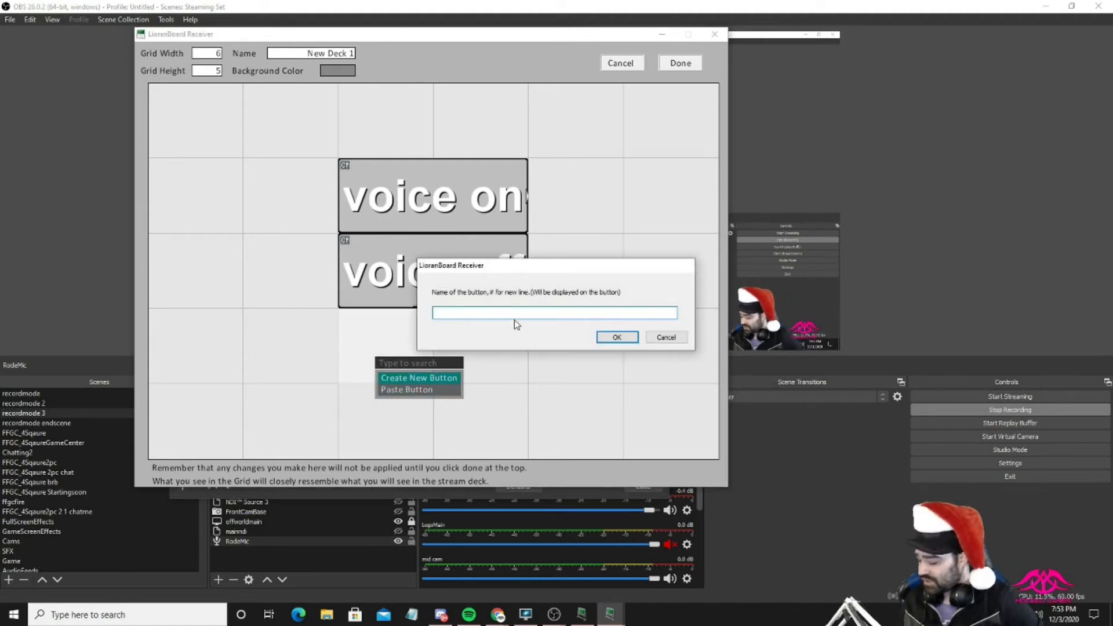
pyautogui.write('voice')
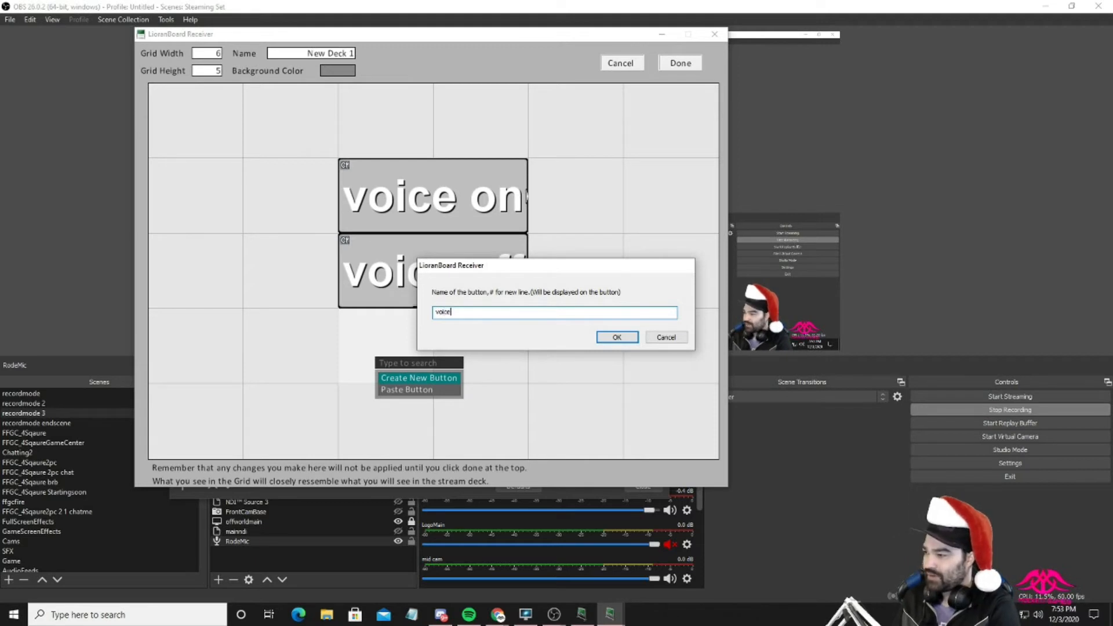
pyautogui.write('chat')
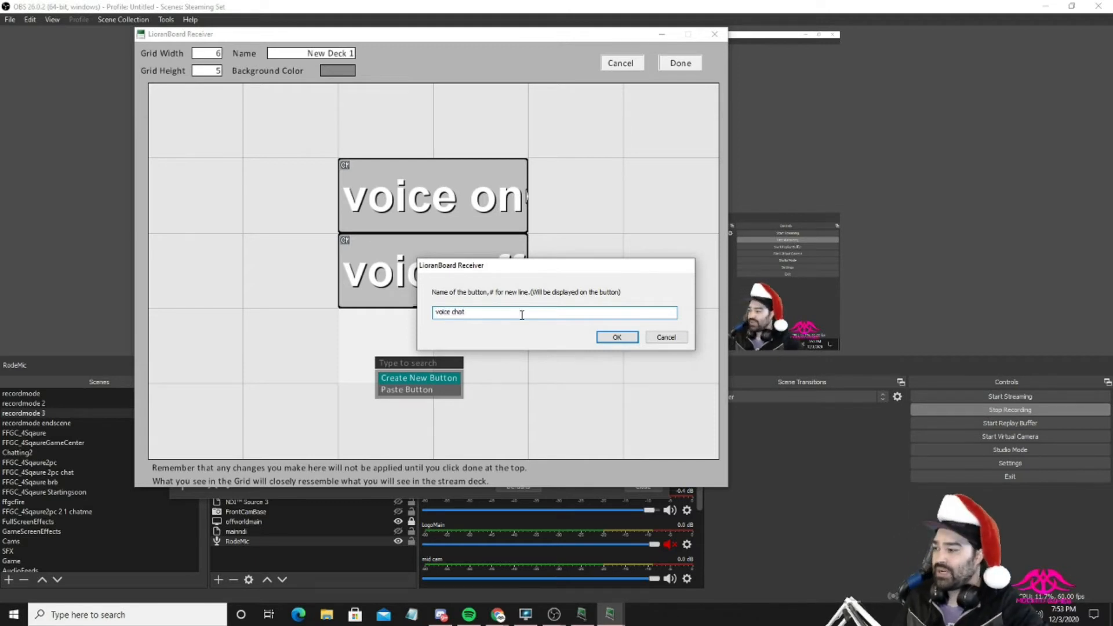
pyautogui.click(616, 338)
pyautogui.write('but')
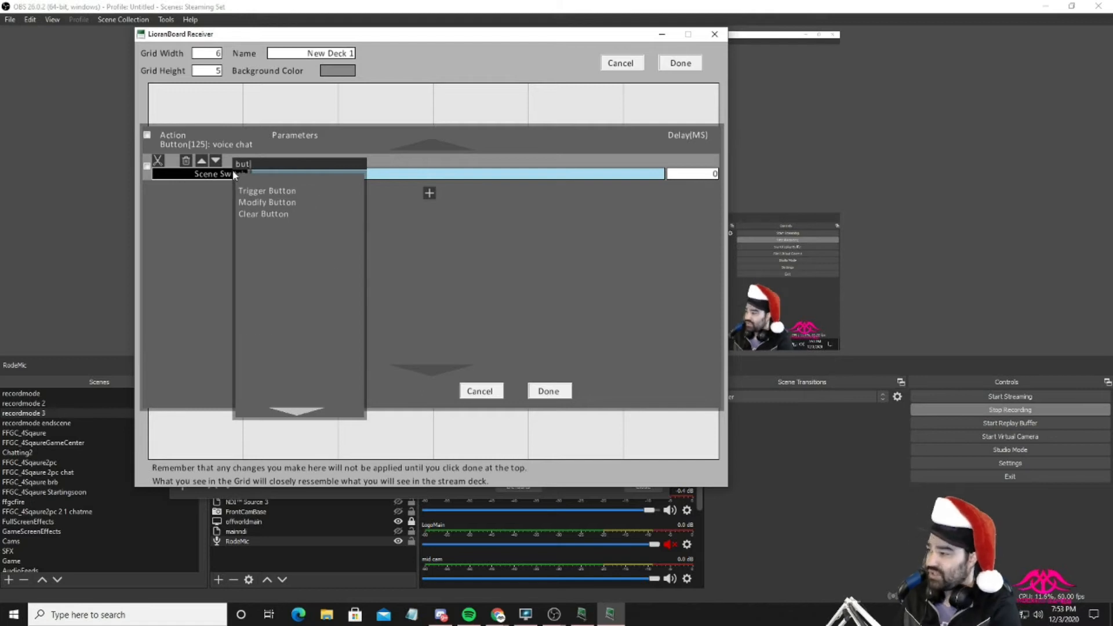
pyautogui.click(267, 190)
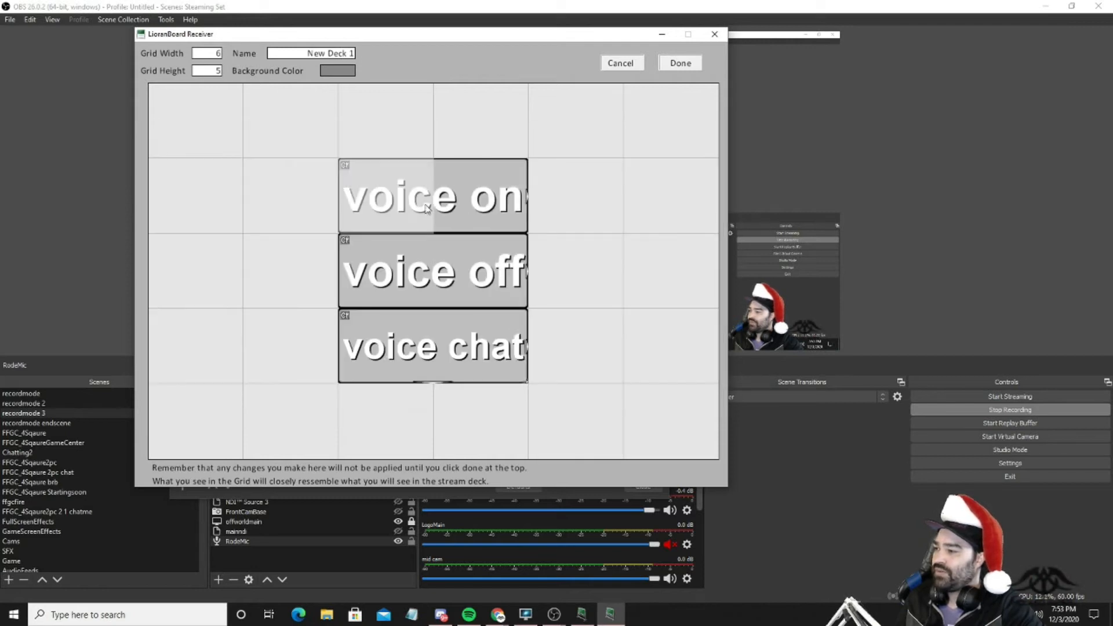
# Give voice chat Trigger Button actions for button IDs 13 and 124.
pyautogui.rightClick(426, 208)
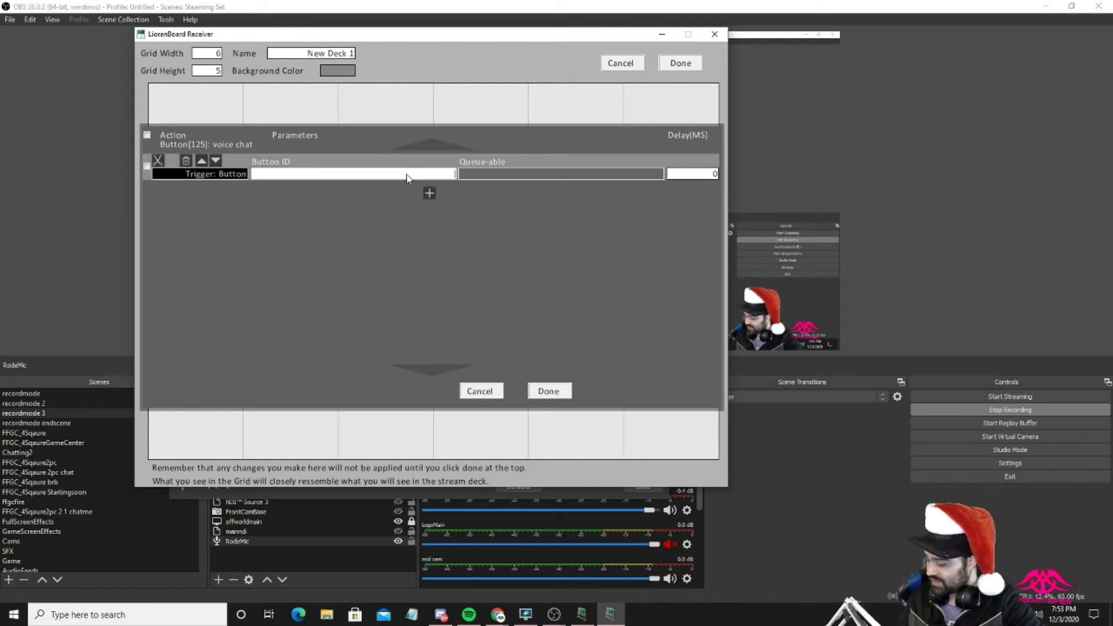
pyautogui.write('13')
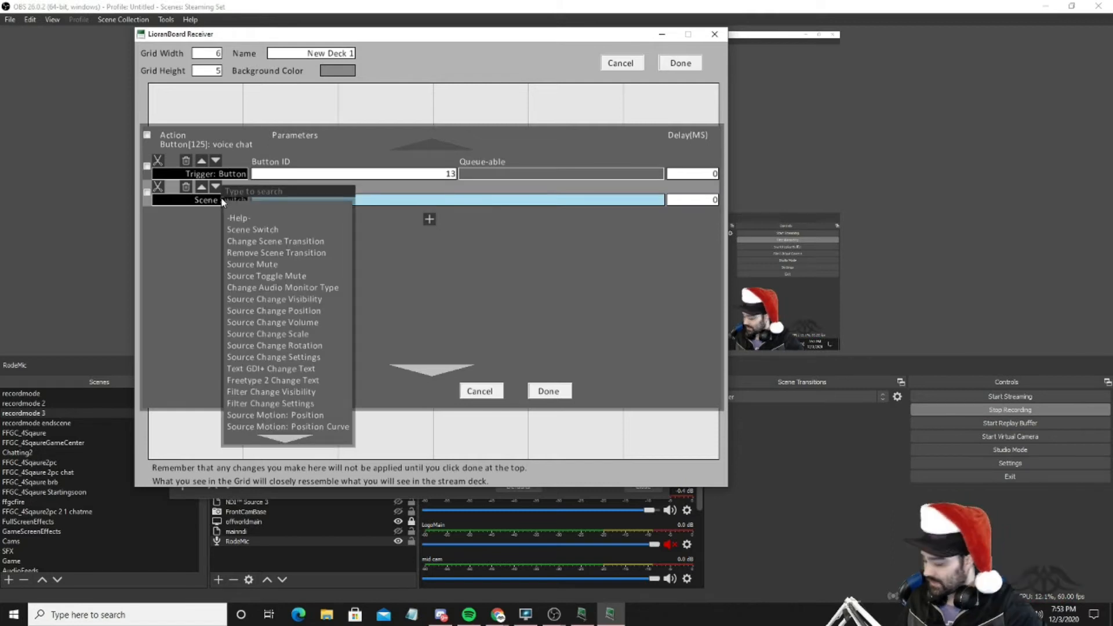
pyautogui.write('butt')
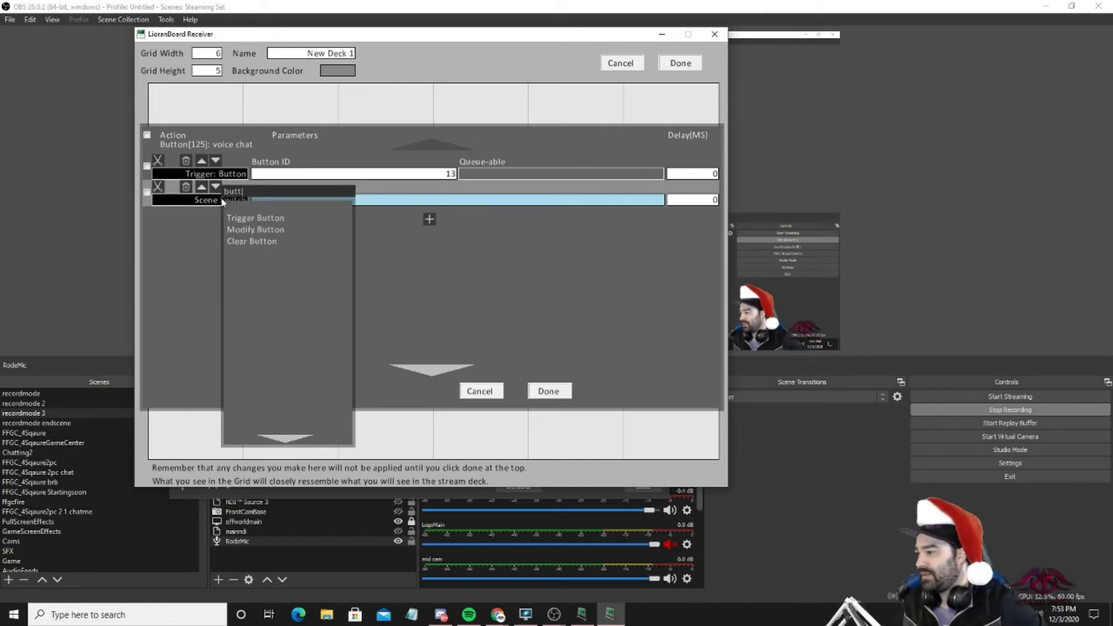
pyautogui.click(255, 218)
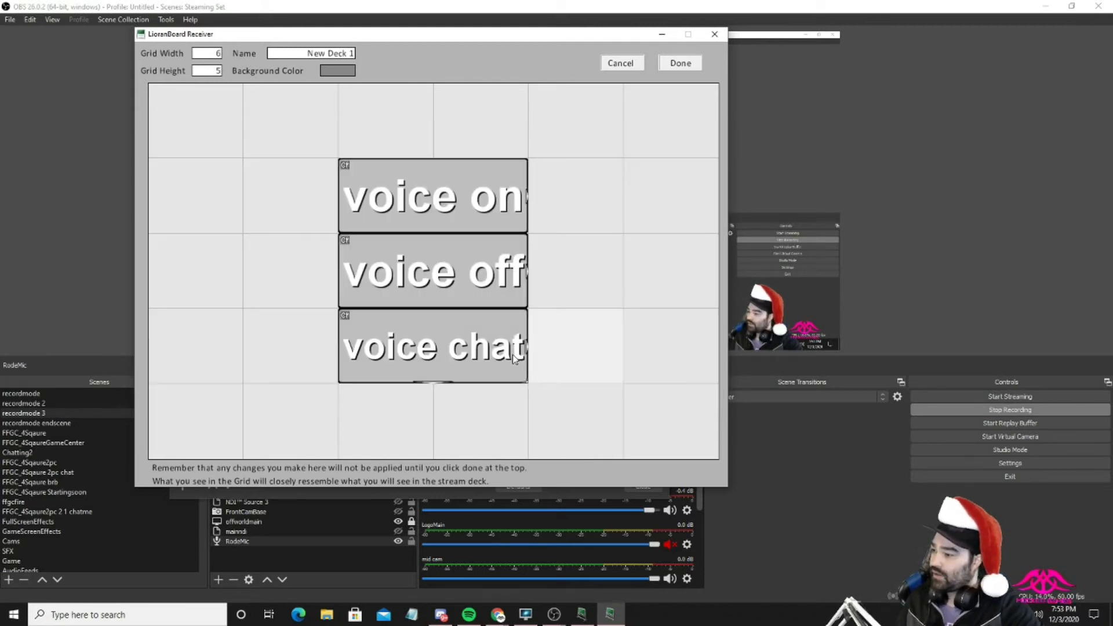
# Add a Twitch Point Redeem trigger named 'Demon' to voice chat, with a 6000 delay.
pyautogui.rightClick(433, 345)
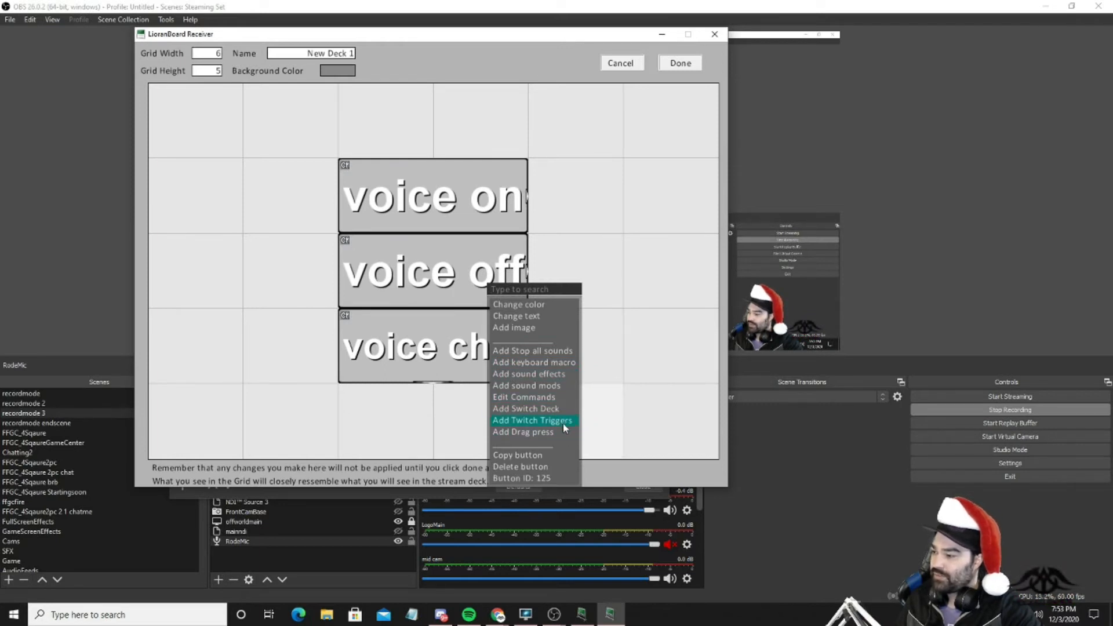
pyautogui.click(531, 420)
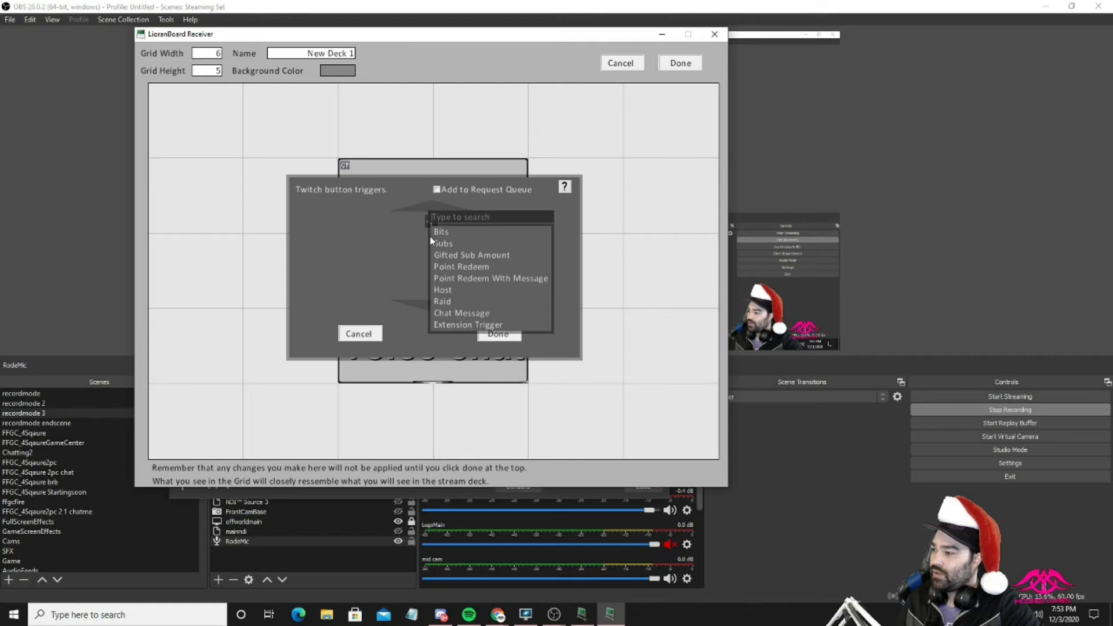
pyautogui.click(461, 267)
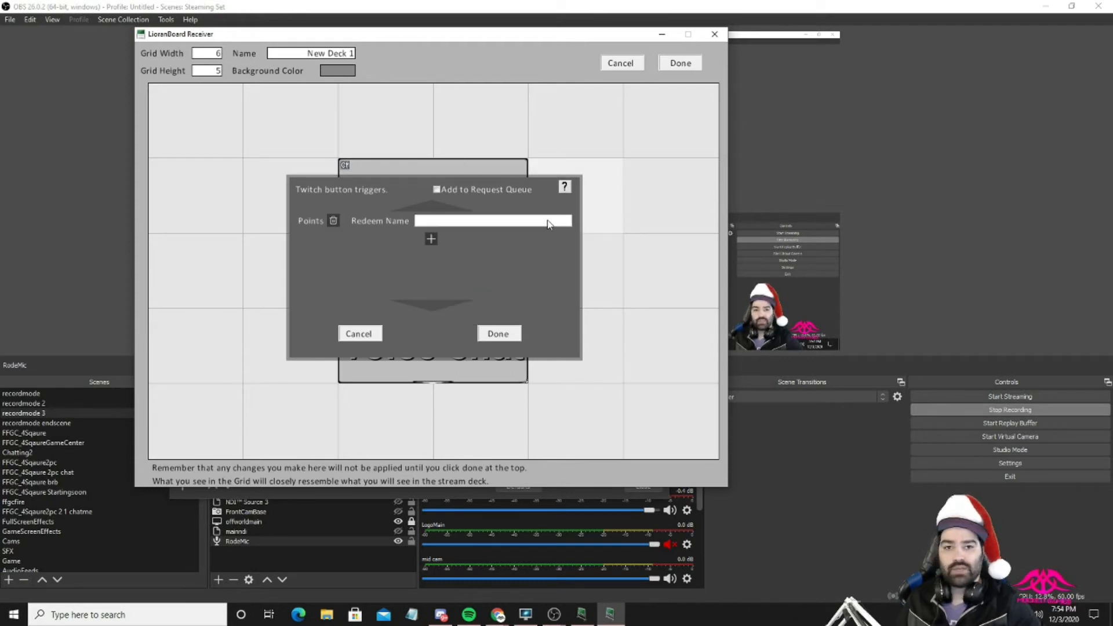
pyautogui.click(490, 220)
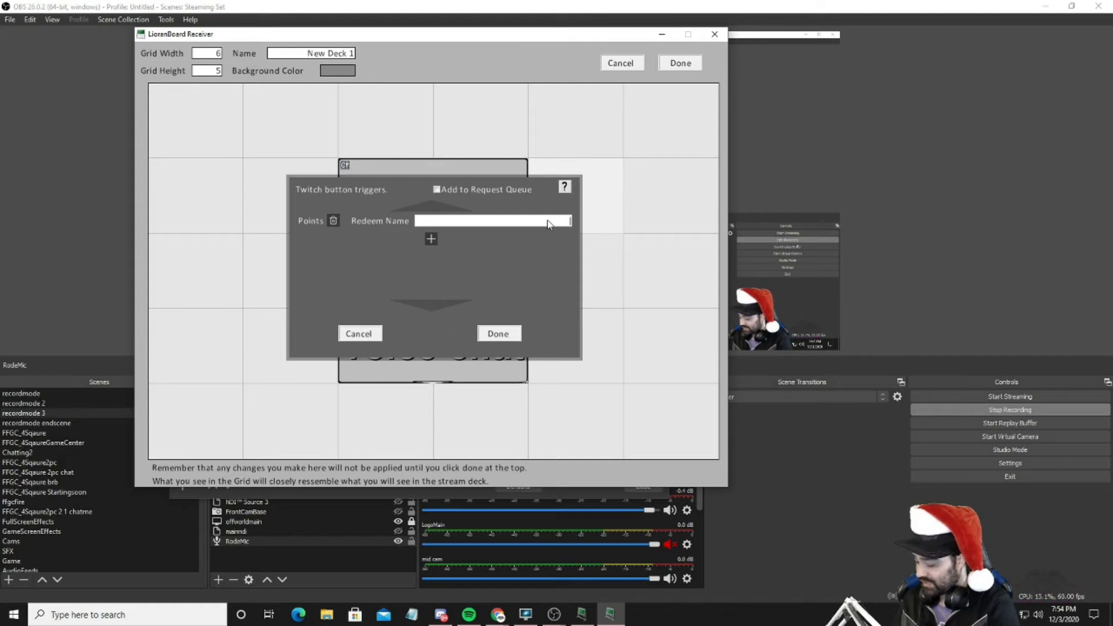
pyautogui.write('Demon')
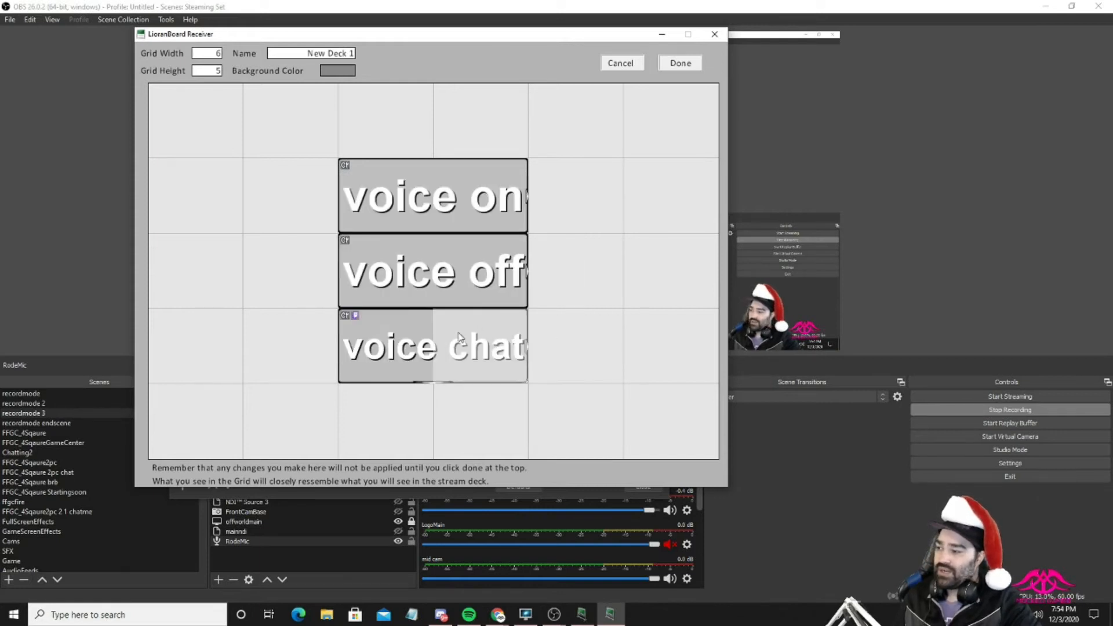
pyautogui.moveTo(465, 352)
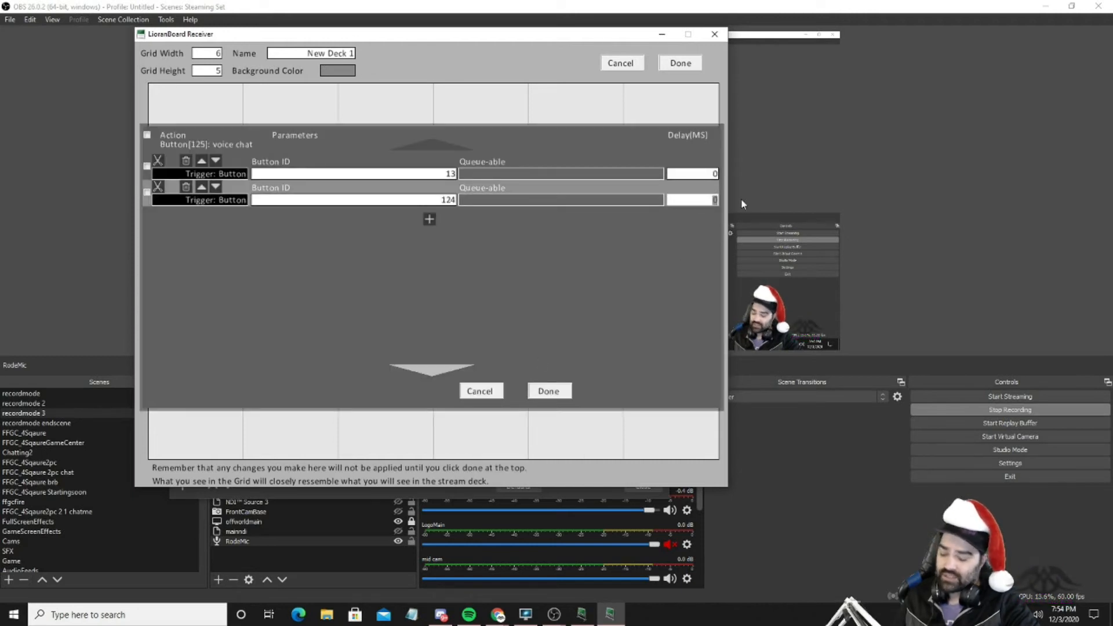
pyautogui.write('6000')
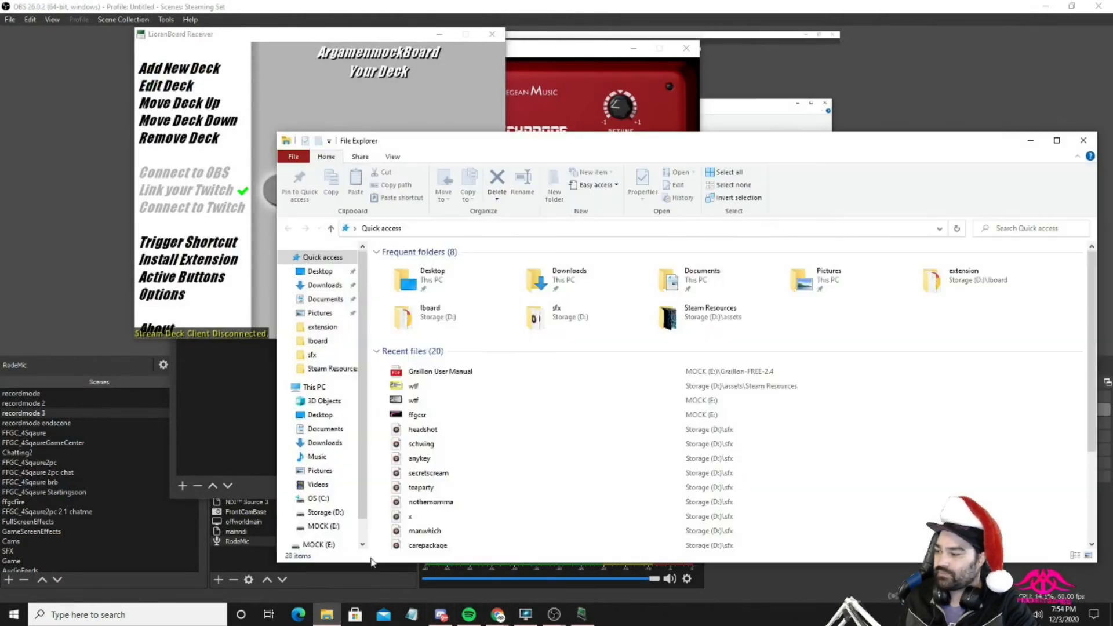
# Launch LioranBoard Stream Deck from Storage > lboard > LioranBoard Stream deck(PC).
pyautogui.doubleClick(317, 340)
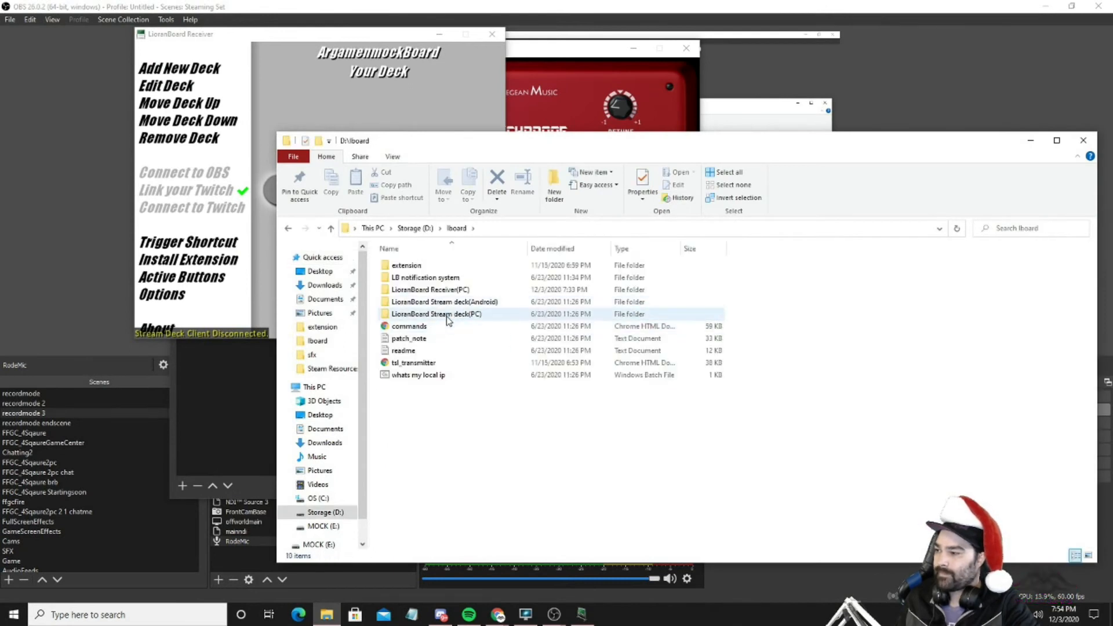
pyautogui.doubleClick(436, 314)
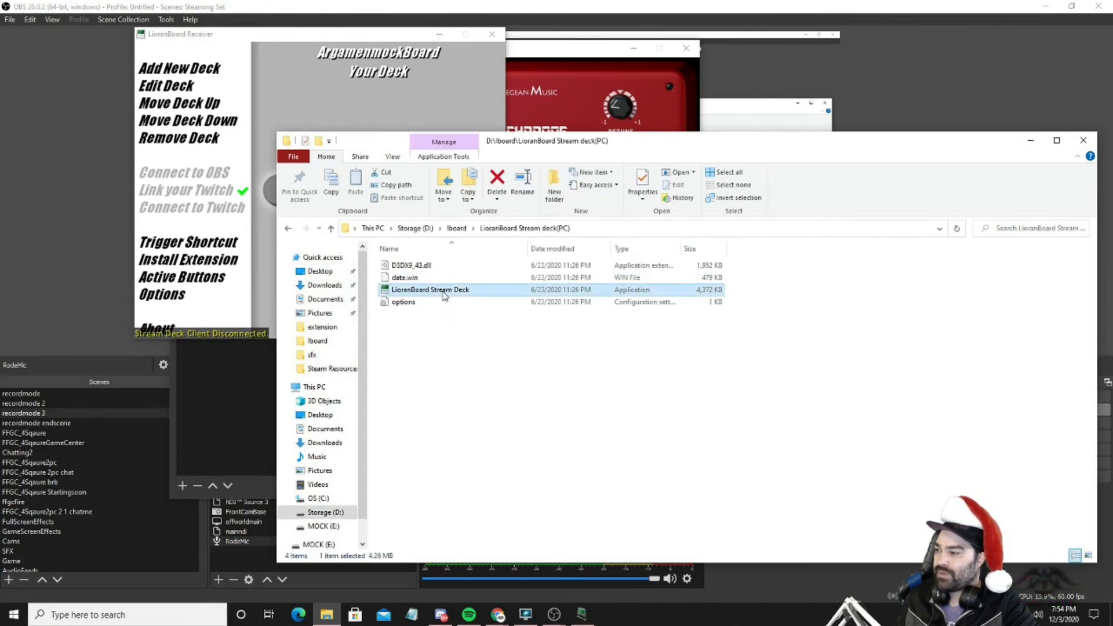
pyautogui.doubleClick(430, 290)
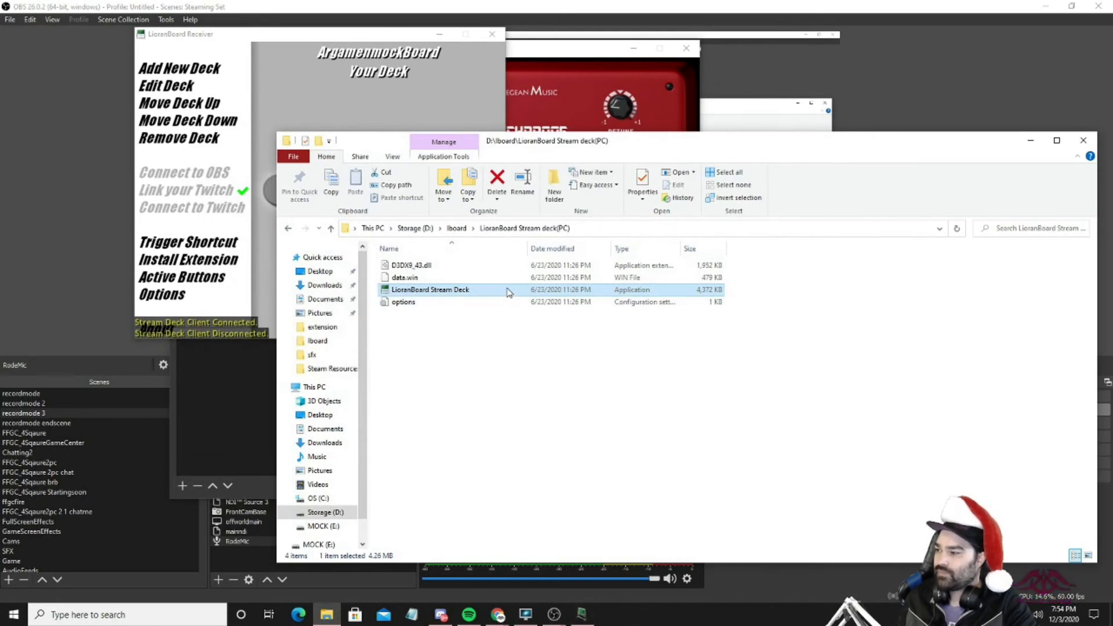
pyautogui.doubleClick(430, 290)
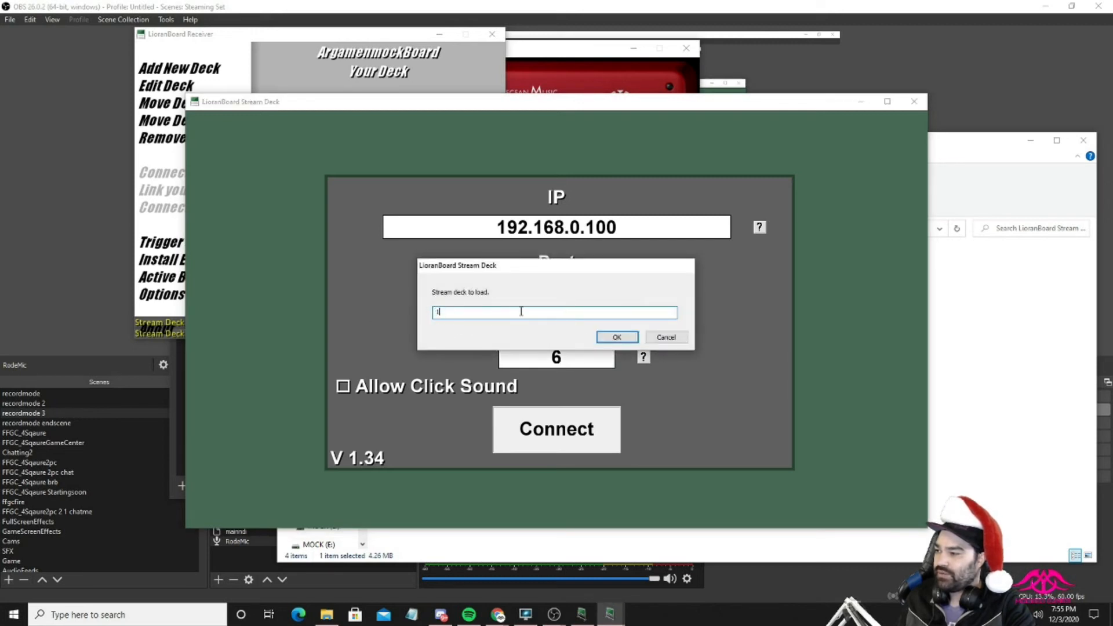
# Load the stream deck, connect it, and bring OBS's 'Filters for RodeMic' window forward.
pyautogui.click(614, 337)
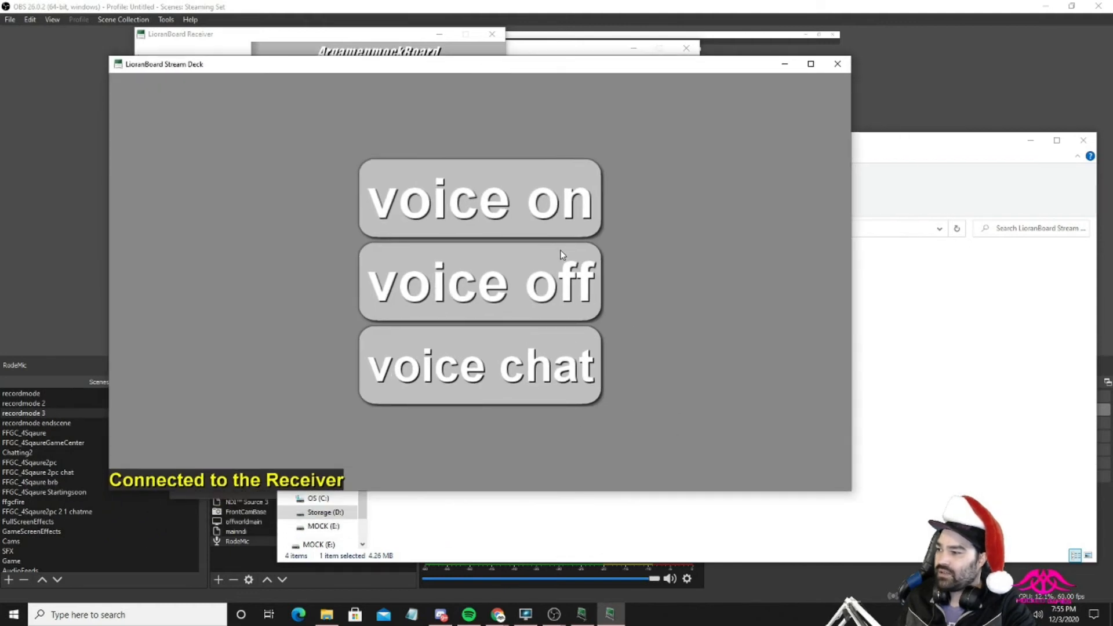
pyautogui.click(479, 197)
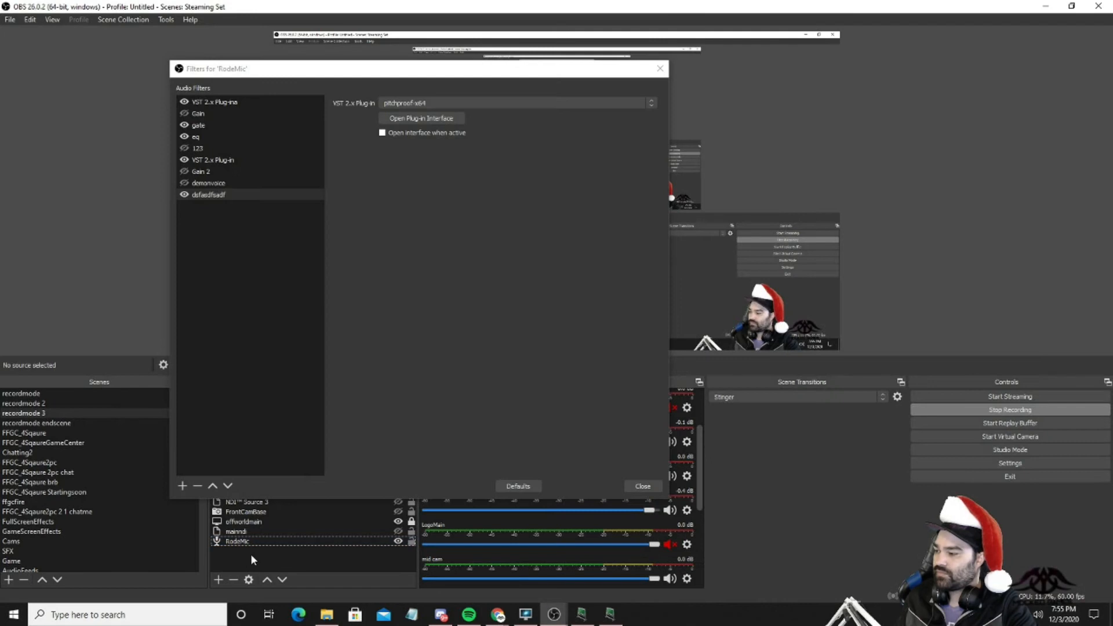
pyautogui.click(198, 148)
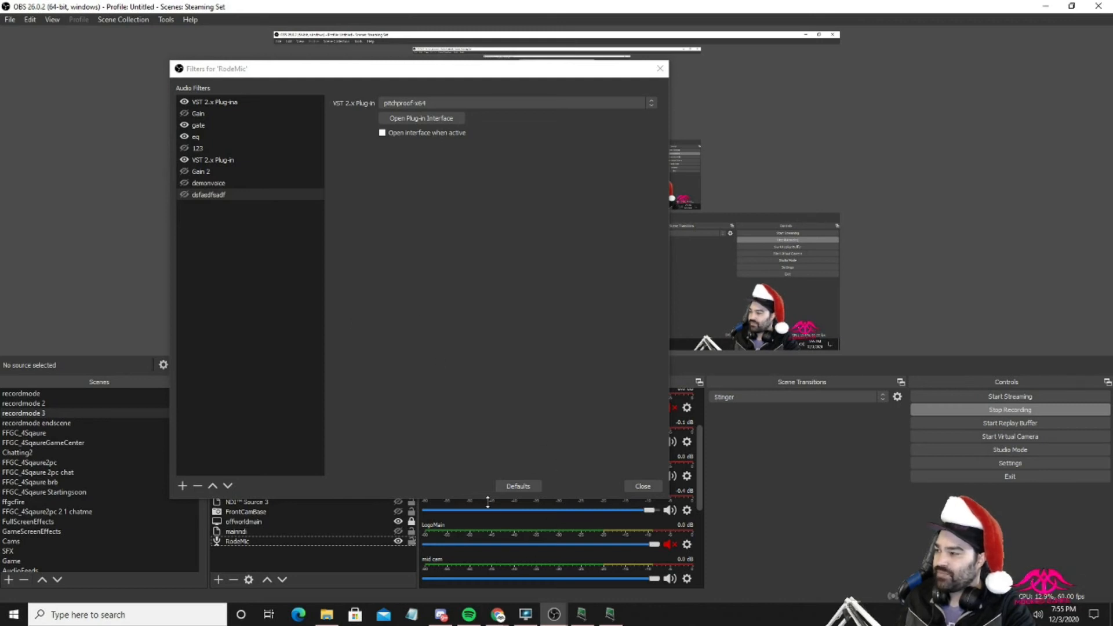
pyautogui.moveTo(478, 71)
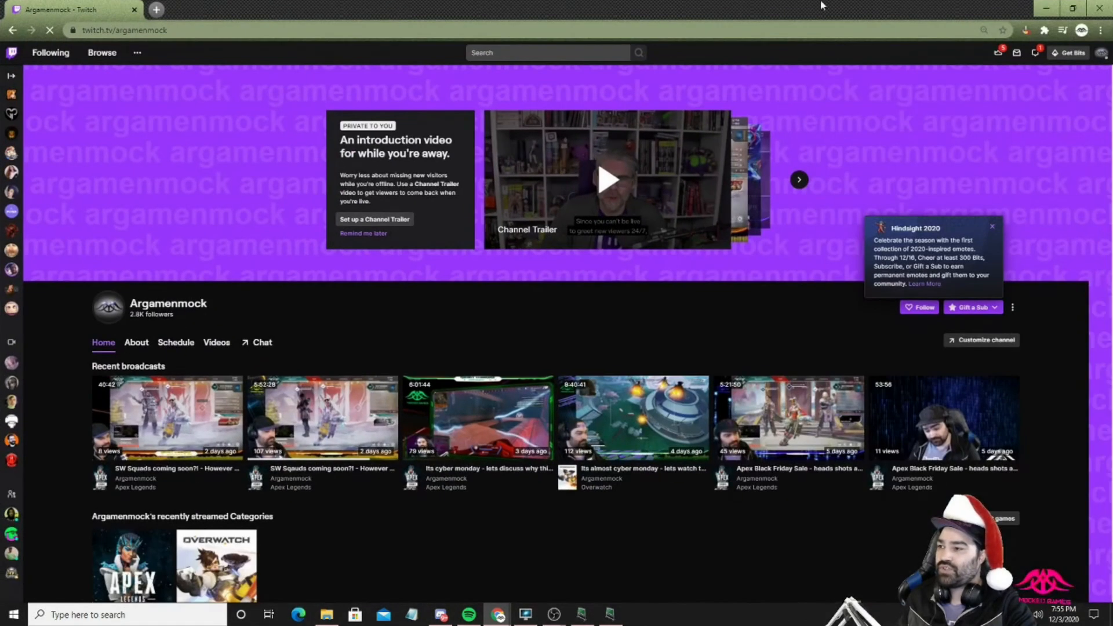
# Open Twitch Creator Dashboard custom rewards and start deleting the Demon Voice reward.
pyautogui.click(1101, 52)
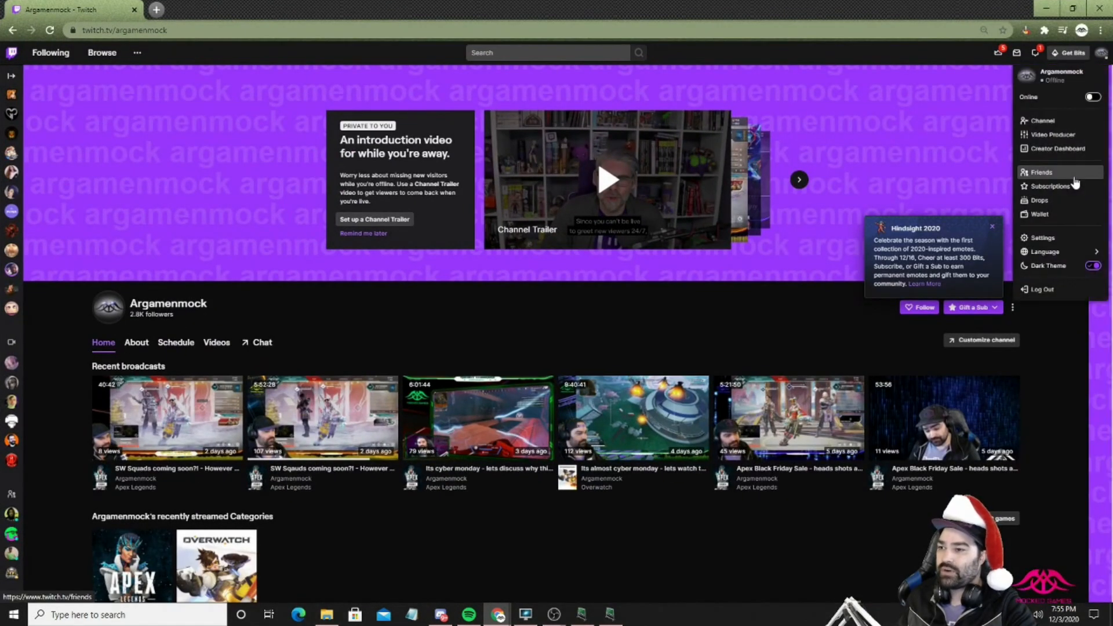
pyautogui.moveTo(1056, 149)
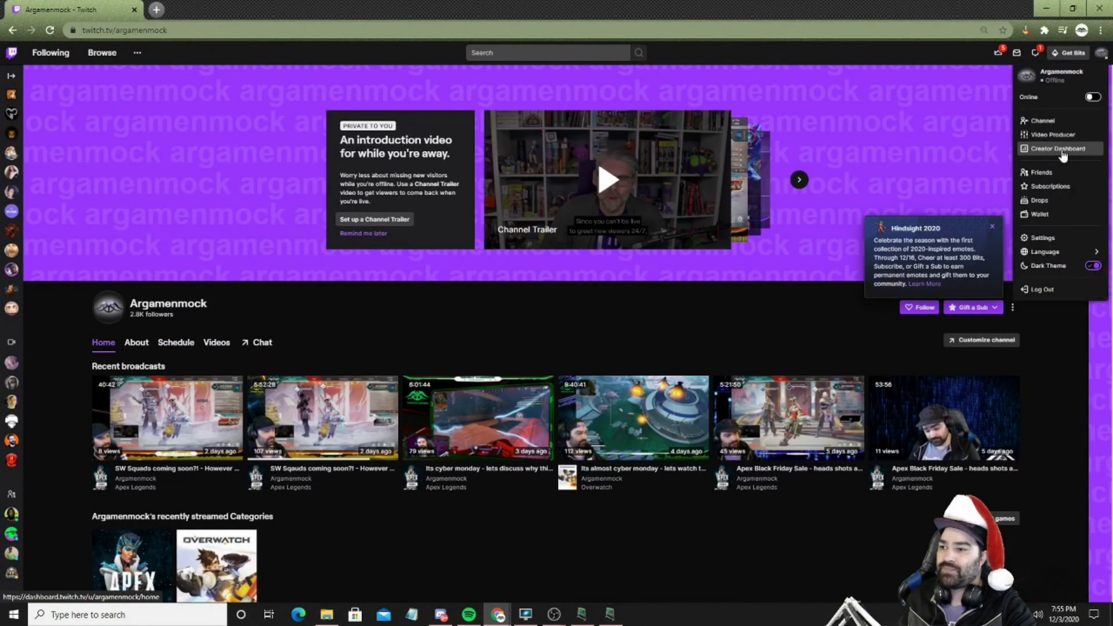
pyautogui.click(1057, 149)
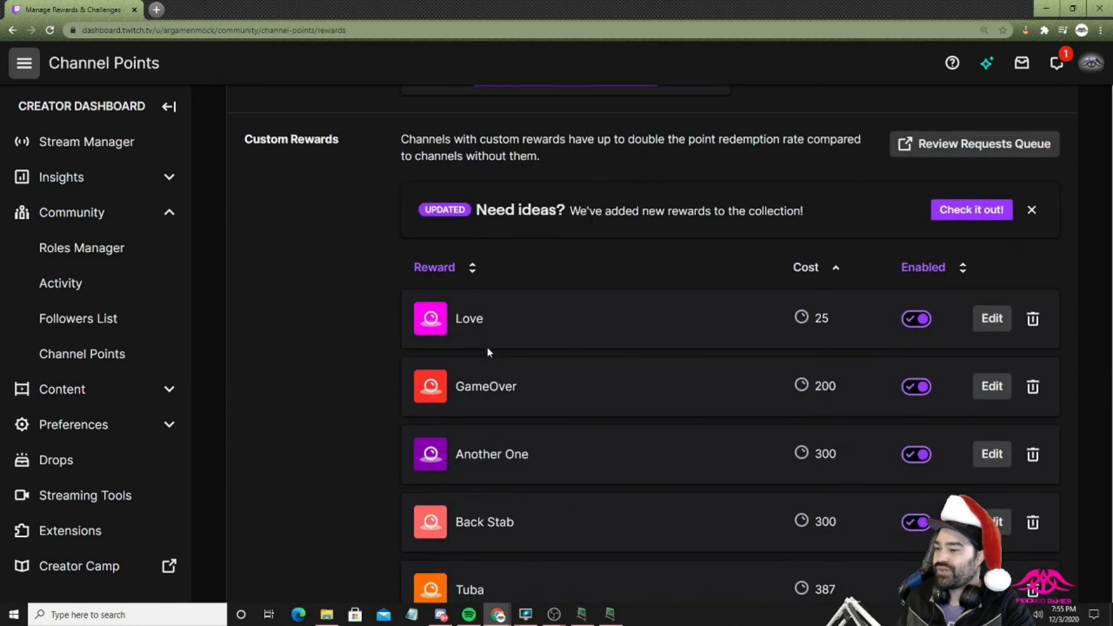
pyautogui.scroll(-3)
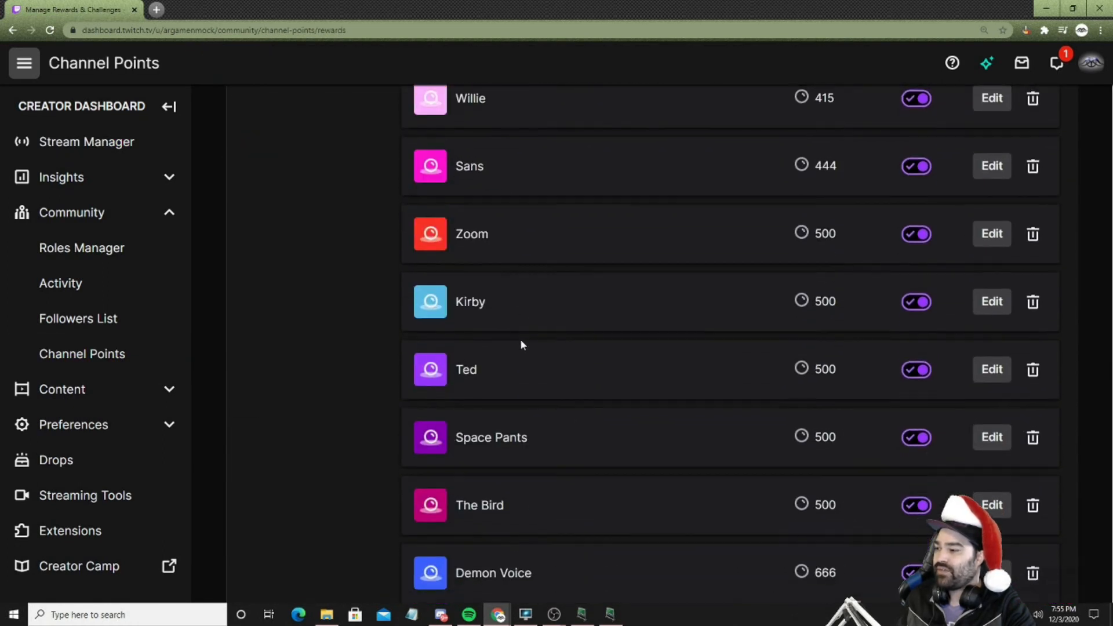
pyautogui.scroll(-3)
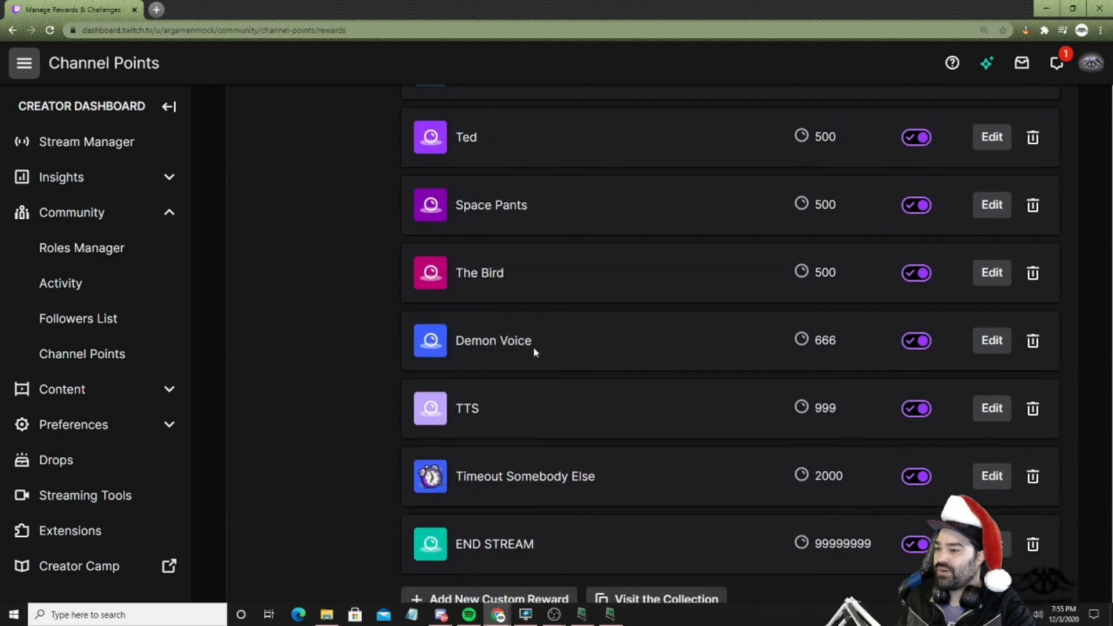
pyautogui.click(1031, 341)
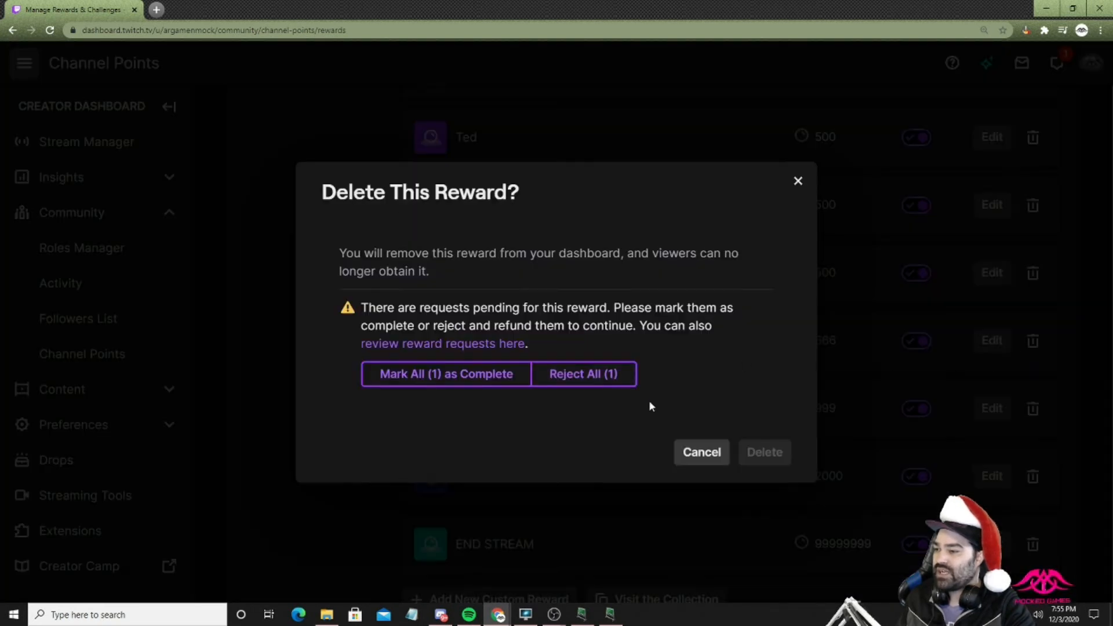
# Cancel the deletion and enter a 'Demon Voice' custom reward costing 666 points.
pyautogui.click(699, 452)
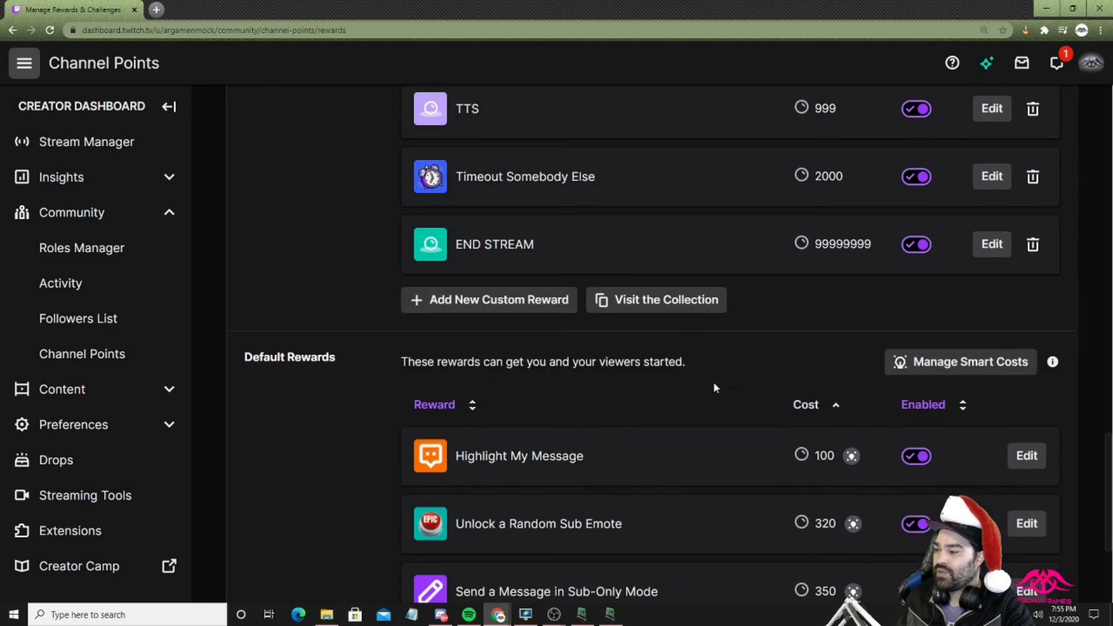
pyautogui.click(488, 299)
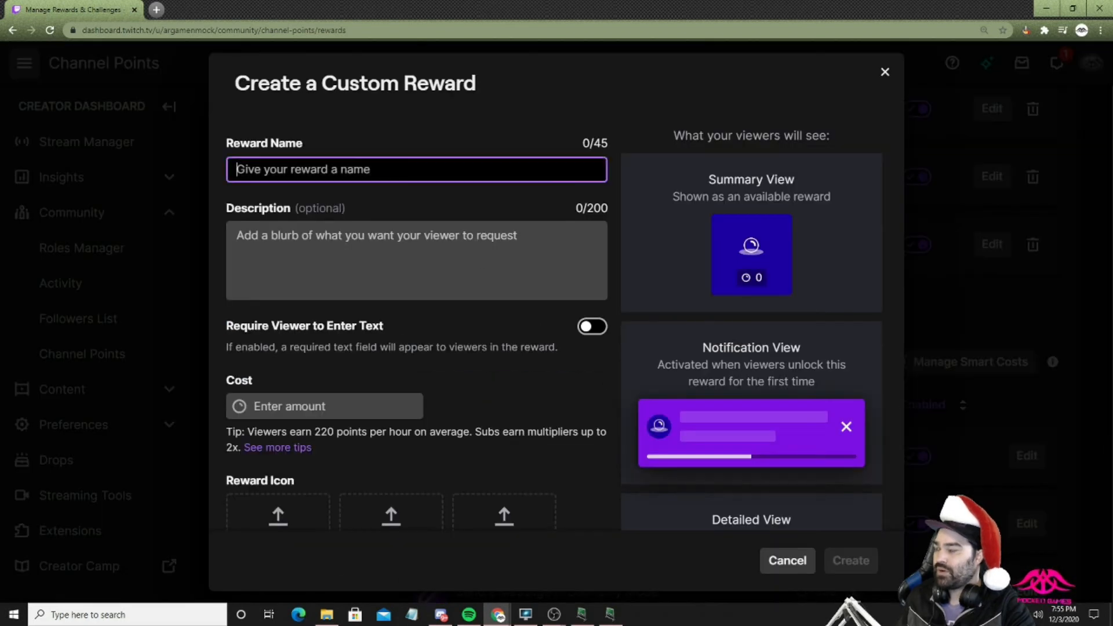
pyautogui.write('Demon')
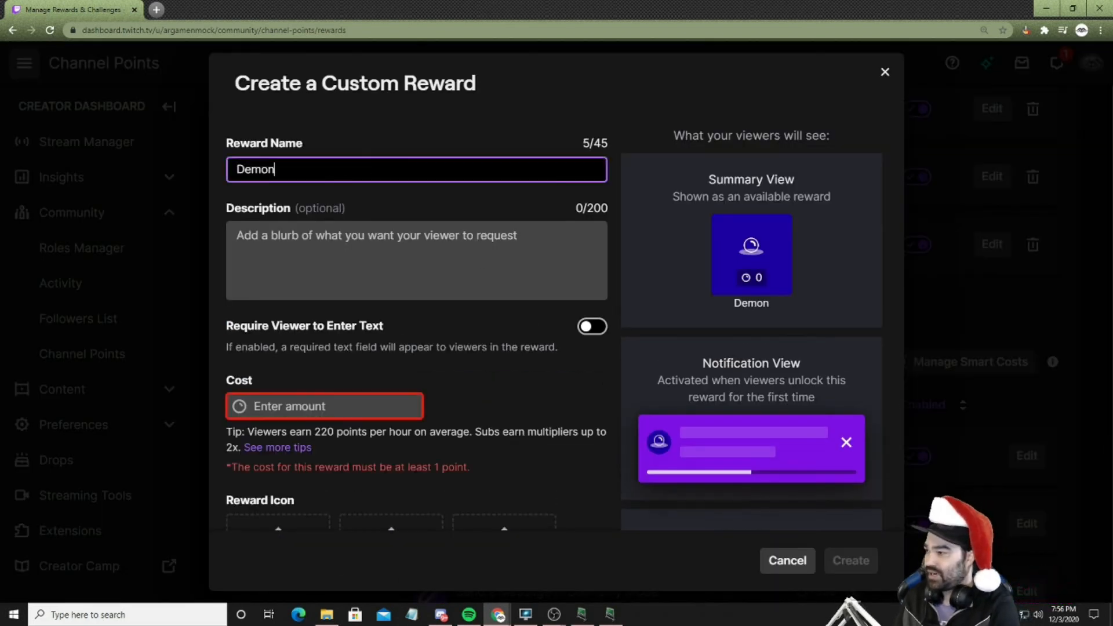
pyautogui.write('Voice')
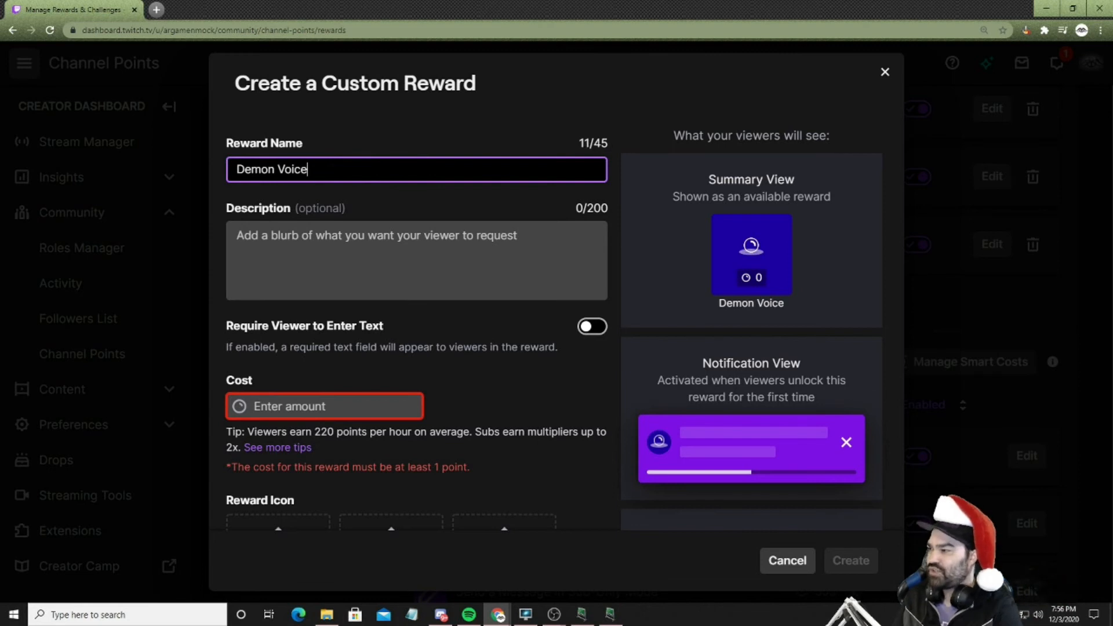
pyautogui.click(323, 405)
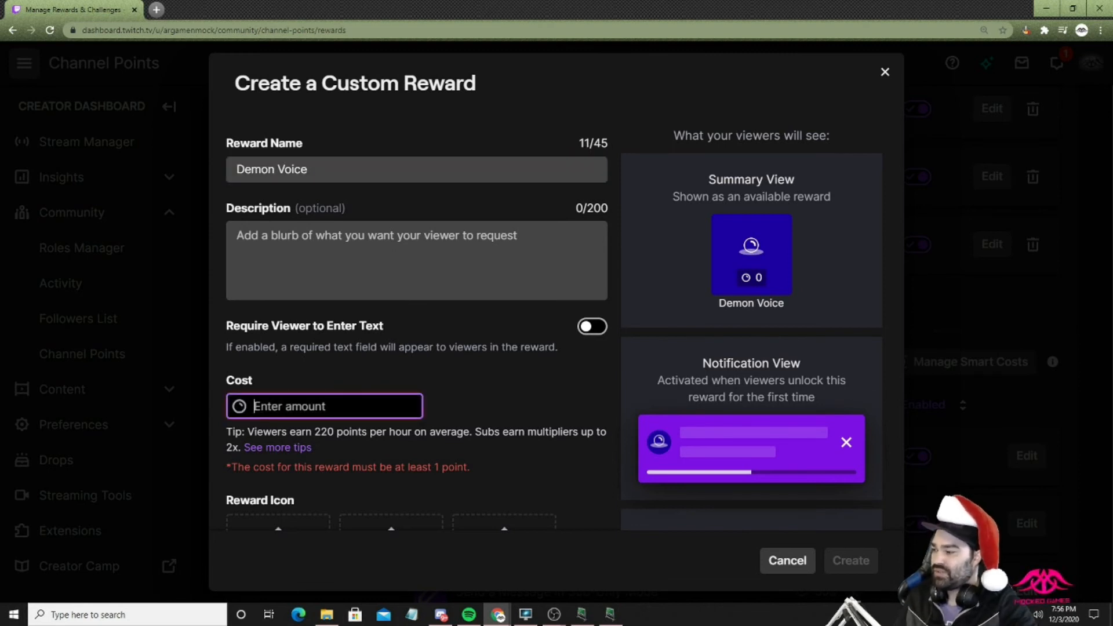
pyautogui.write('666')
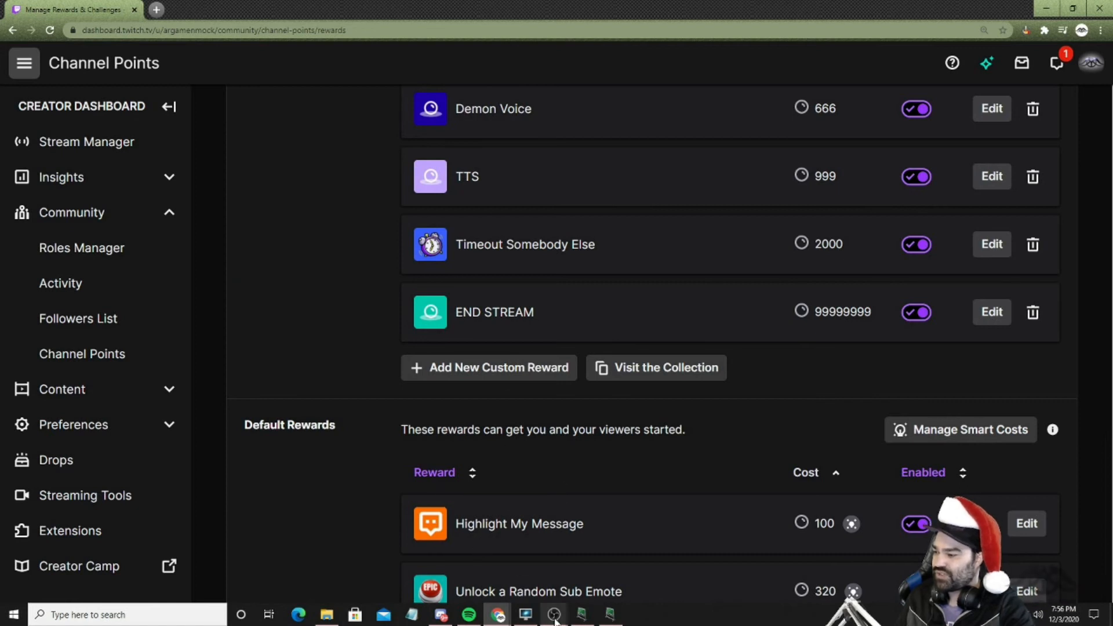
pyautogui.moveTo(607, 614)
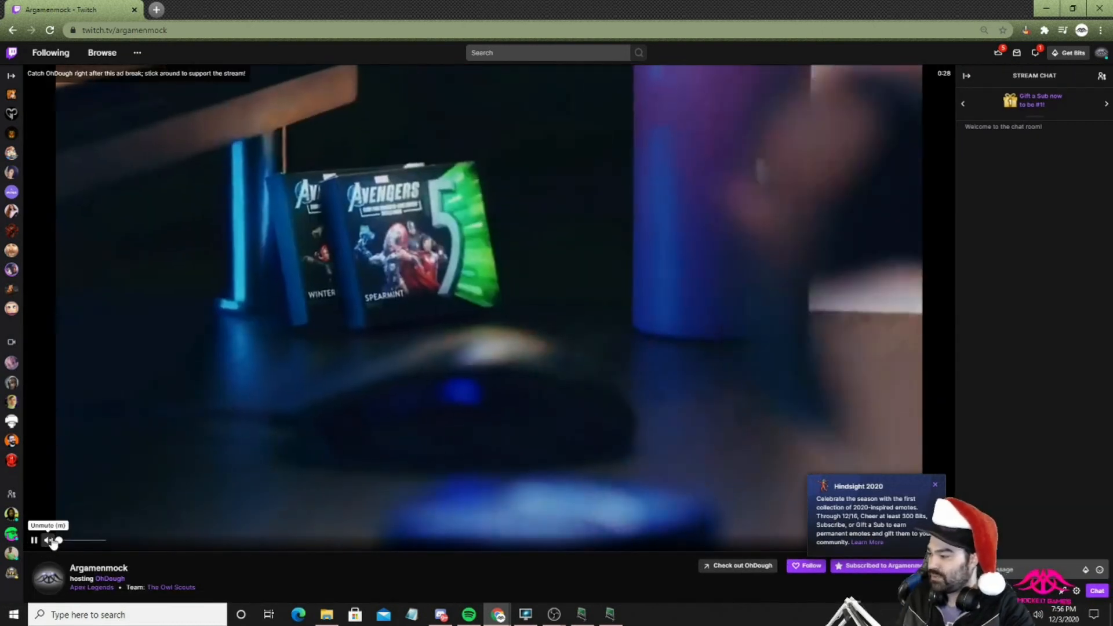
# Redeem the Demon Voice reward for 666 channel points from the chat popup.
pyautogui.scroll(-3)
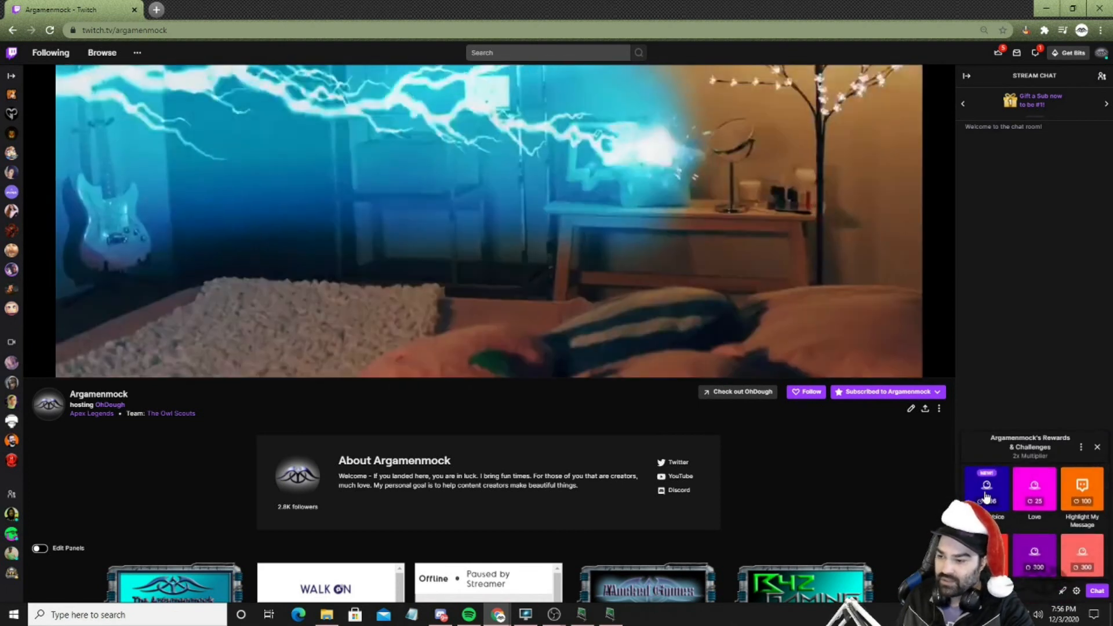
pyautogui.click(986, 490)
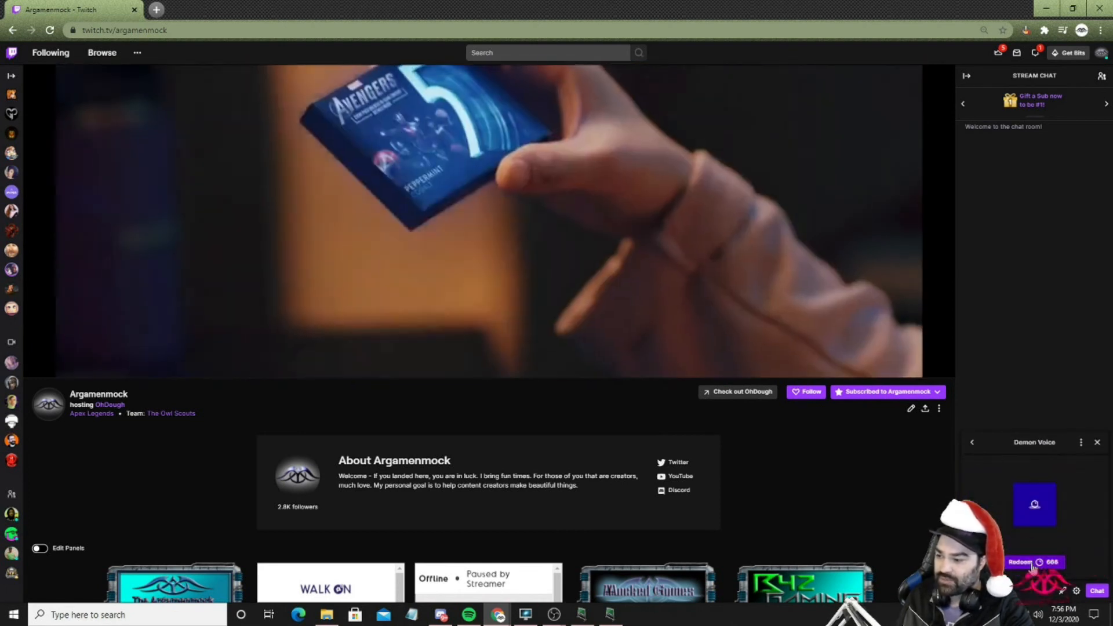
pyautogui.click(1034, 562)
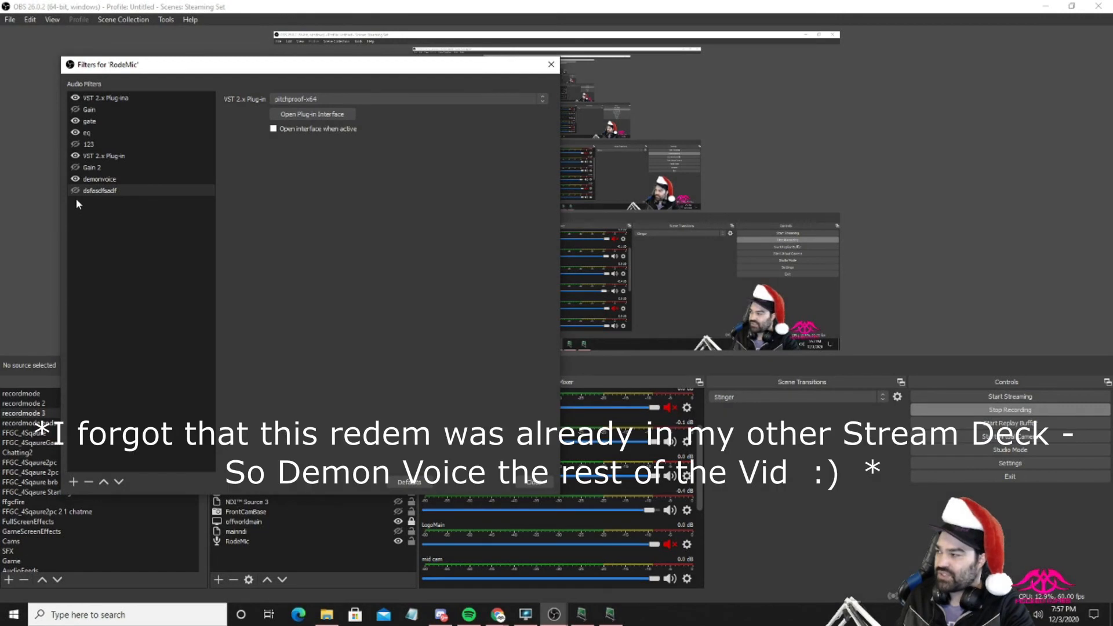
pyautogui.moveTo(436, 310)
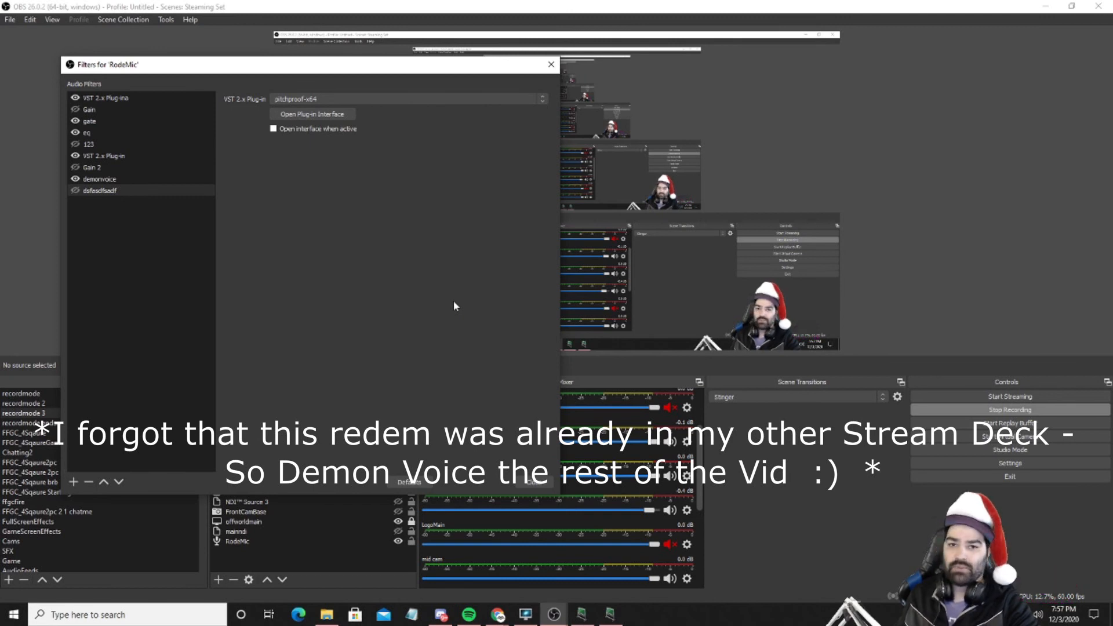
pyautogui.moveTo(907, 313)
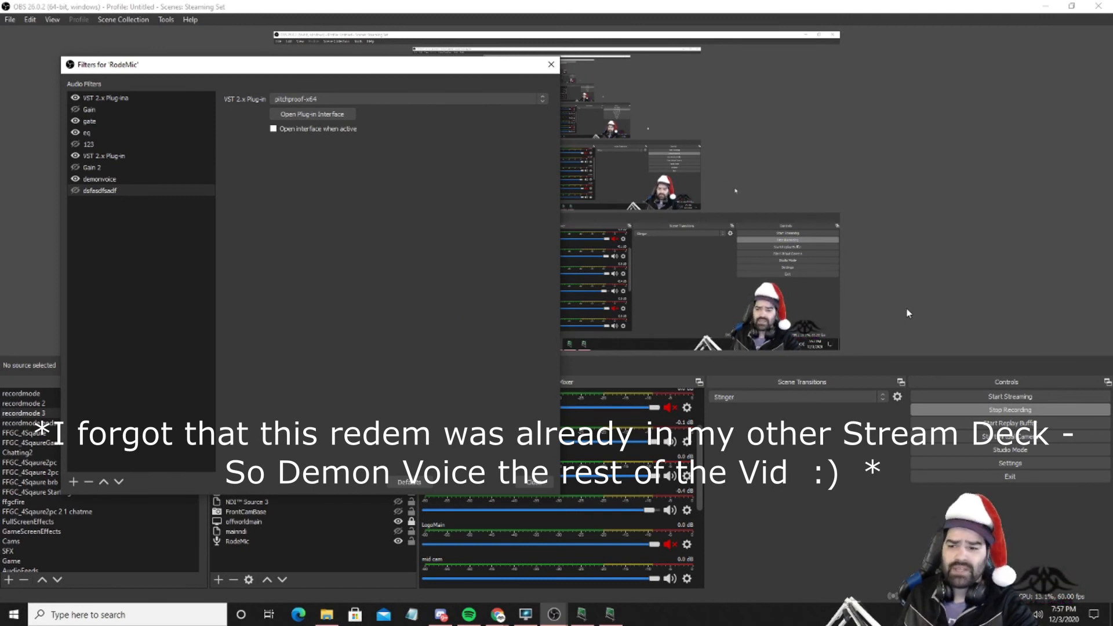